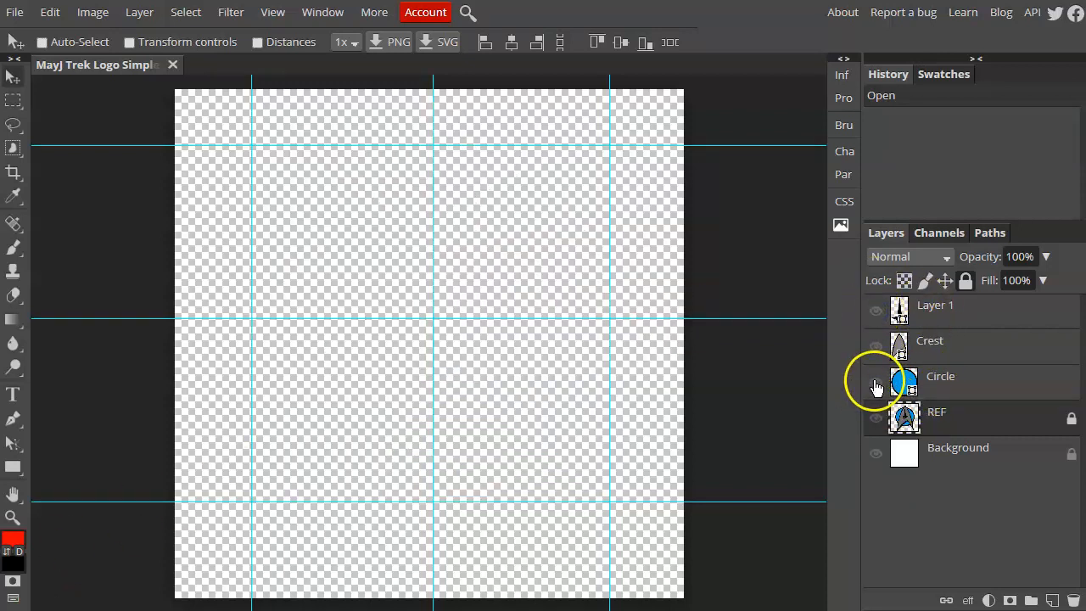
Show the Circle and Crest layers so the blue circle and grey emblem appear.
click(876, 339)
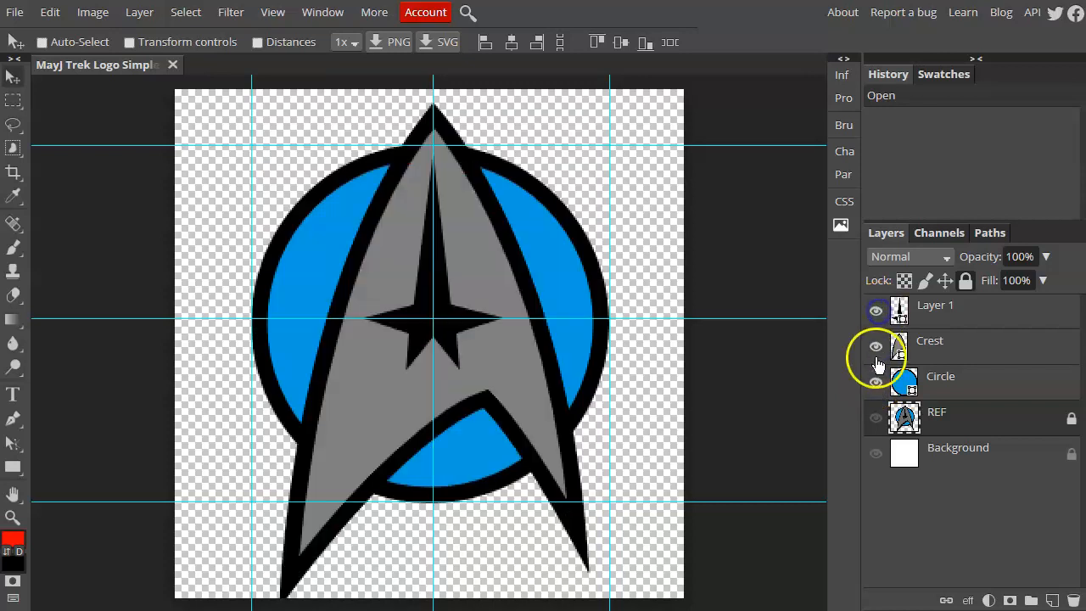
click(940, 377)
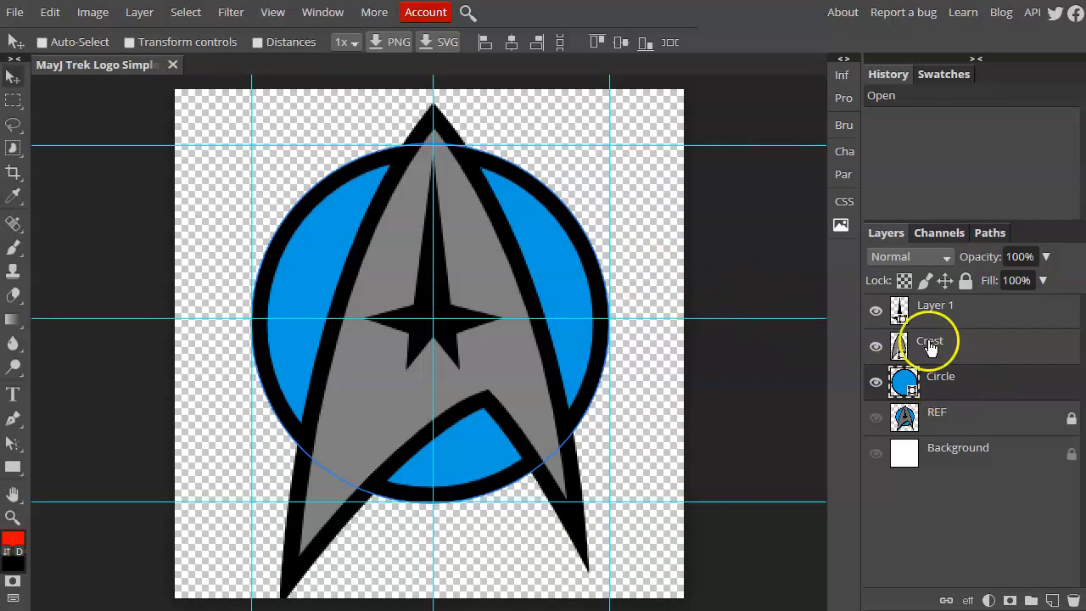
Add a default Drop Shadow layer style to the Circle layer.
click(139, 12)
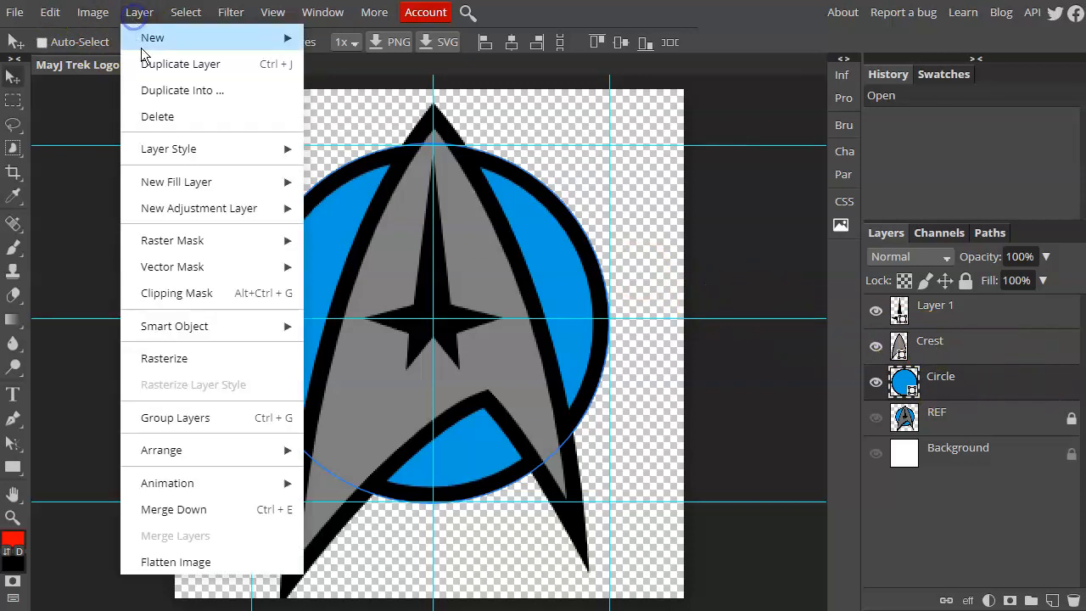
mouse_move(168, 149)
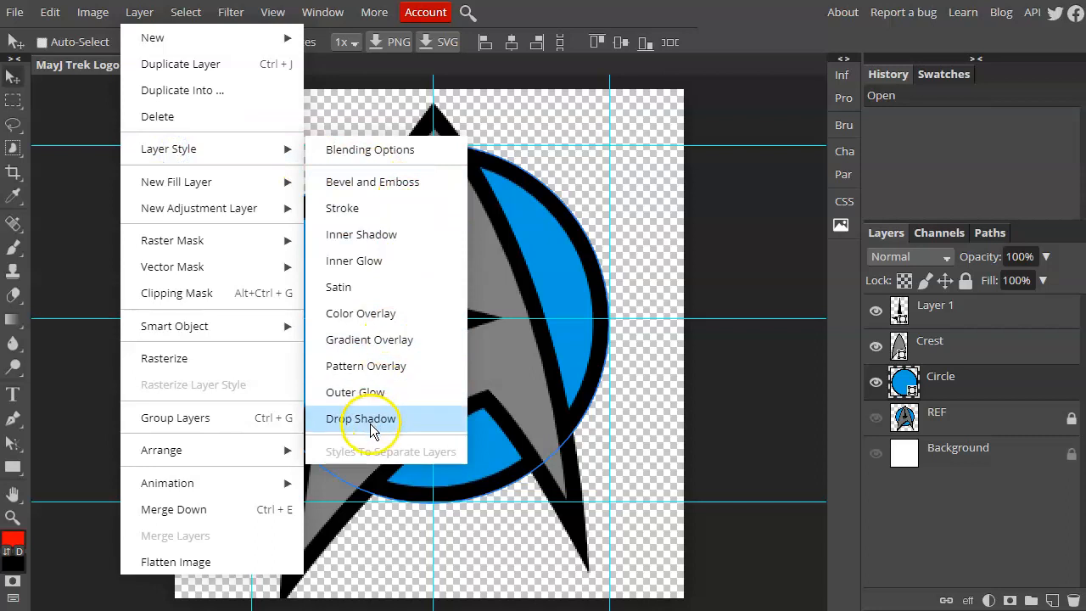
click(363, 417)
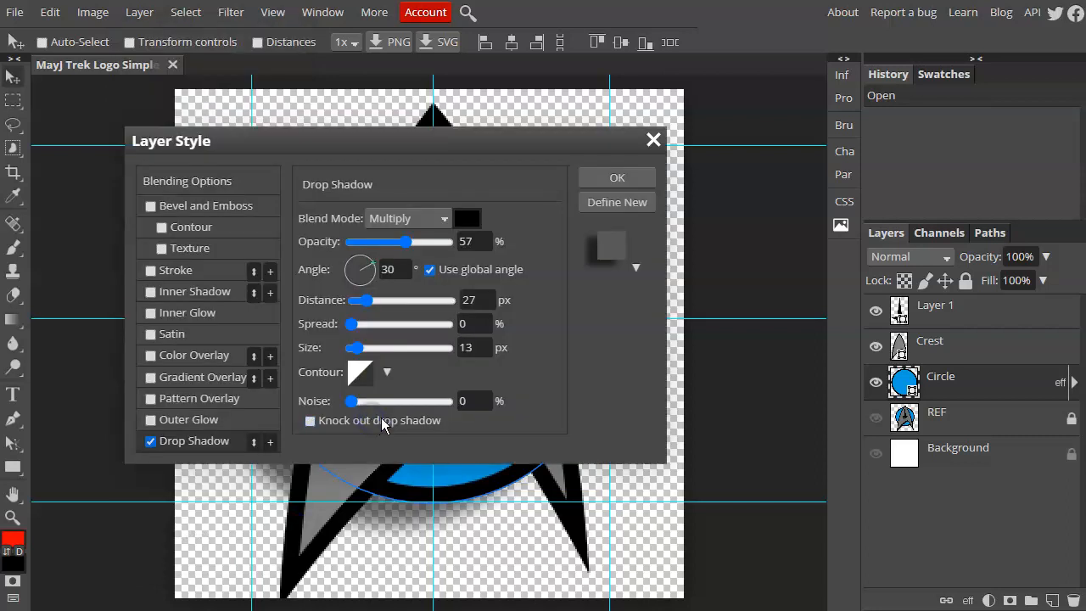
click(617, 178)
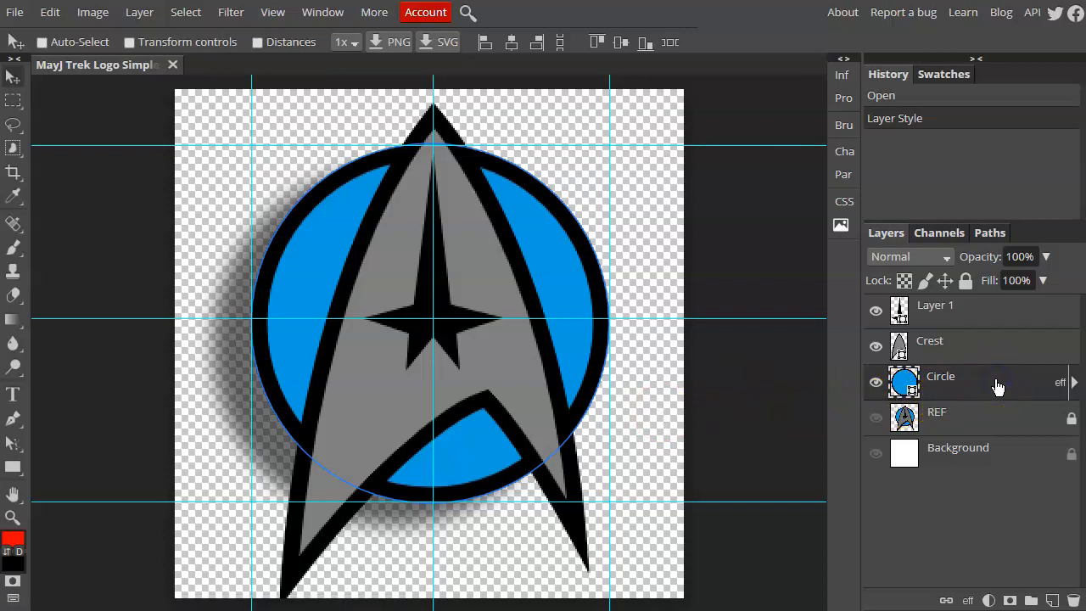
Adjust the circle's drop shadow Size to about 24 px and confirm.
click(1059, 382)
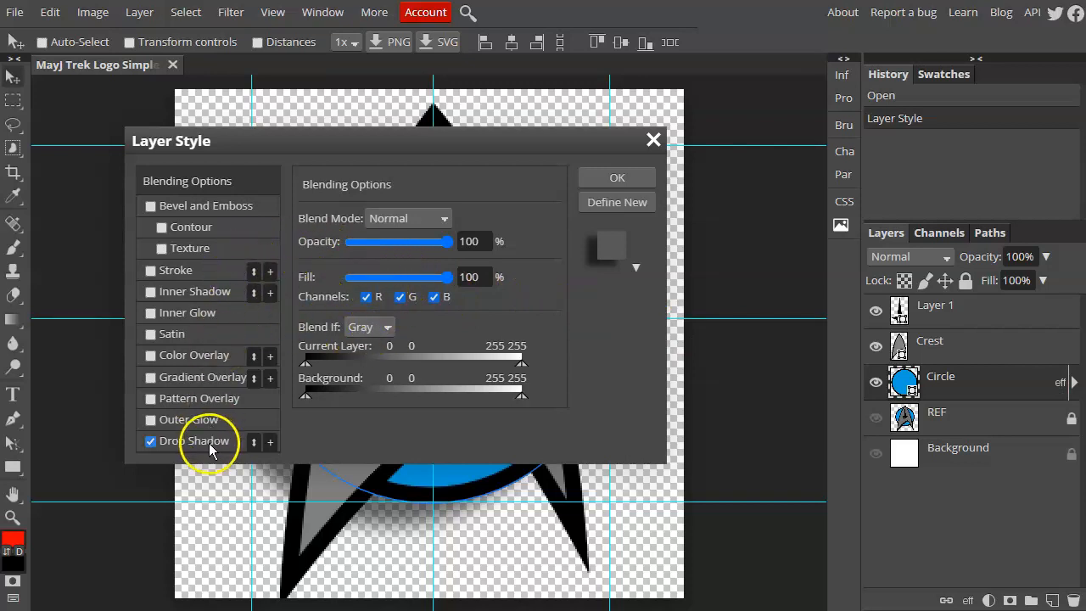
click(194, 441)
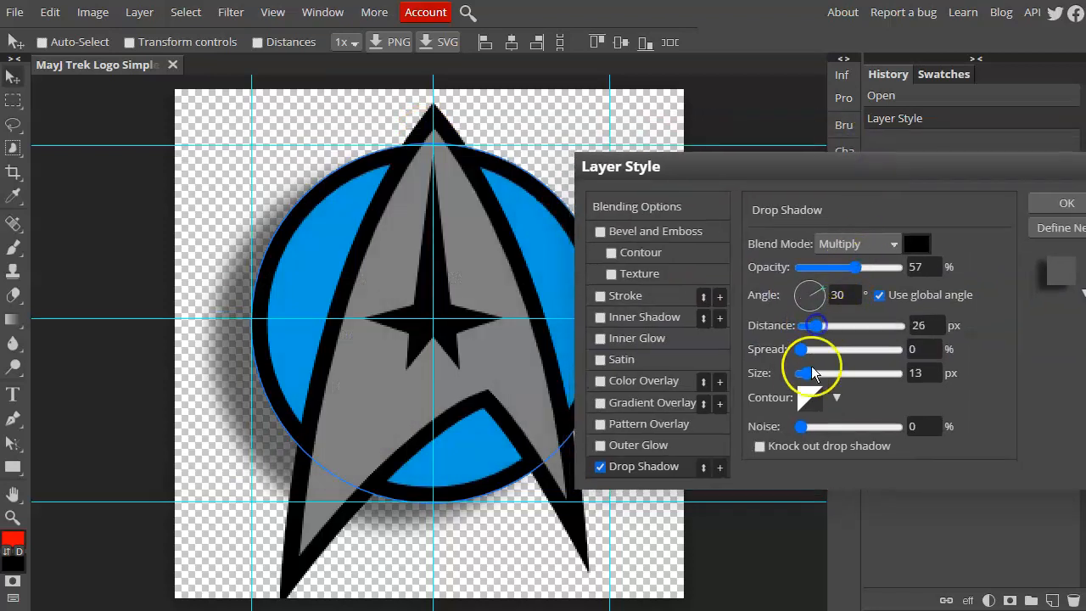
drag(801, 374, 813, 373)
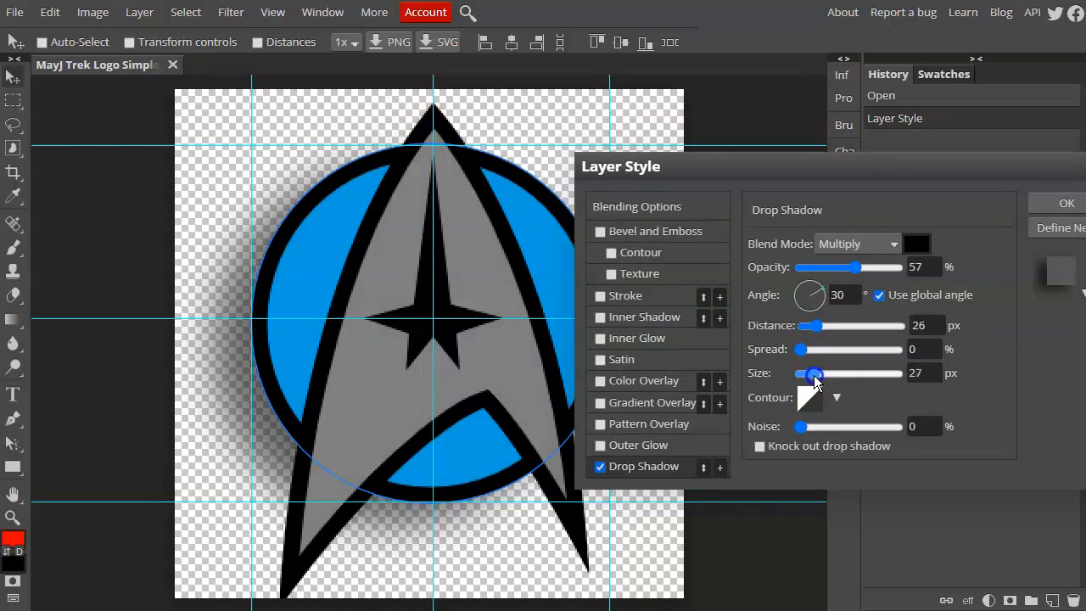
drag(814, 373, 808, 374)
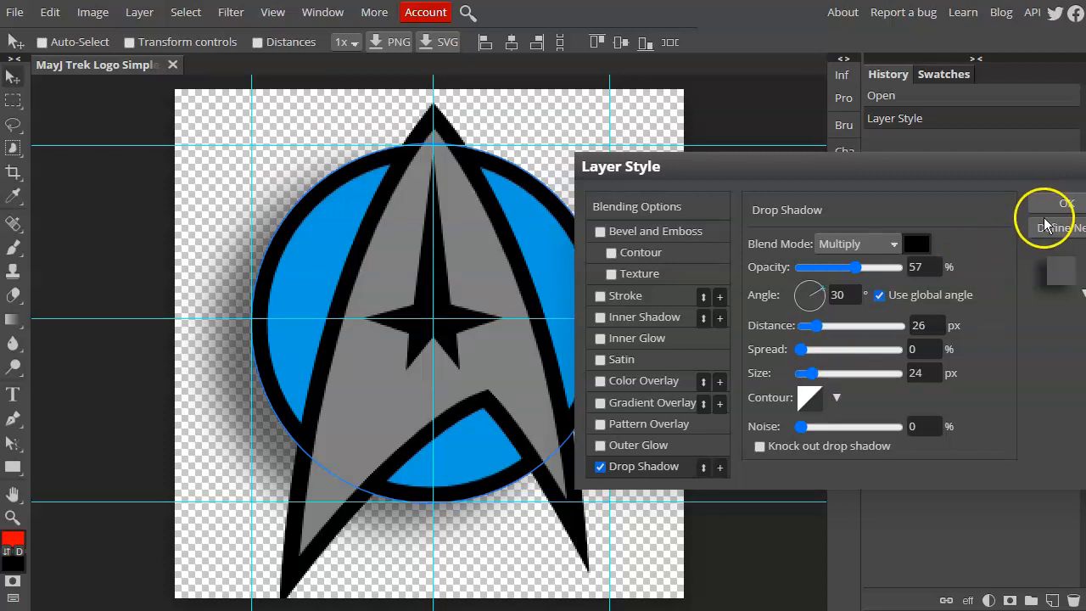
click(1068, 207)
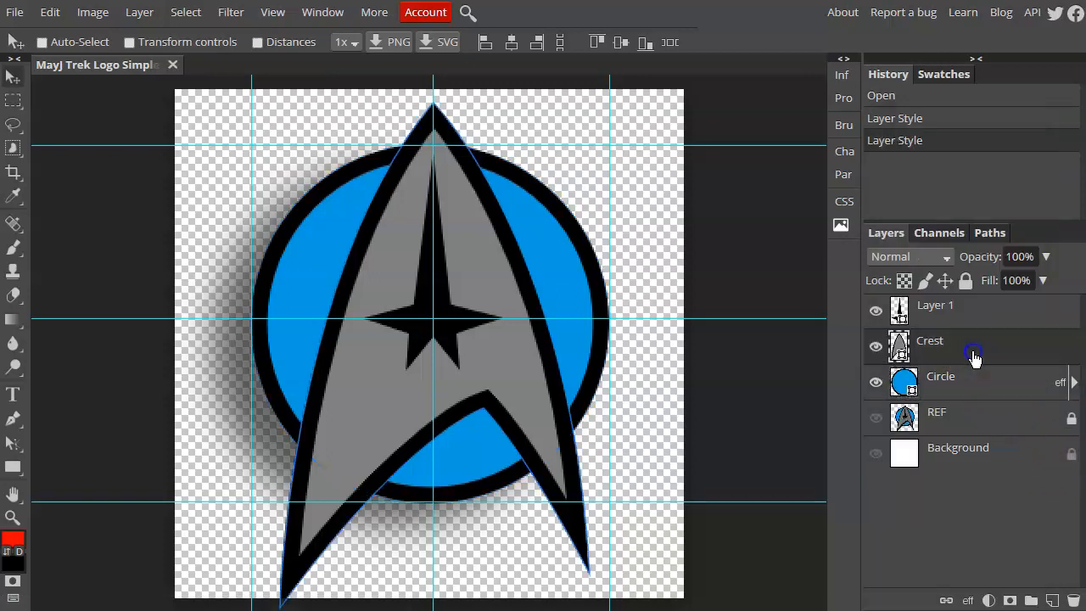
Paste the circle's drop shadow style onto the Crest layer, then reselect Circle.
right_click(930, 339)
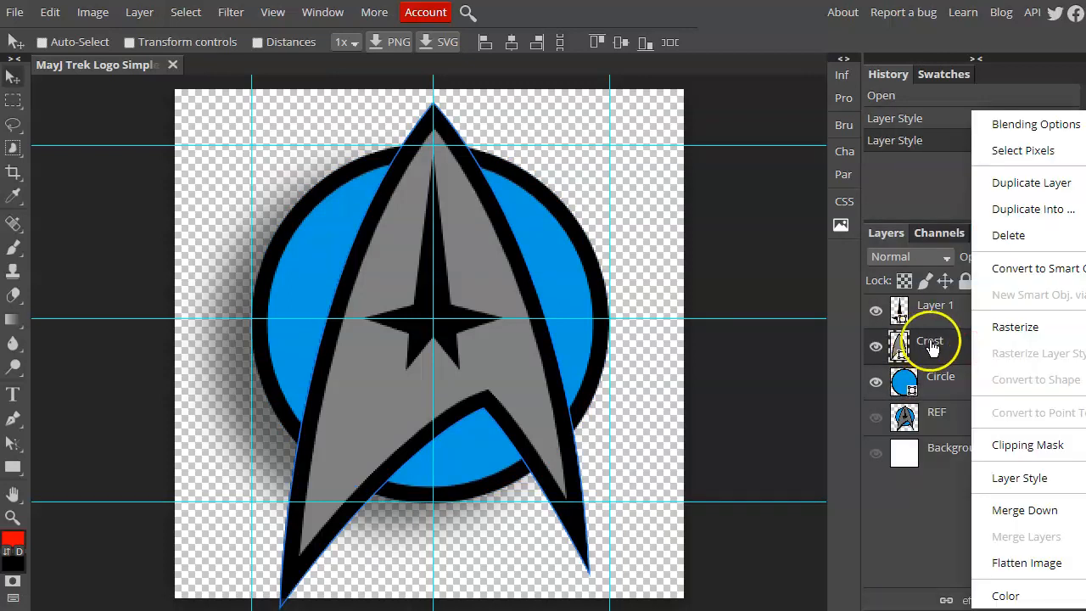
mouse_move(919, 477)
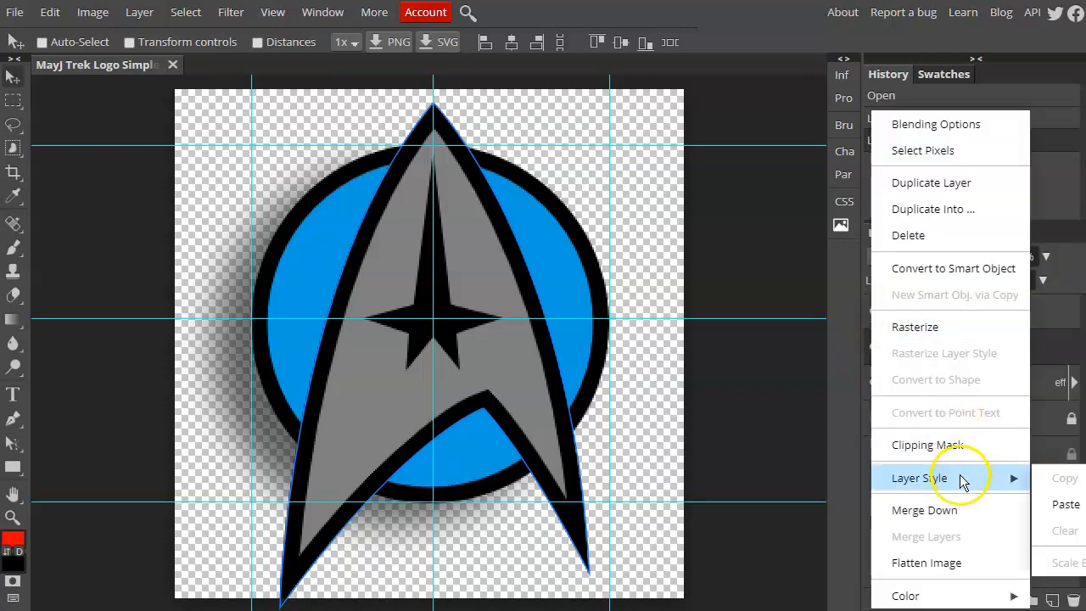
click(920, 476)
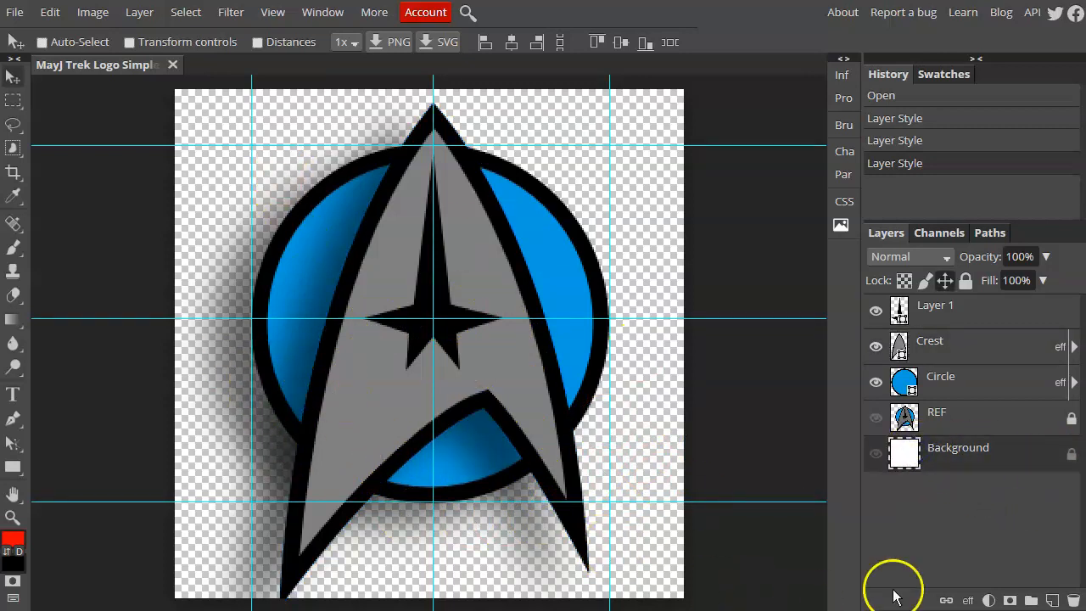
mouse_move(913, 518)
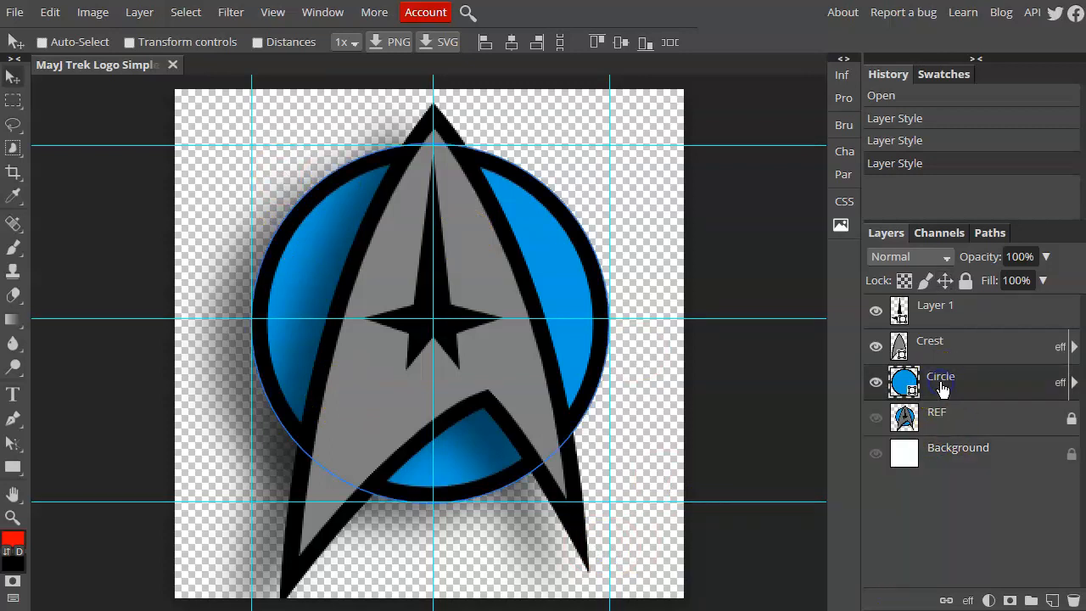
click(940, 377)
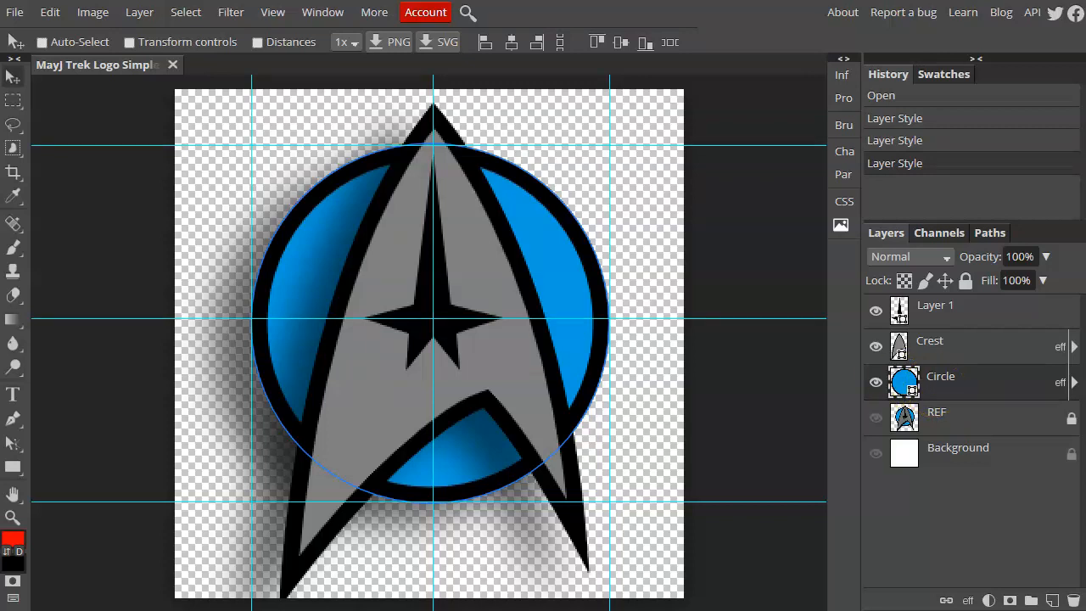
mouse_move(14, 468)
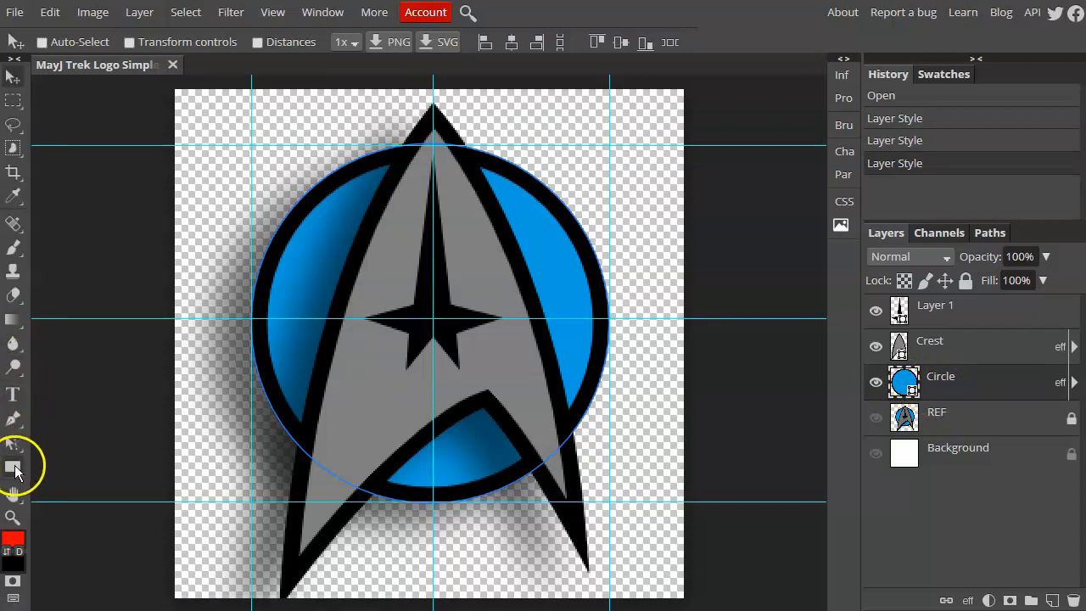
Switch the circle's shape fill from solid to a Radial gradient.
click(14, 467)
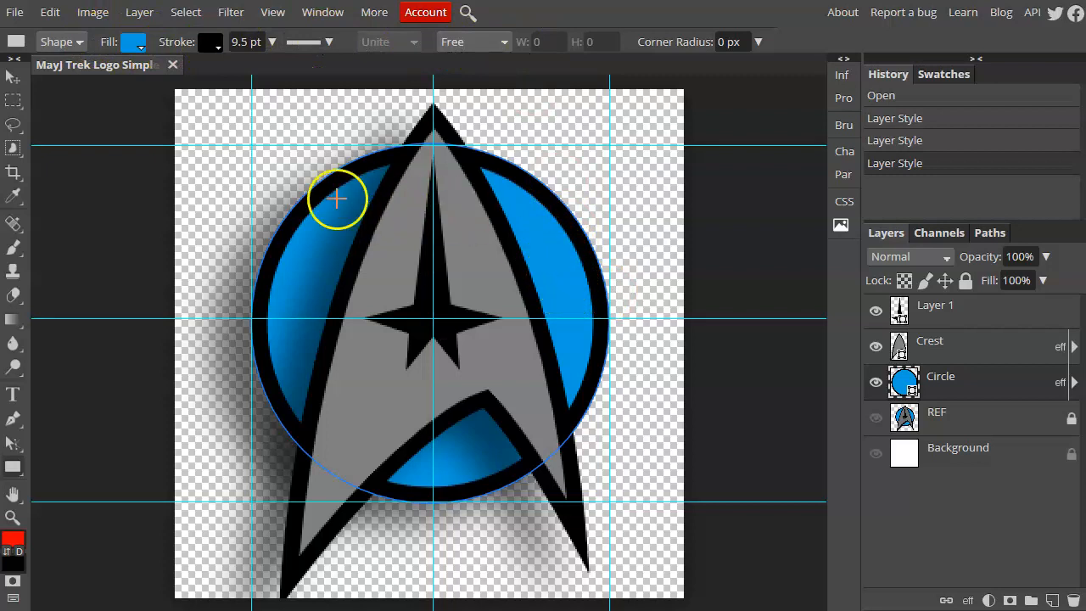
click(132, 41)
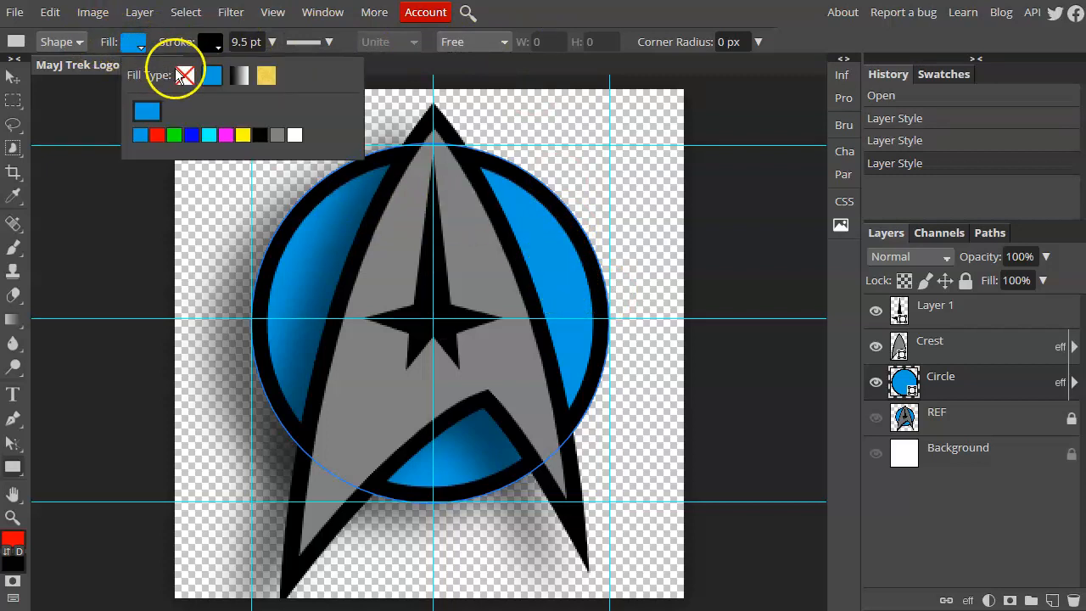
mouse_move(241, 75)
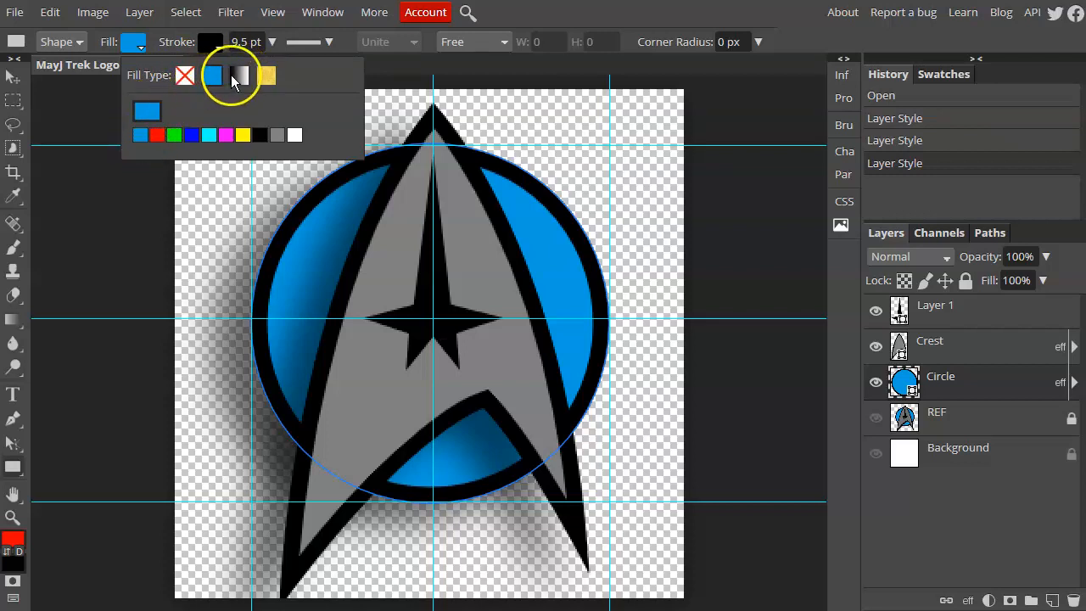
click(240, 74)
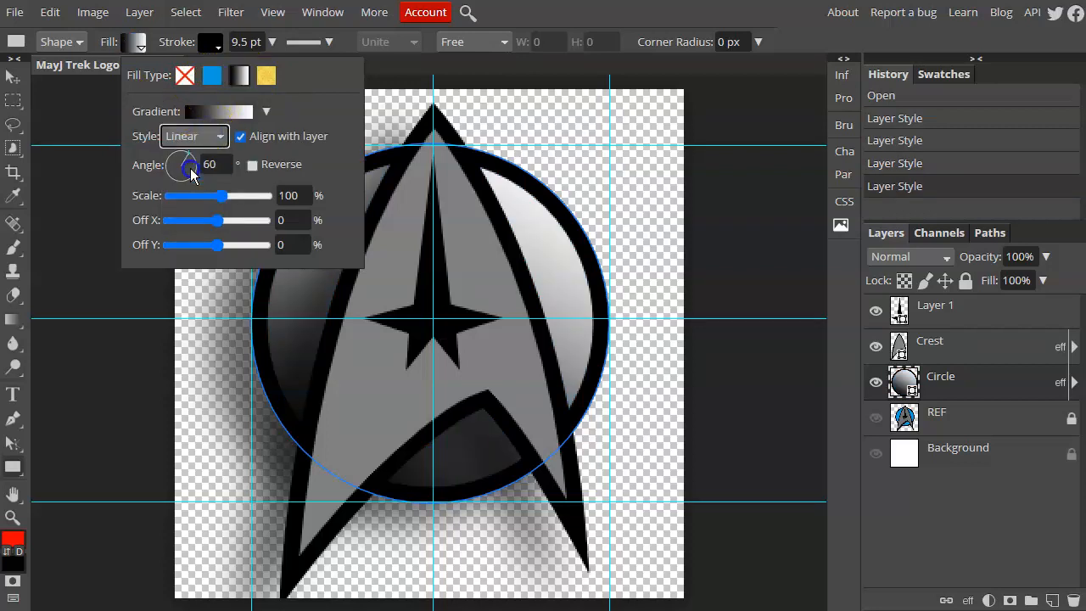
click(194, 135)
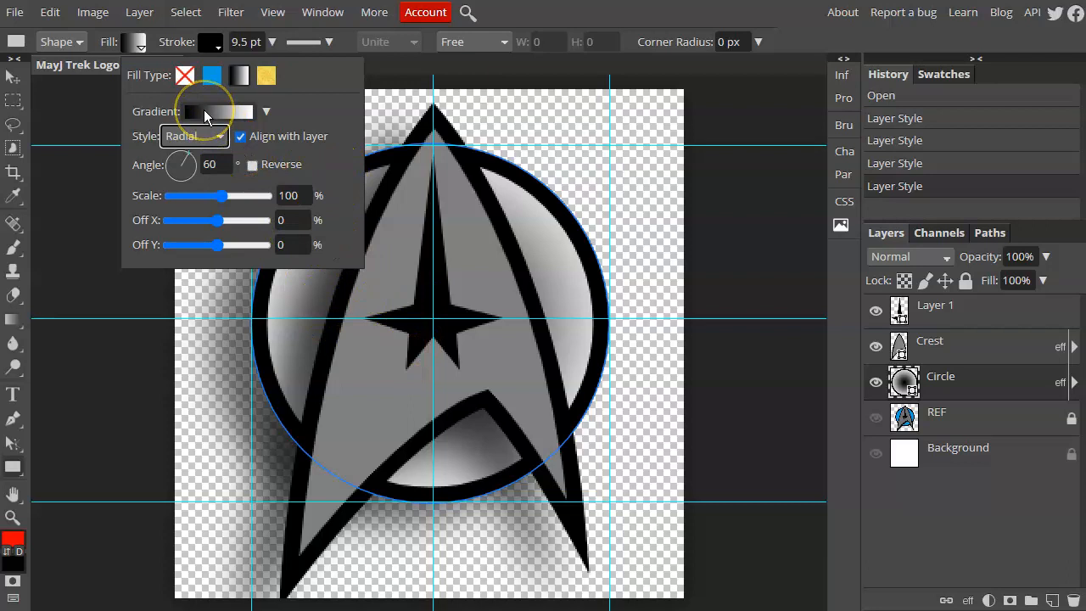
In the Gradient Editor, set the left stop to a bright blue.
click(217, 112)
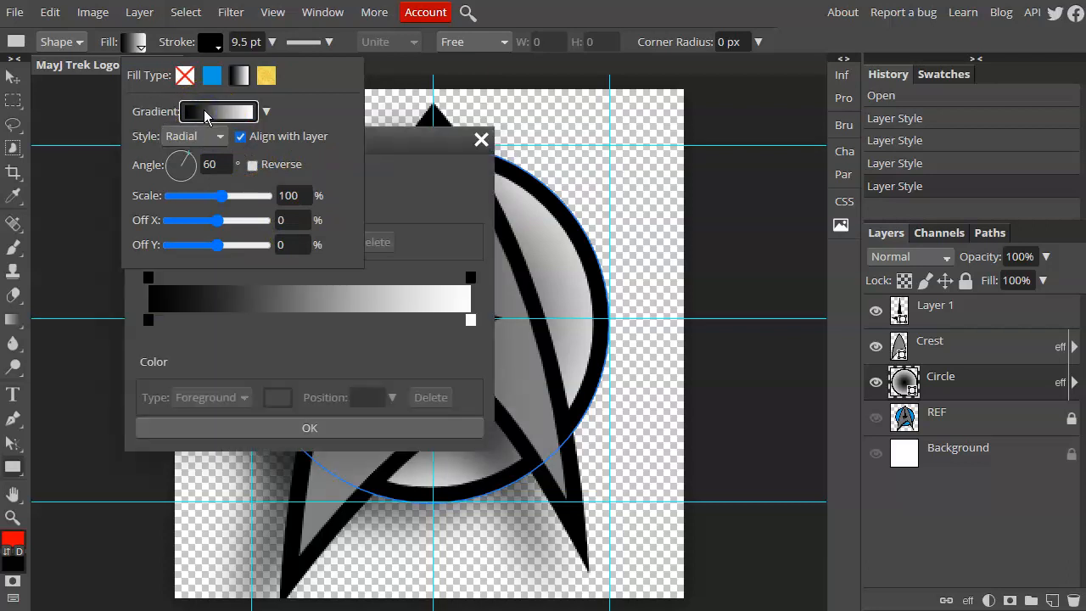
click(218, 112)
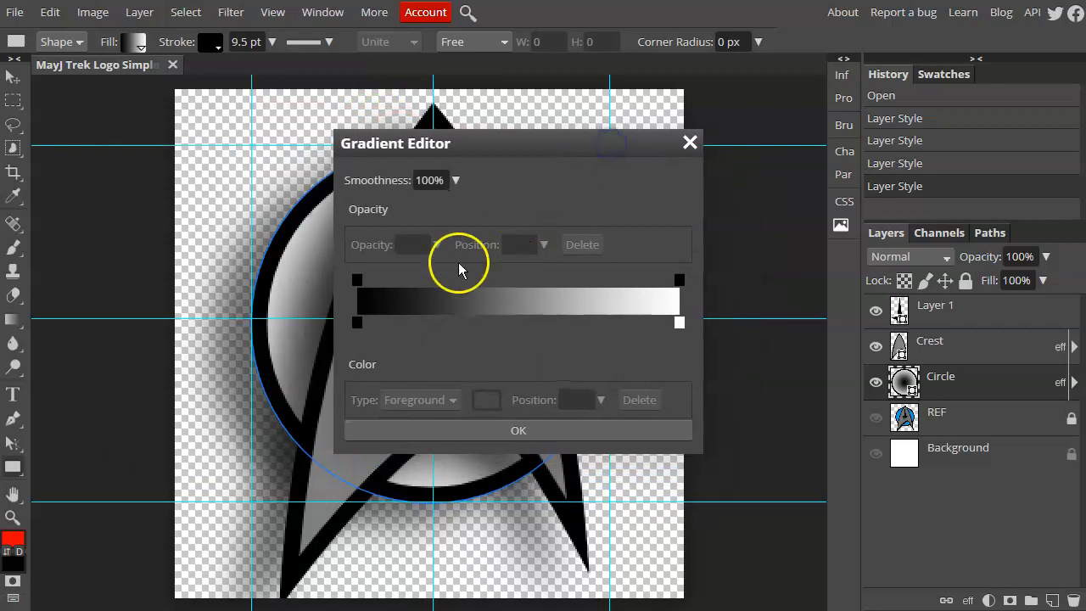
click(356, 323)
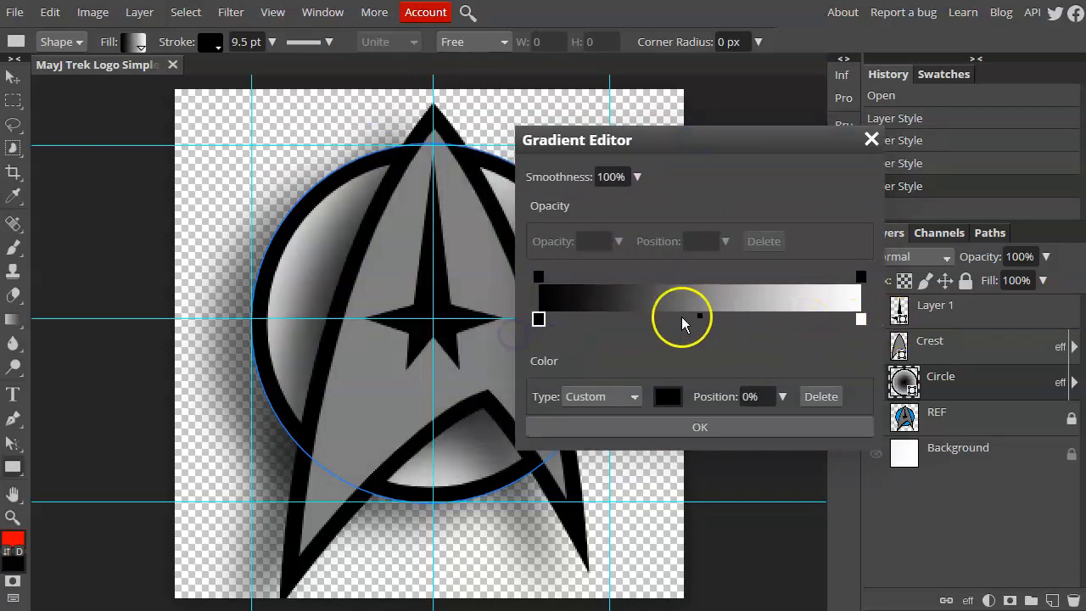
click(538, 319)
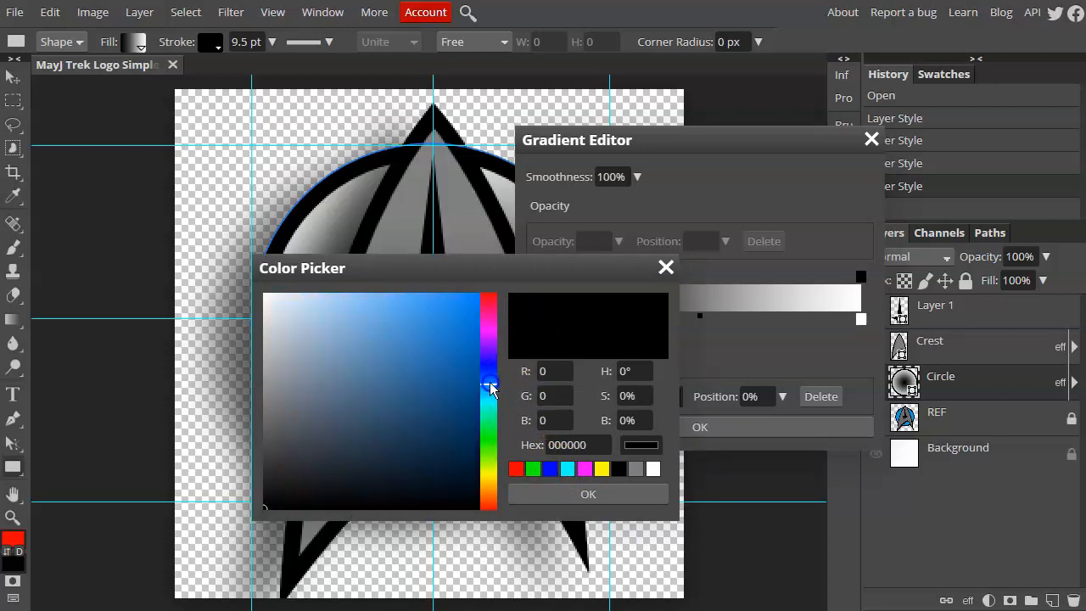
click(455, 309)
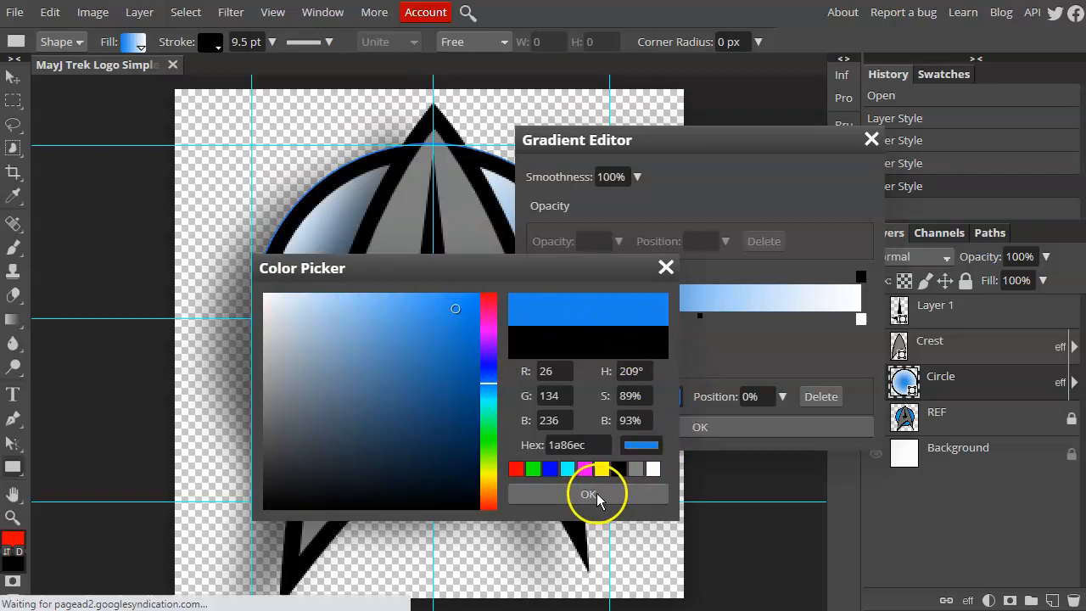
click(597, 494)
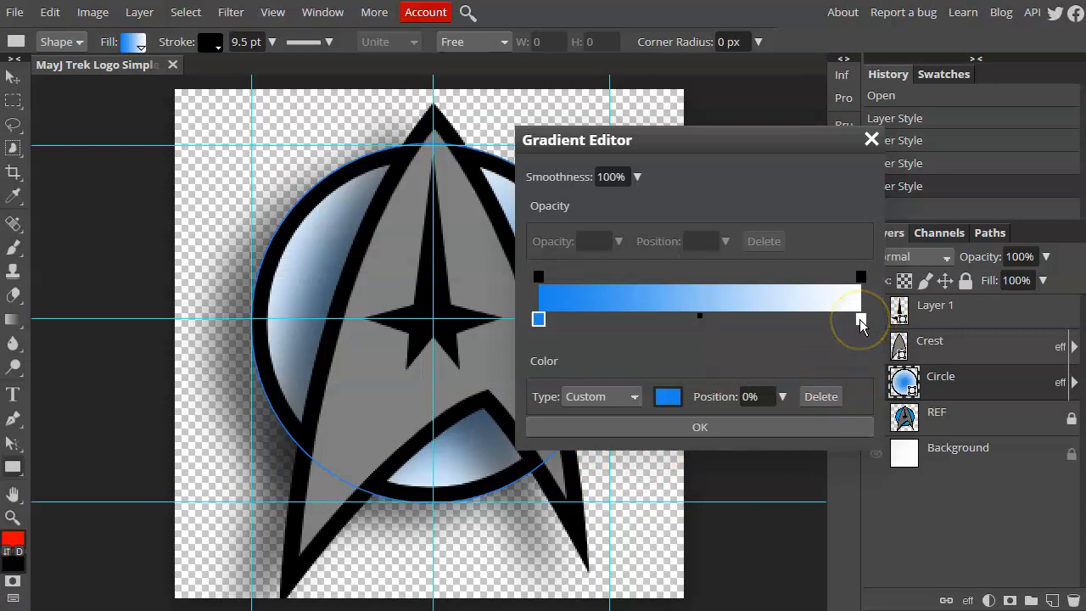
Set the right stop to navy, lighten the left stop to light blue, and confirm the gradient.
click(668, 397)
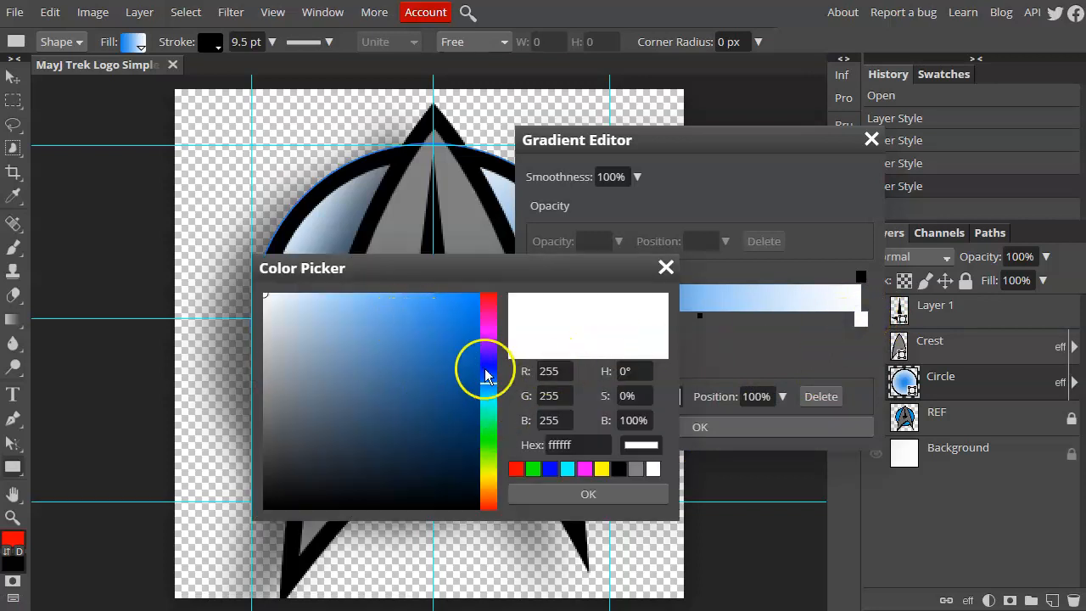
click(437, 384)
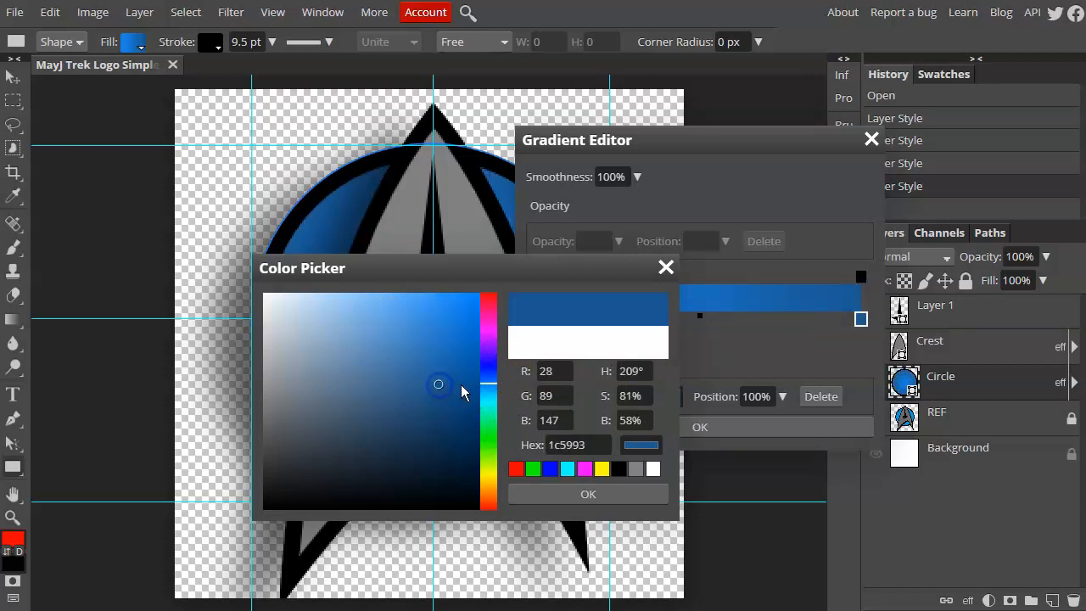
click(435, 400)
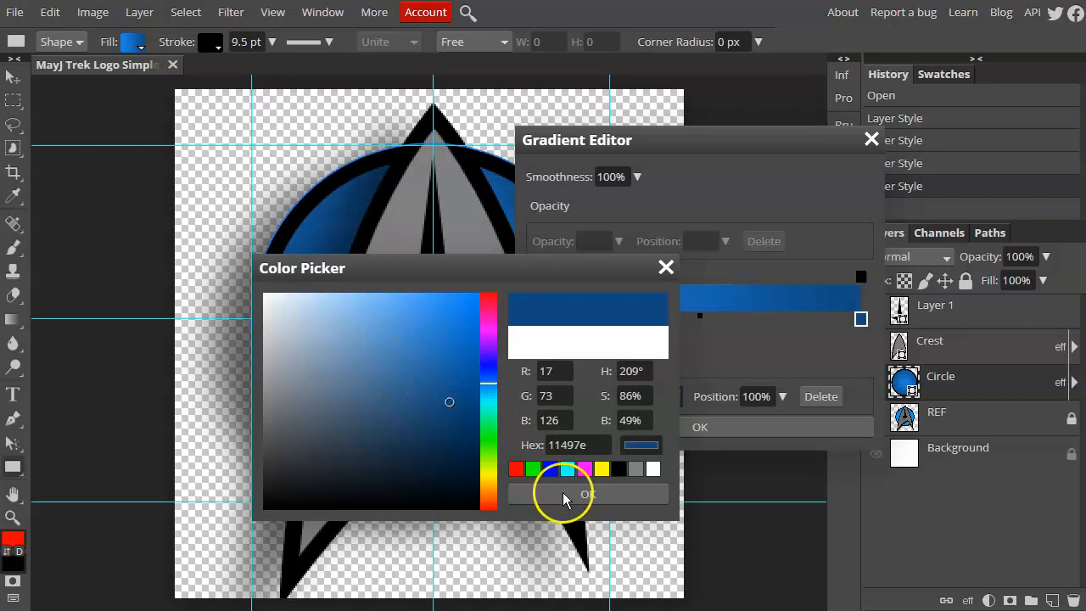
click(587, 492)
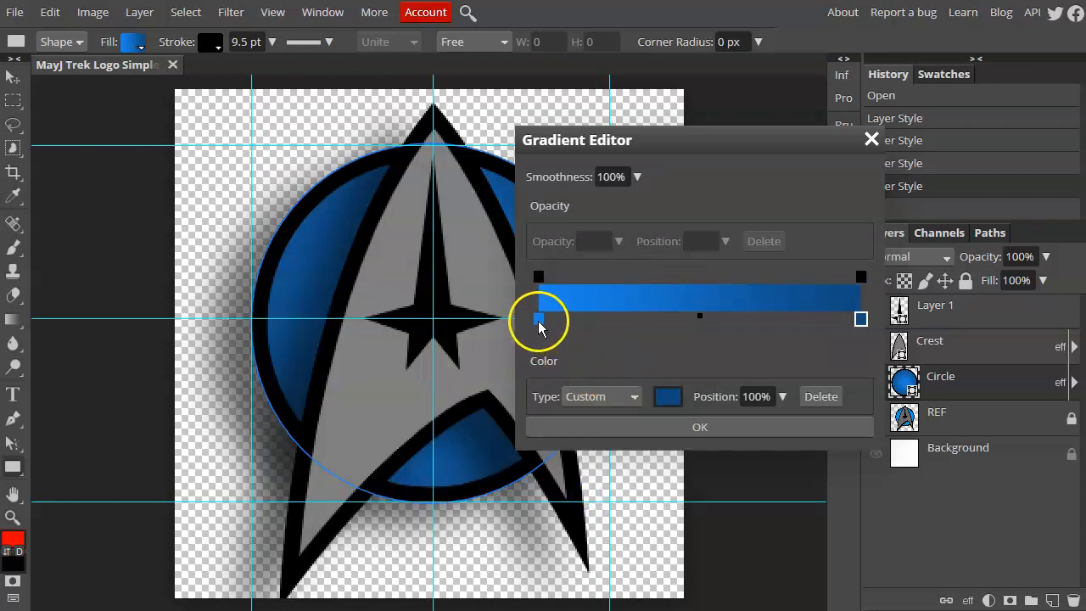
click(668, 397)
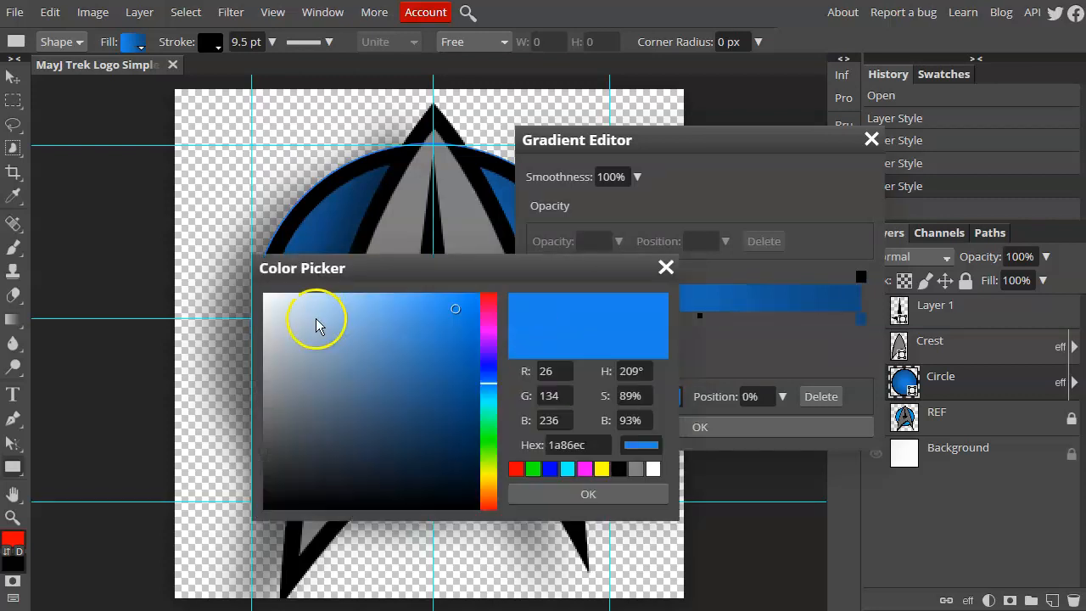
click(372, 309)
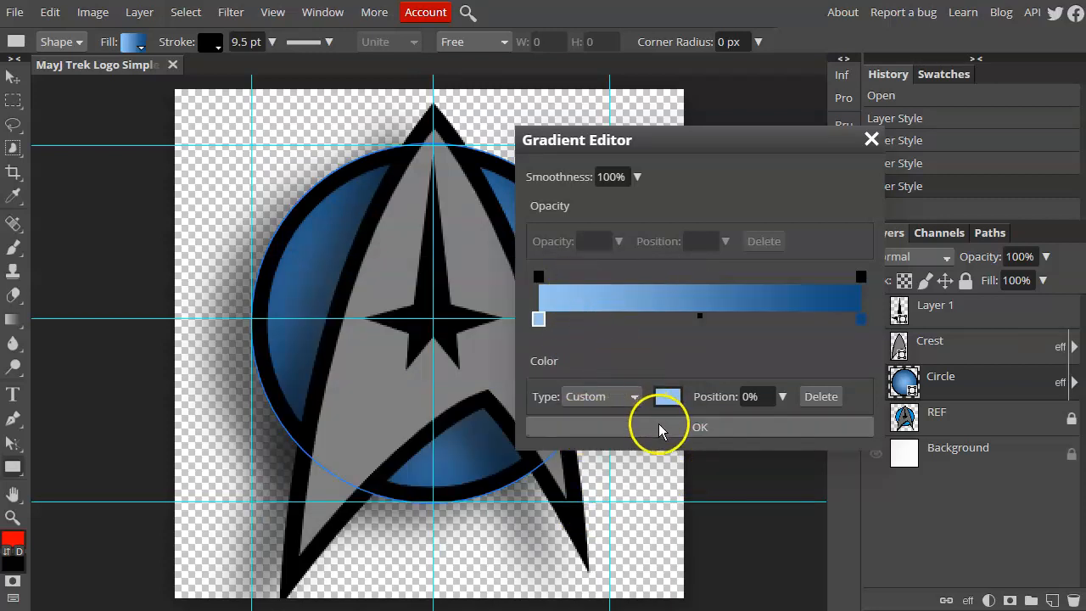
click(699, 428)
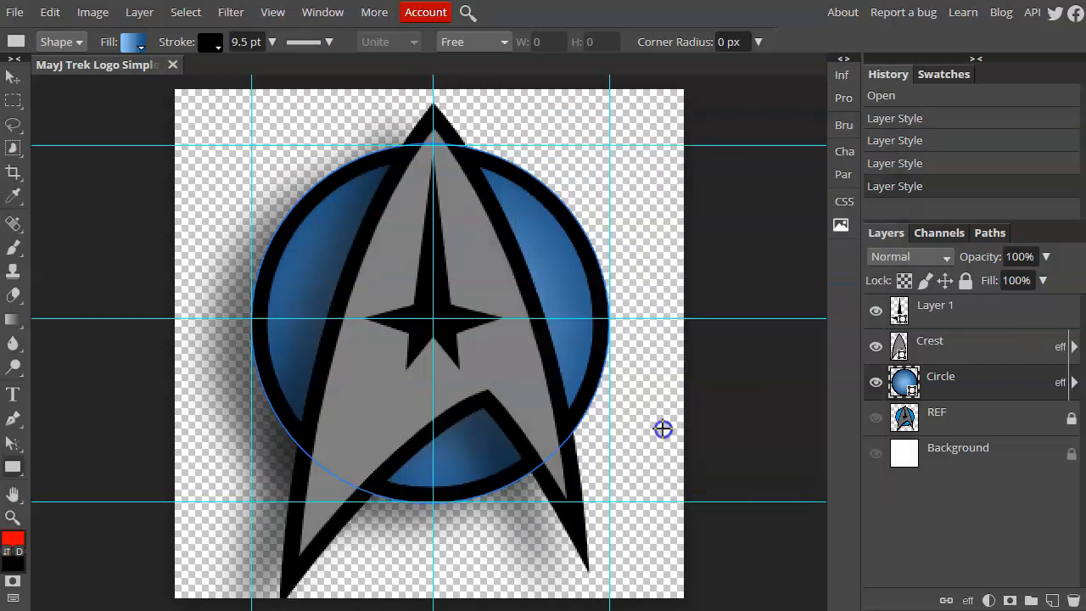
mouse_move(563, 329)
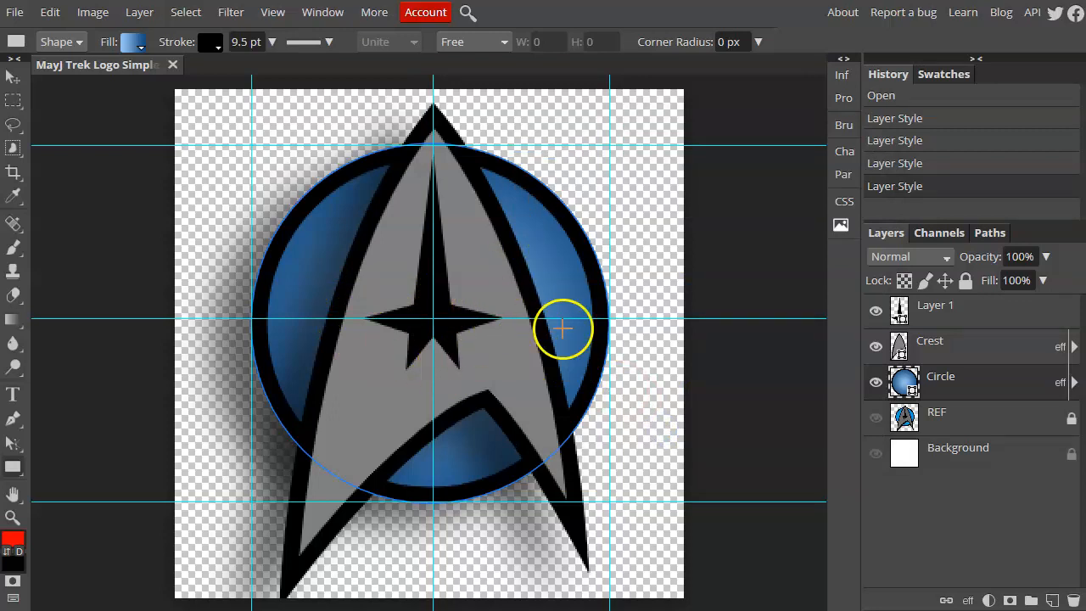
mouse_move(289, 265)
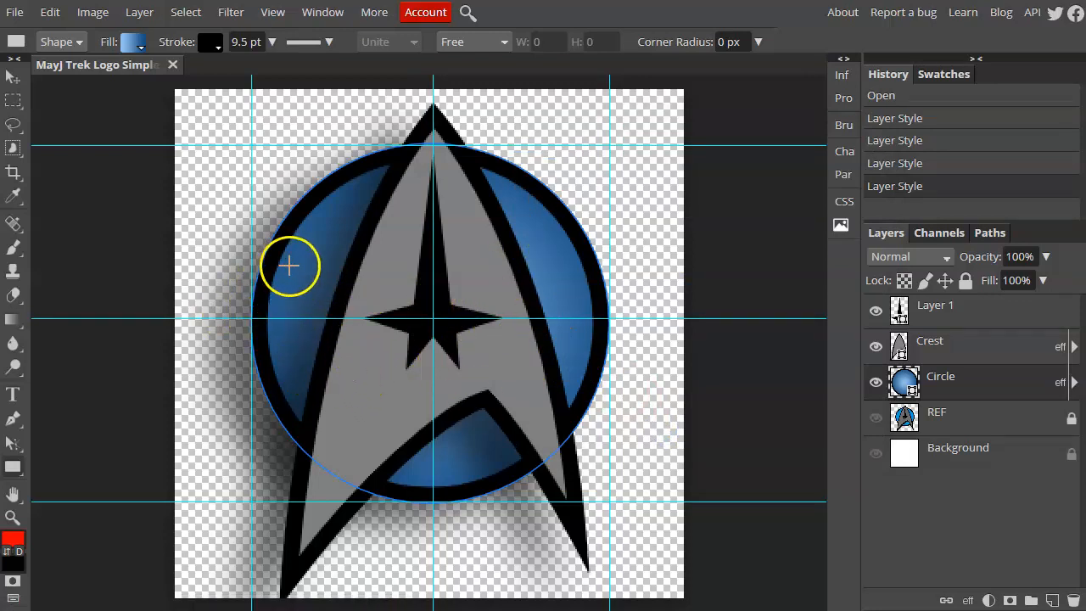
Tune the circle gradient's Scale, Off X and Off Y so the highlight sits at upper right.
click(132, 41)
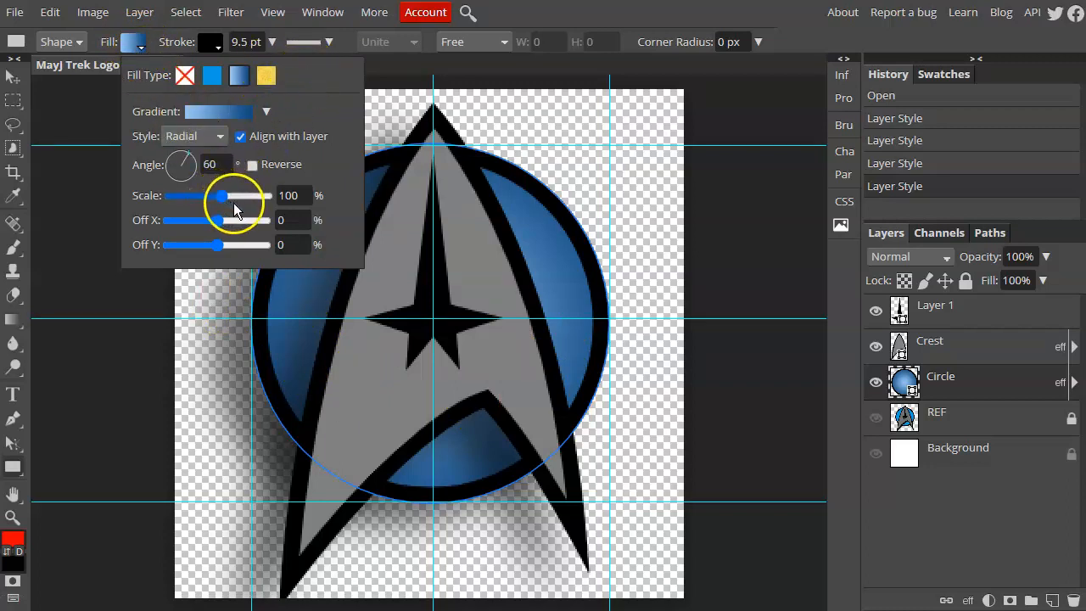
drag(224, 195, 231, 196)
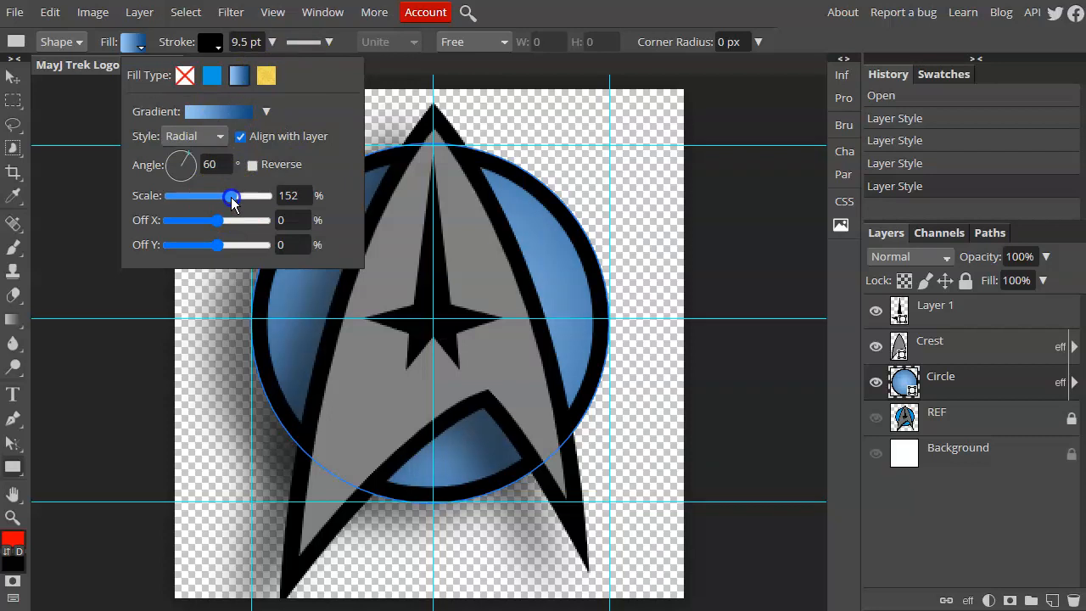
drag(230, 196, 221, 196)
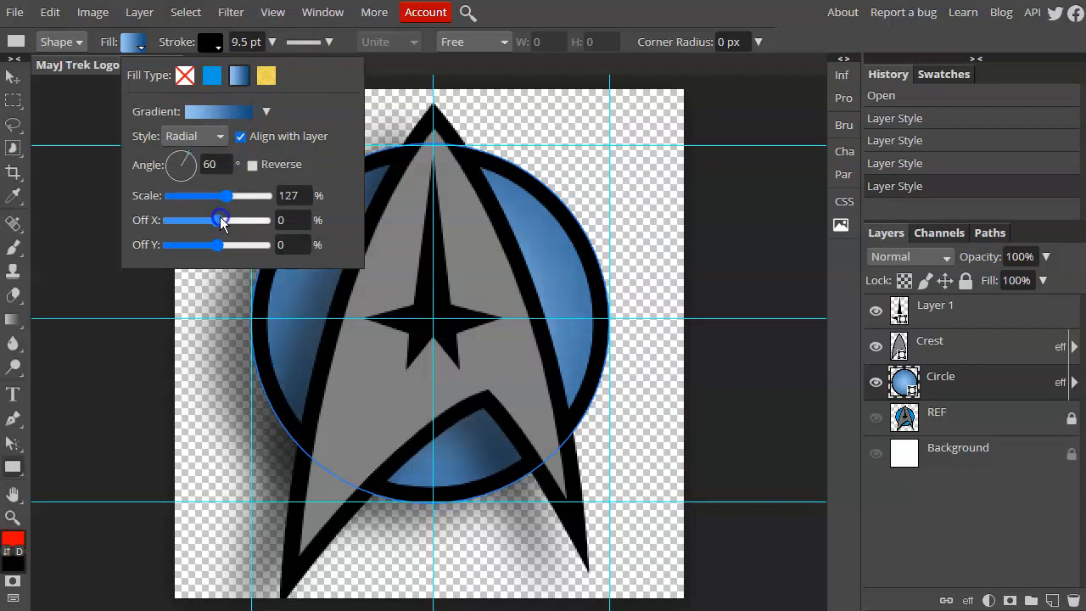
drag(219, 221, 227, 220)
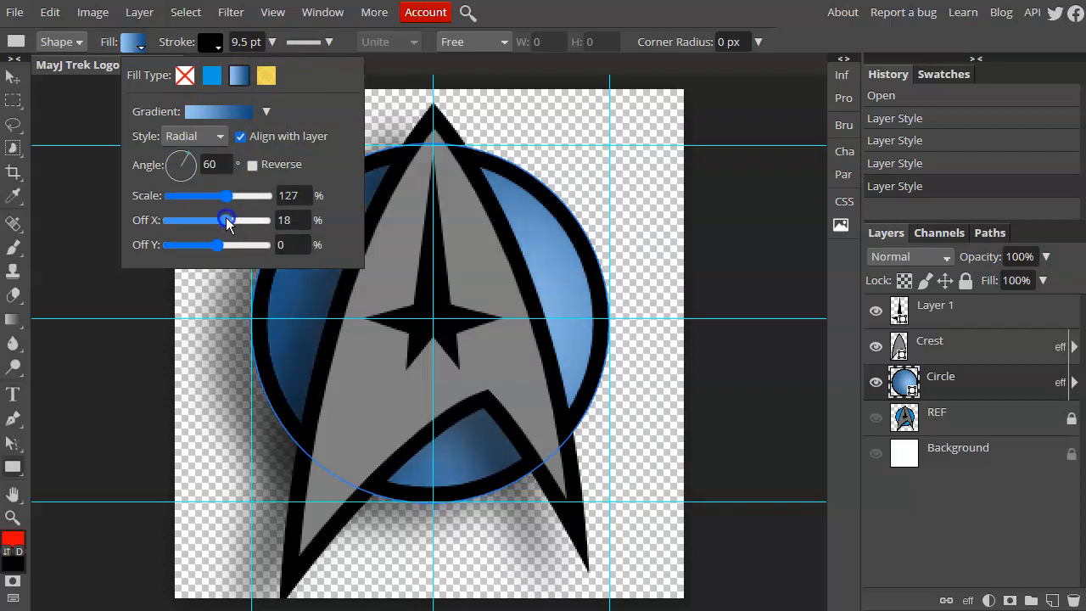
drag(227, 221, 226, 221)
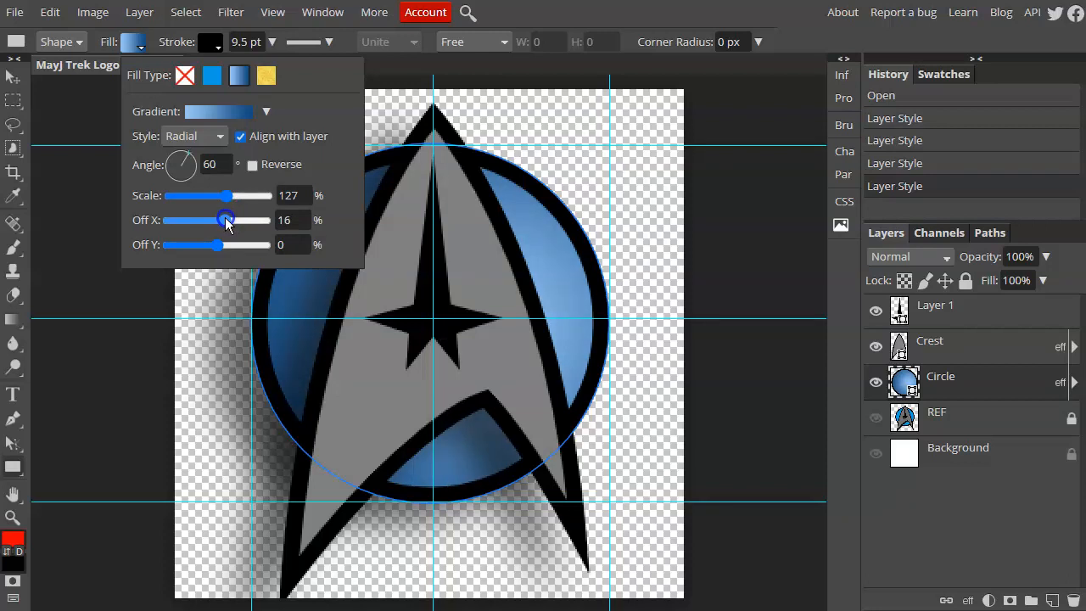
drag(224, 221, 231, 220)
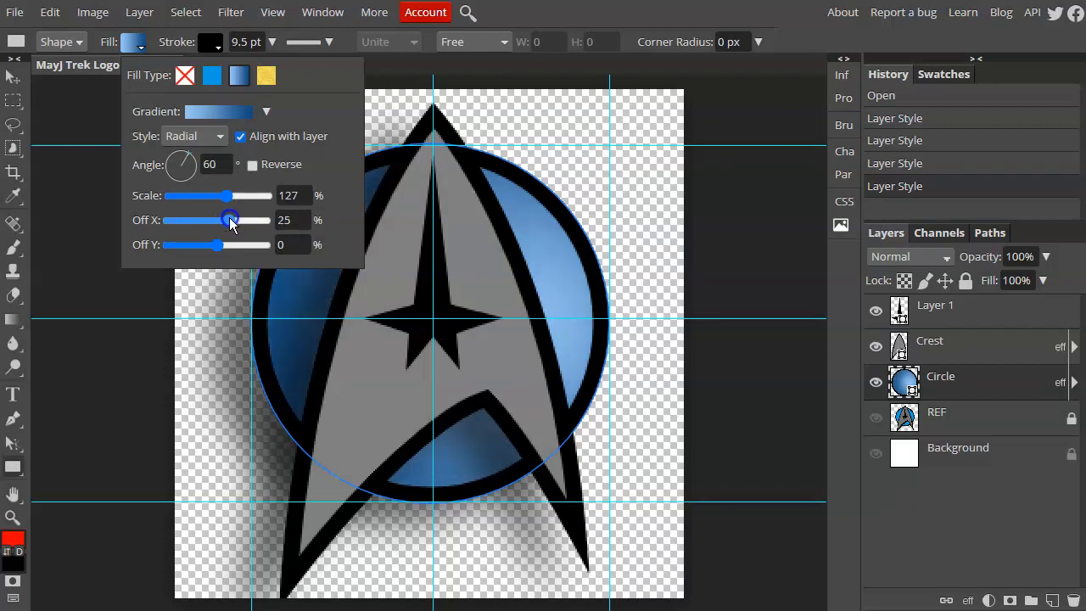
drag(229, 195, 210, 195)
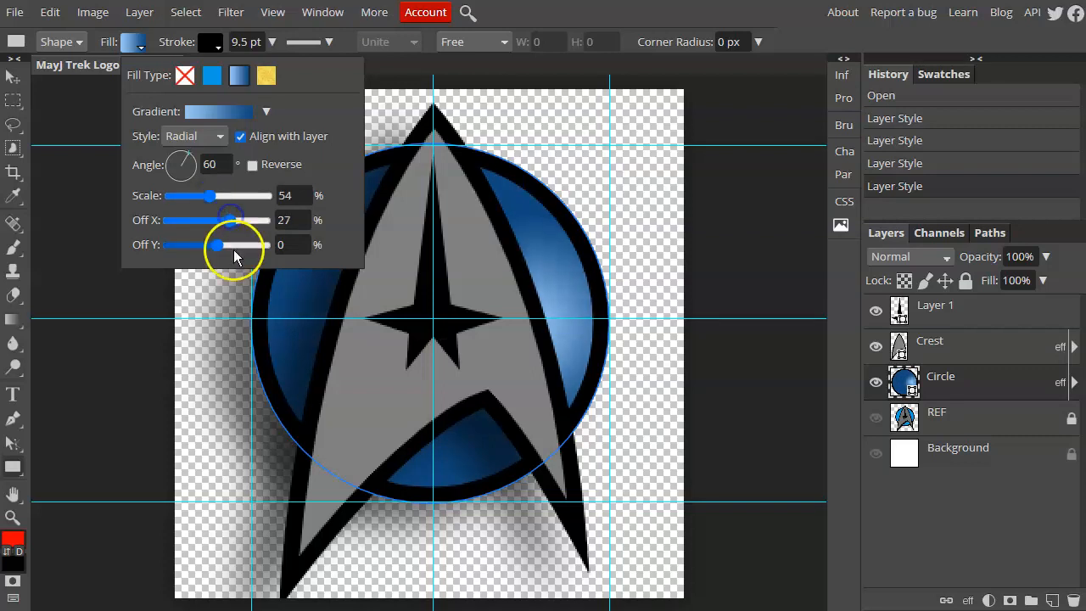
drag(221, 245, 208, 244)
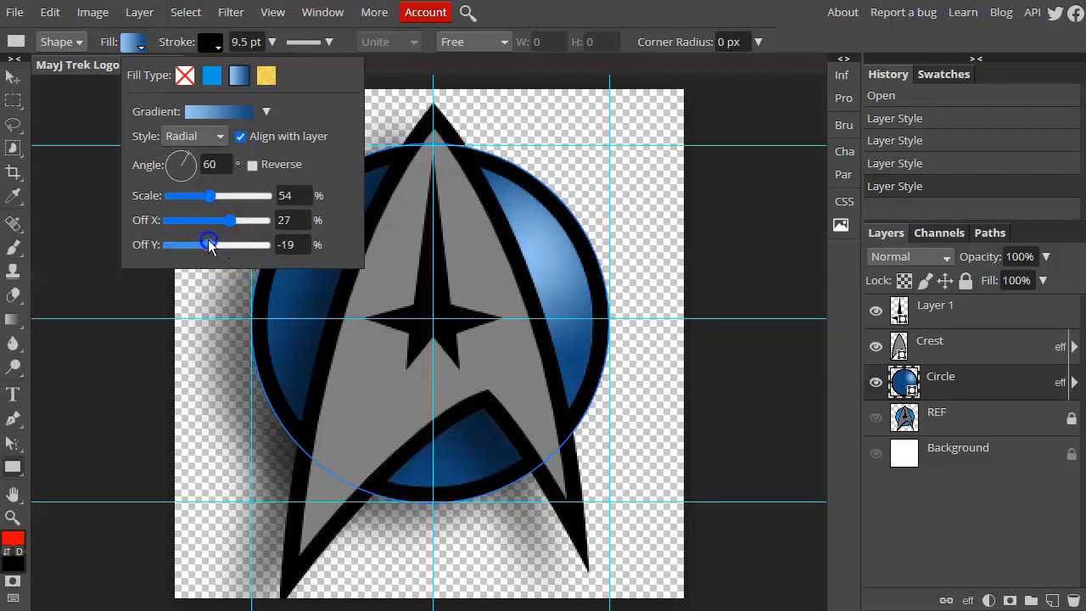
drag(209, 245, 212, 244)
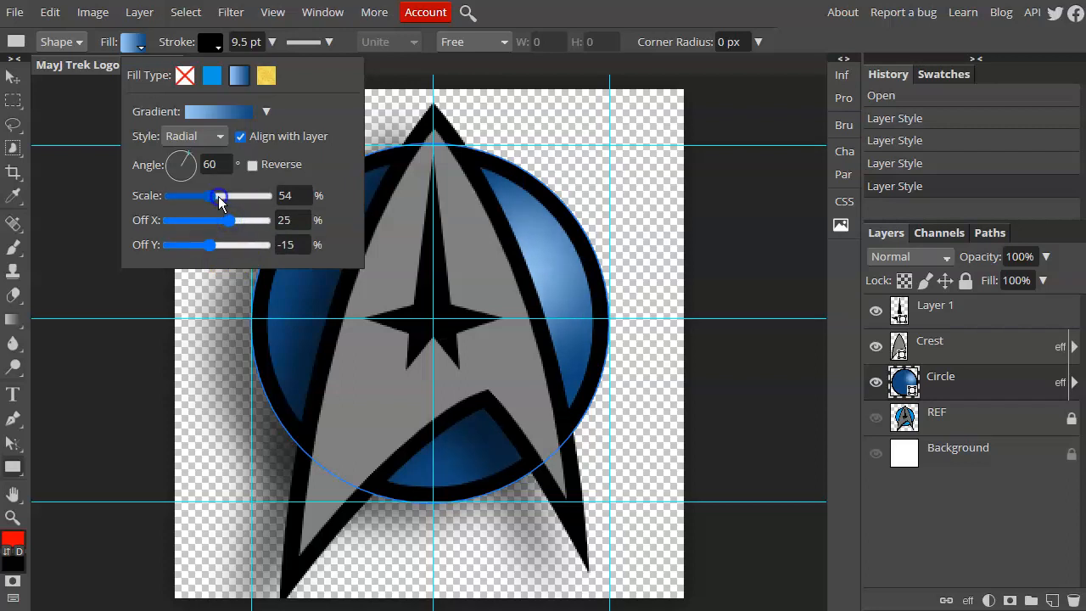
drag(217, 197, 228, 197)
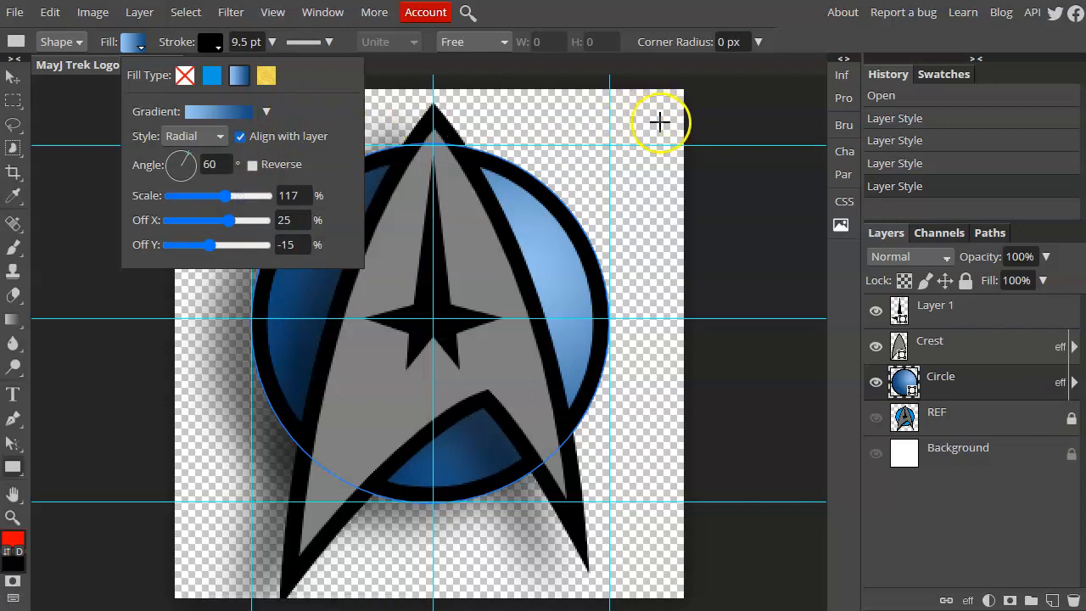
drag(224, 221, 217, 220)
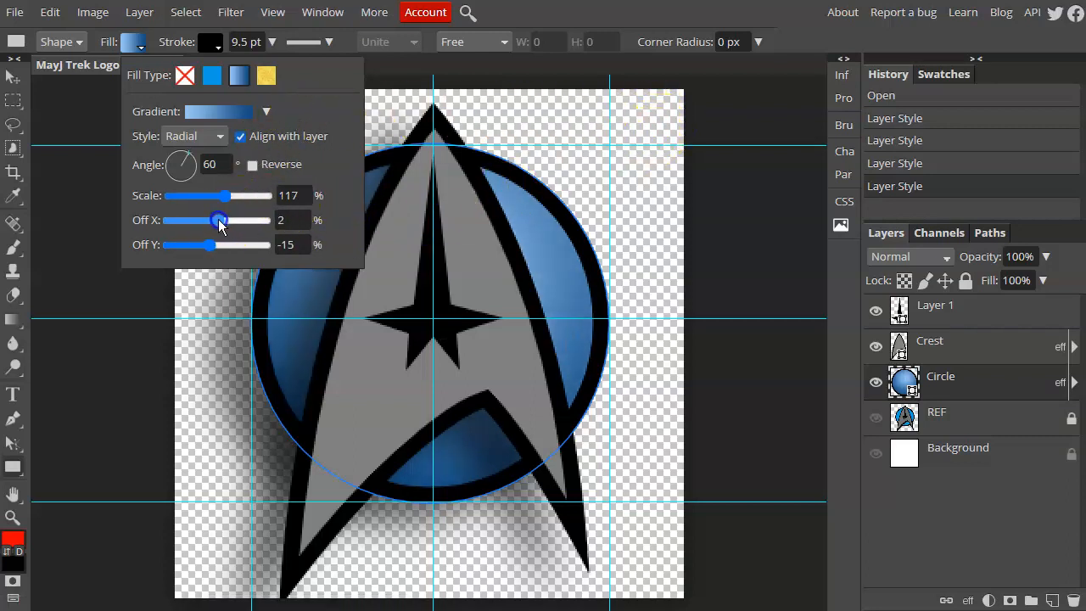
drag(218, 221, 224, 221)
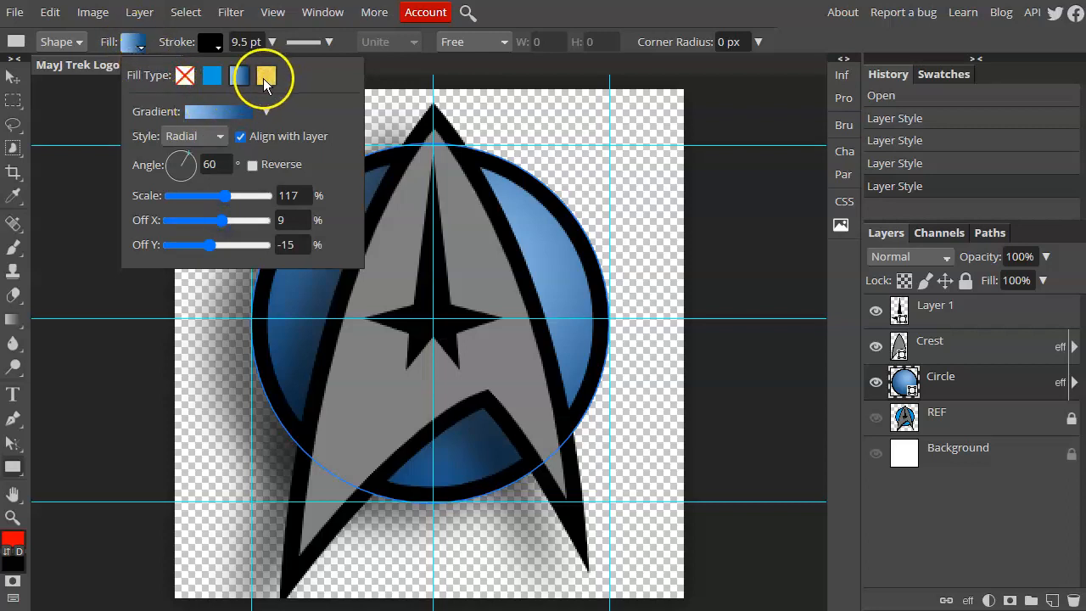
click(237, 74)
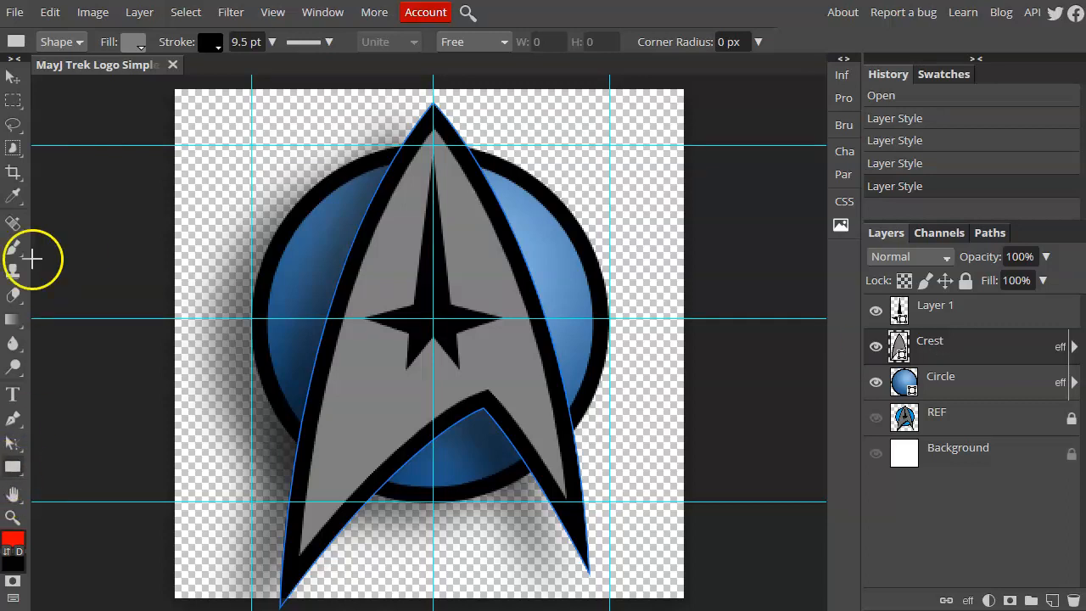
Give the Crest a gradient fill using the light-to-dark blue gradient.
click(133, 40)
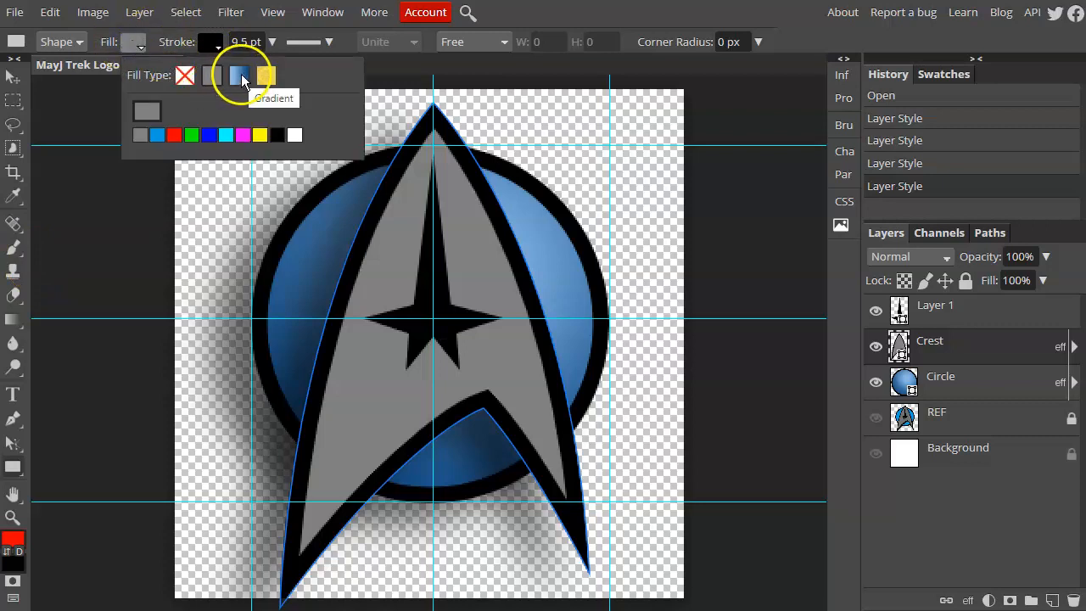
click(241, 74)
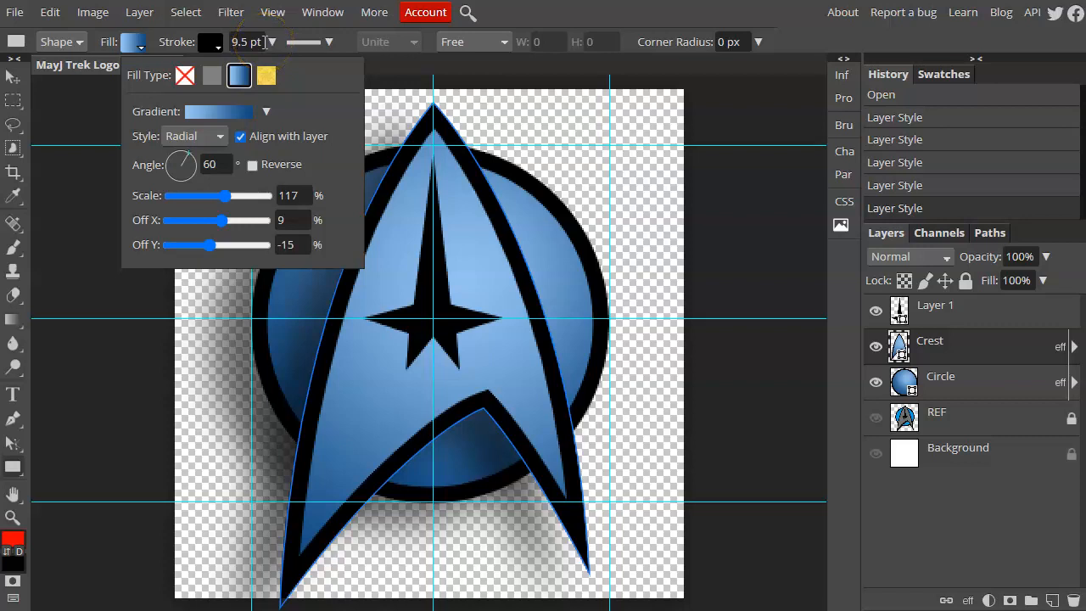
click(265, 112)
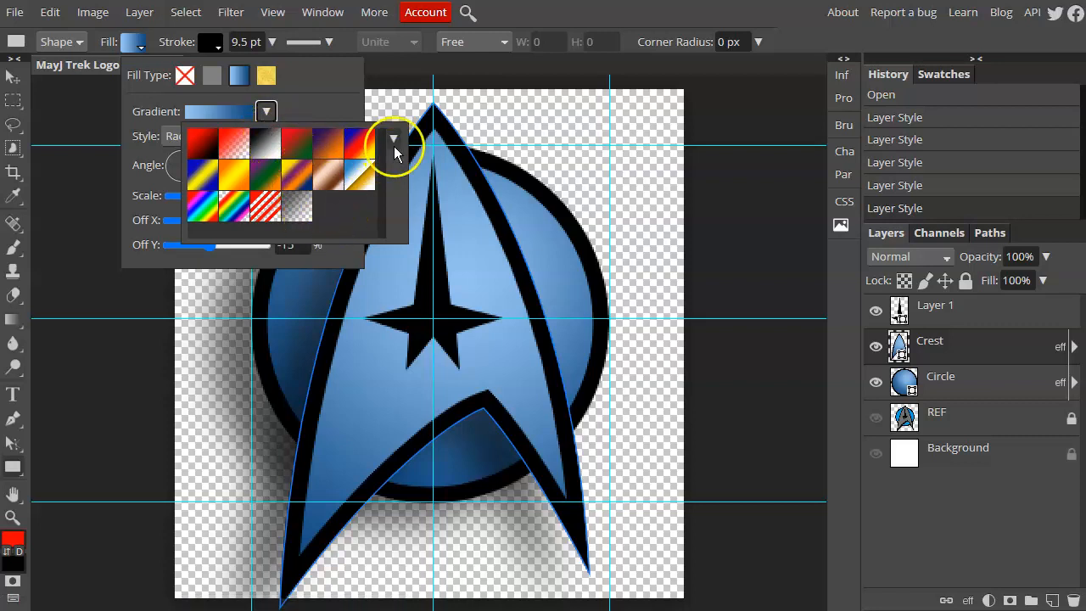
click(393, 139)
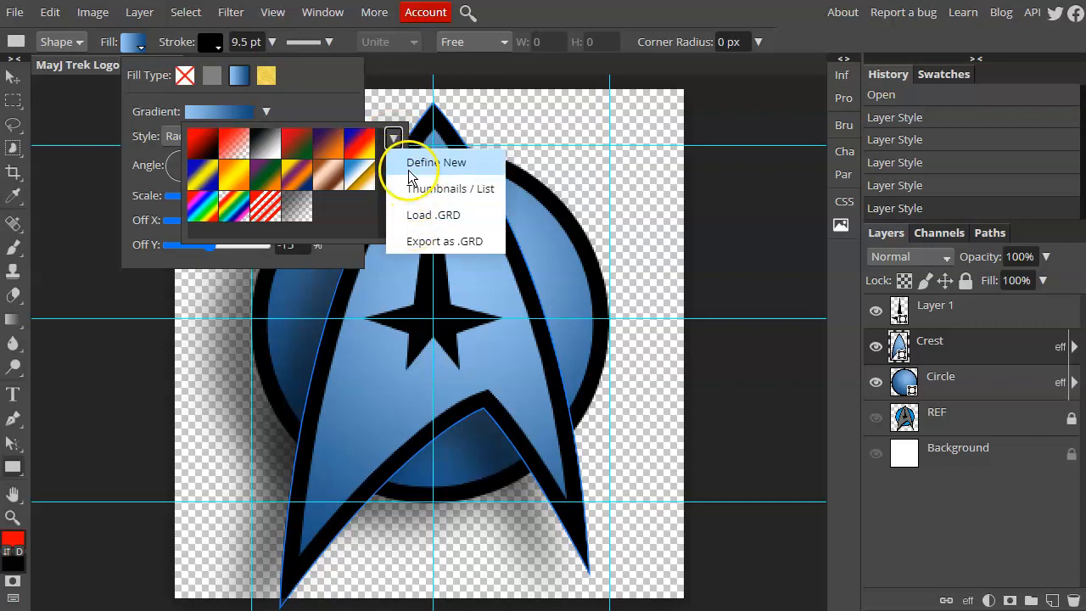
mouse_move(313, 105)
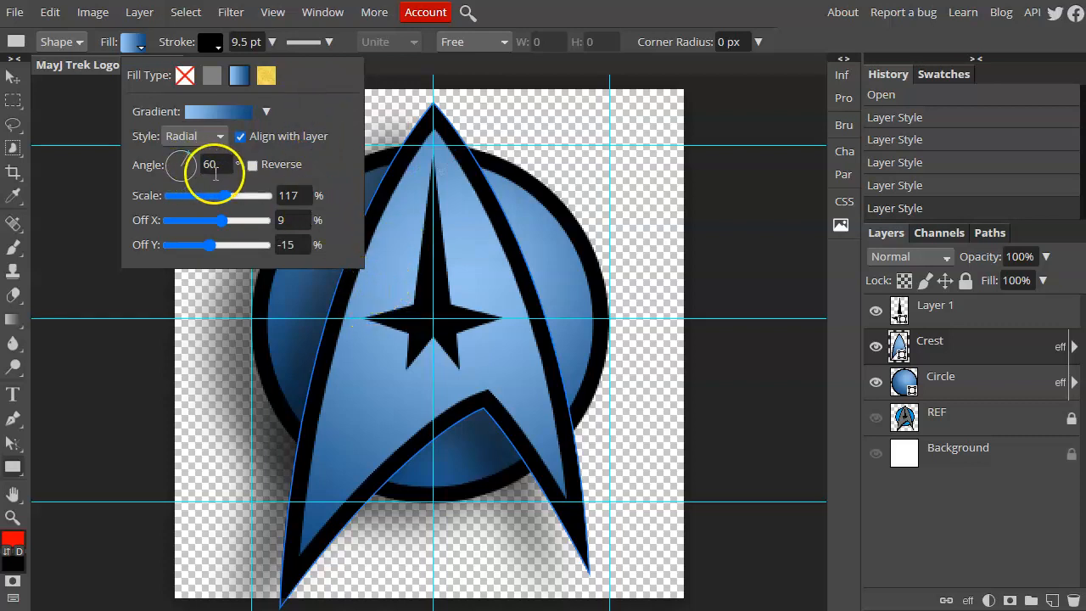
click(217, 112)
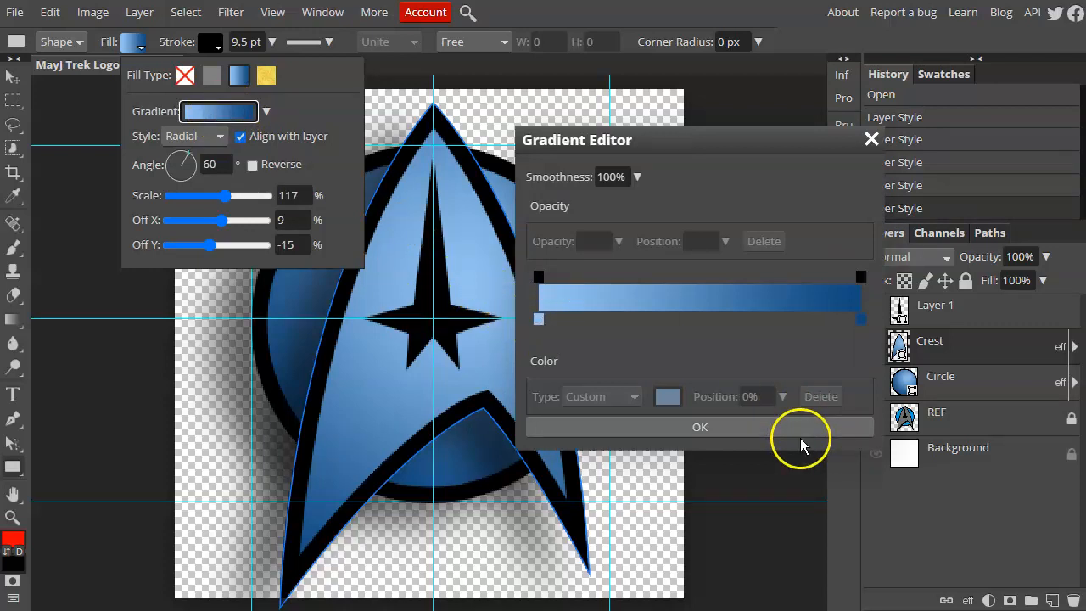
click(699, 427)
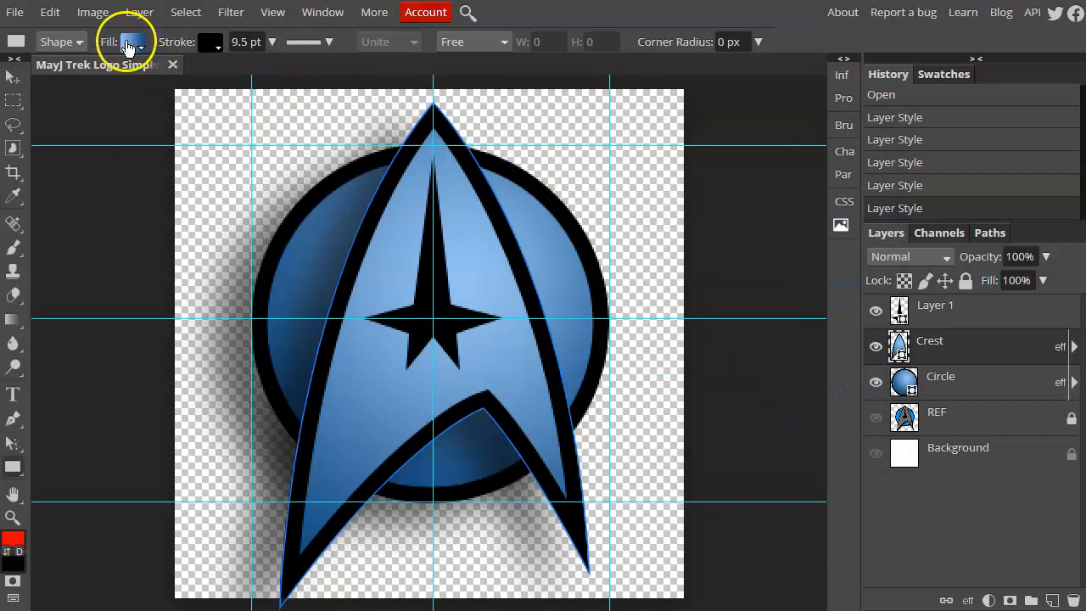
Try Reflected, then set the crest's gradient Style to Linear.
click(133, 41)
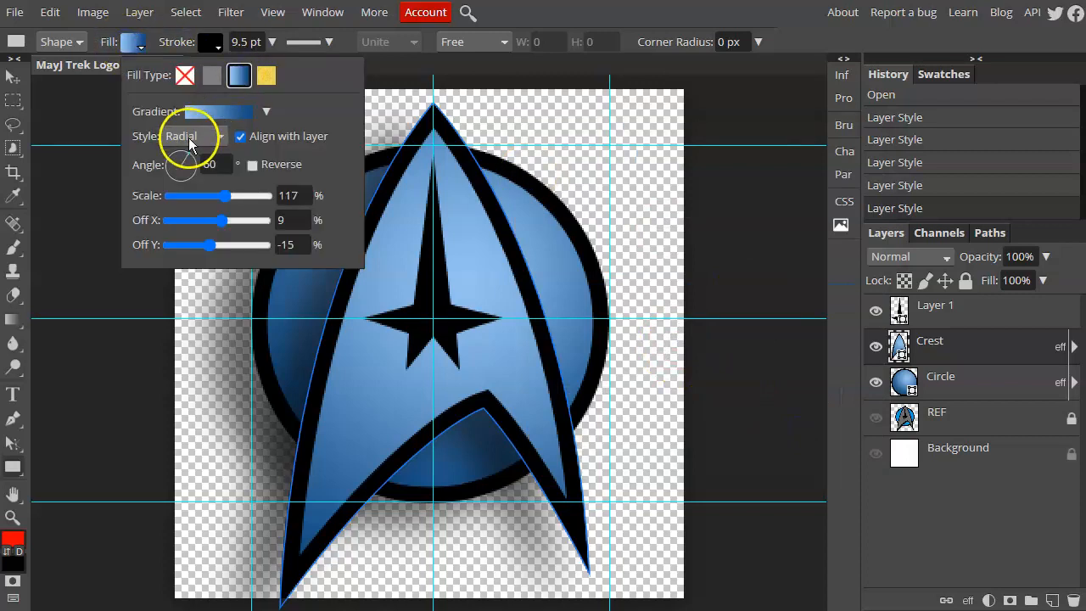
click(194, 135)
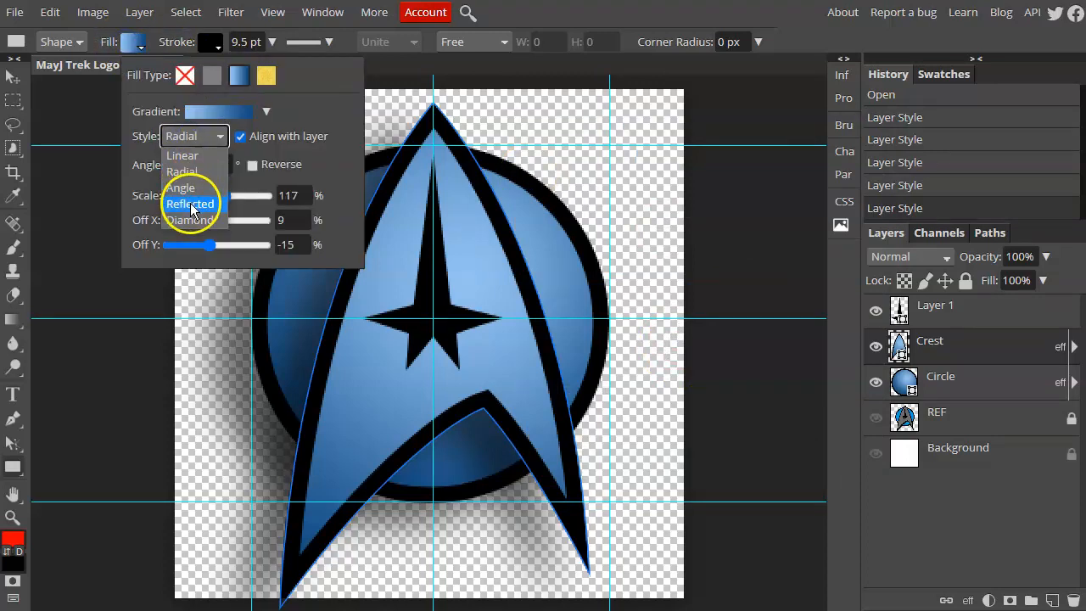
click(190, 203)
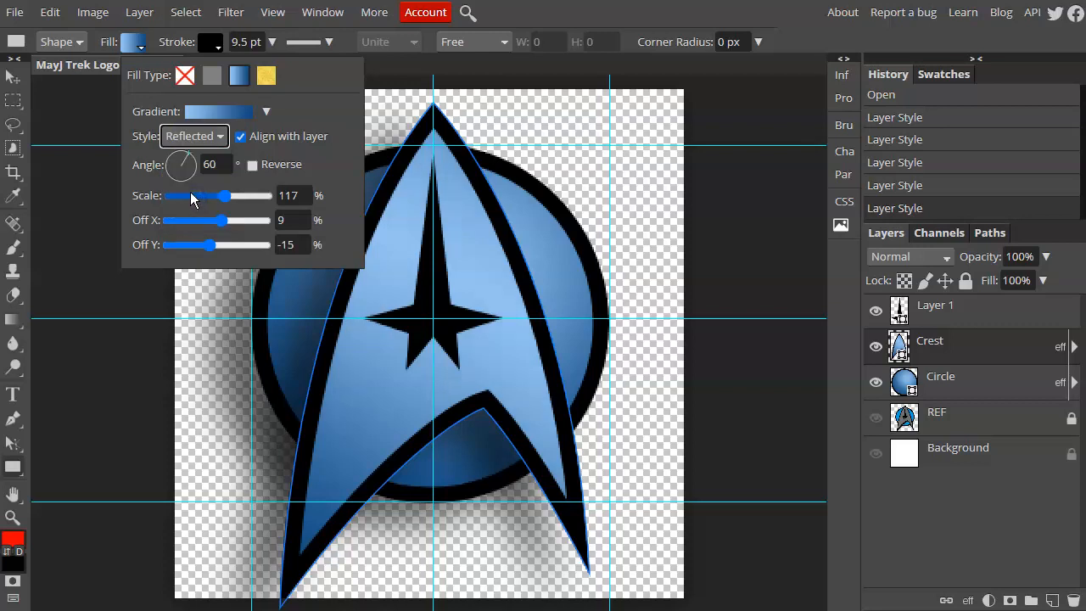
click(194, 135)
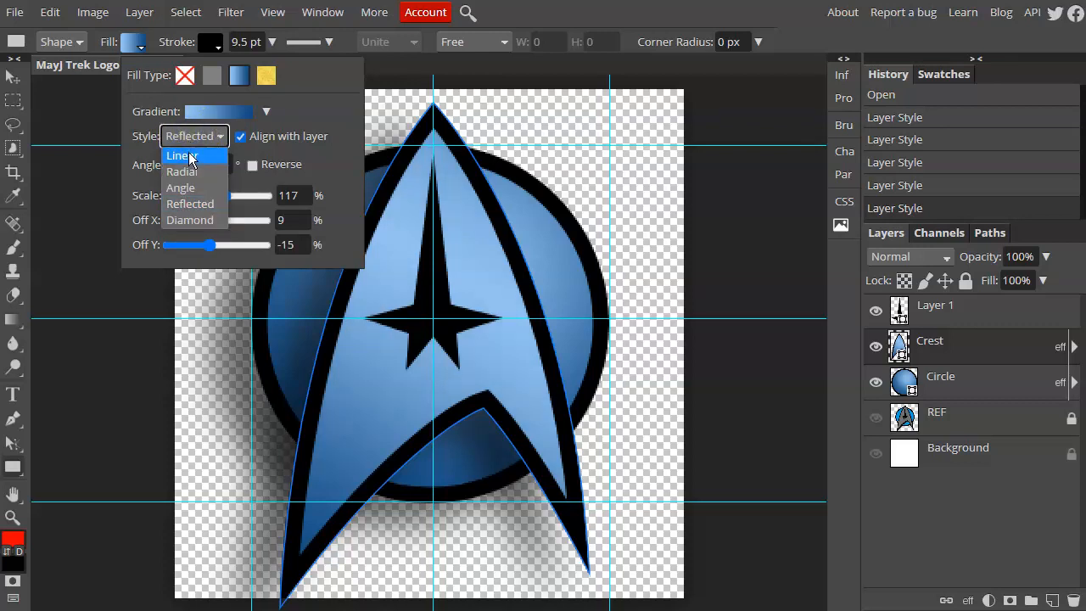
click(183, 156)
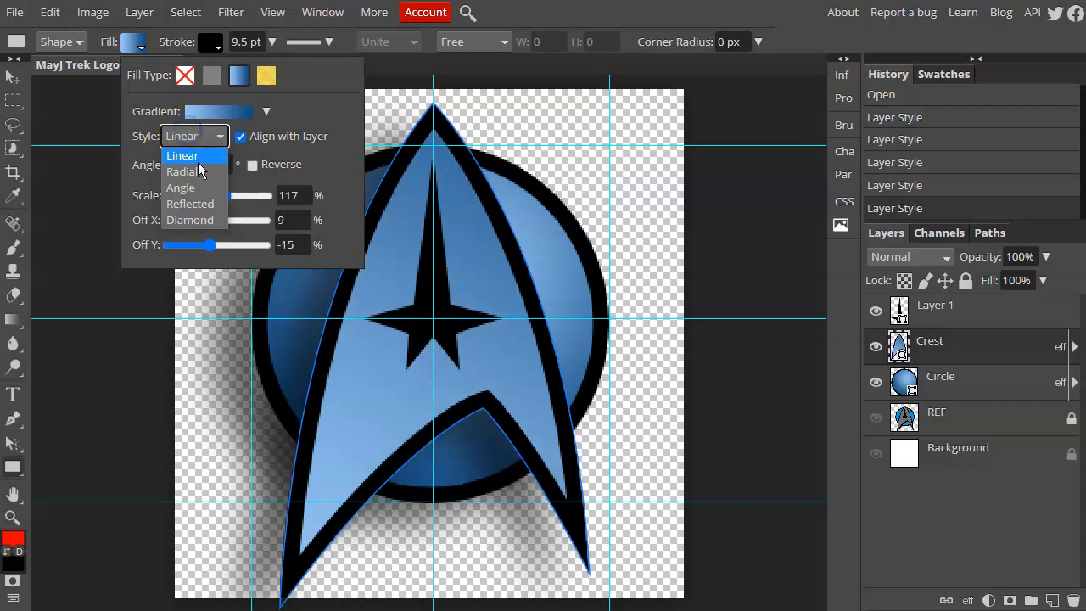
click(181, 156)
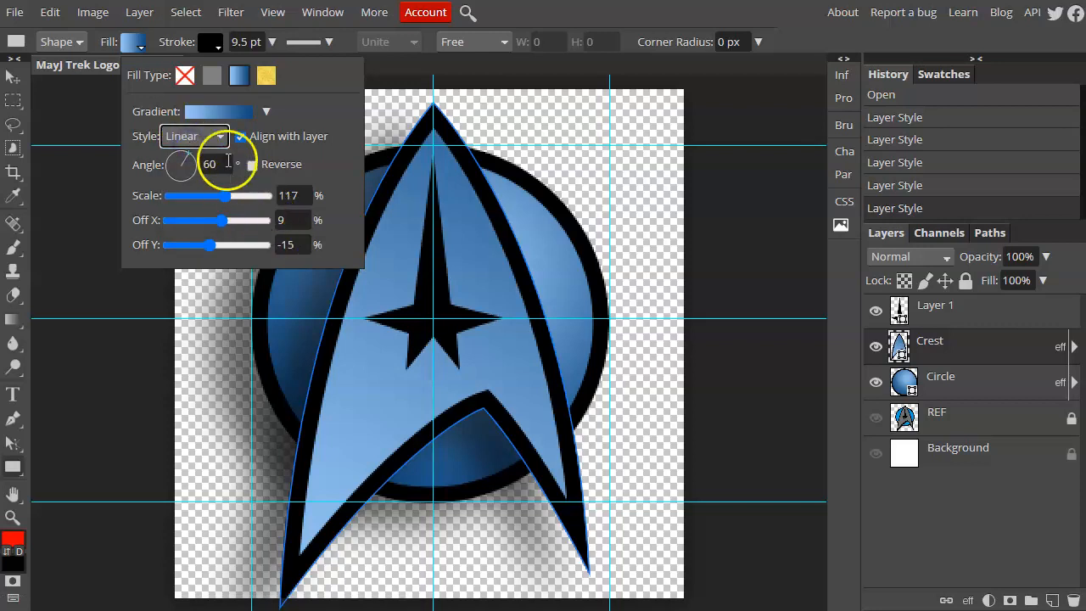
click(219, 112)
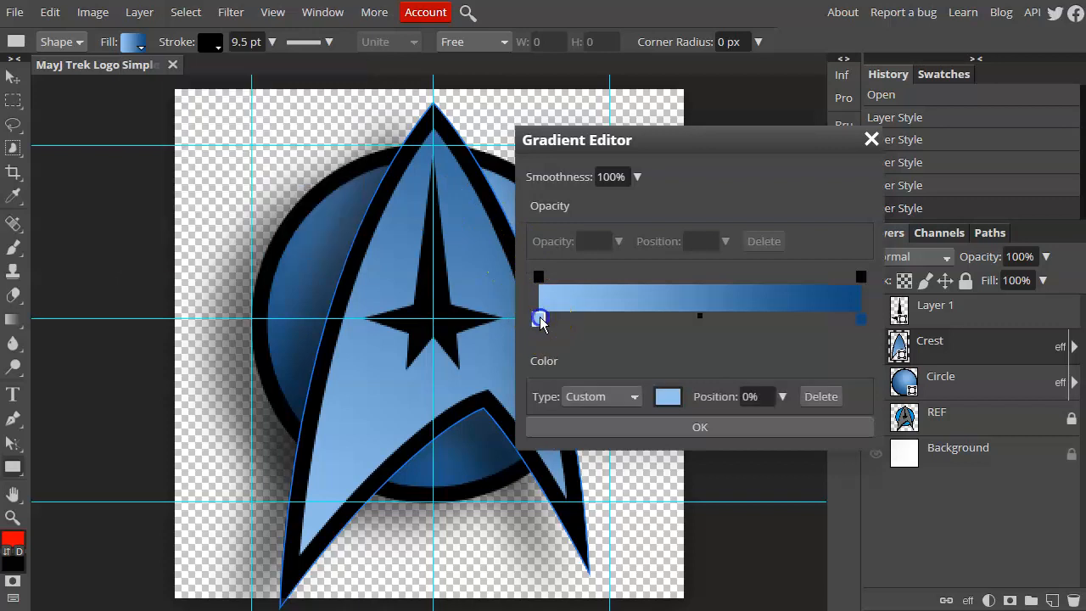
Set both end stops of the crest gradient to mid grey.
click(668, 397)
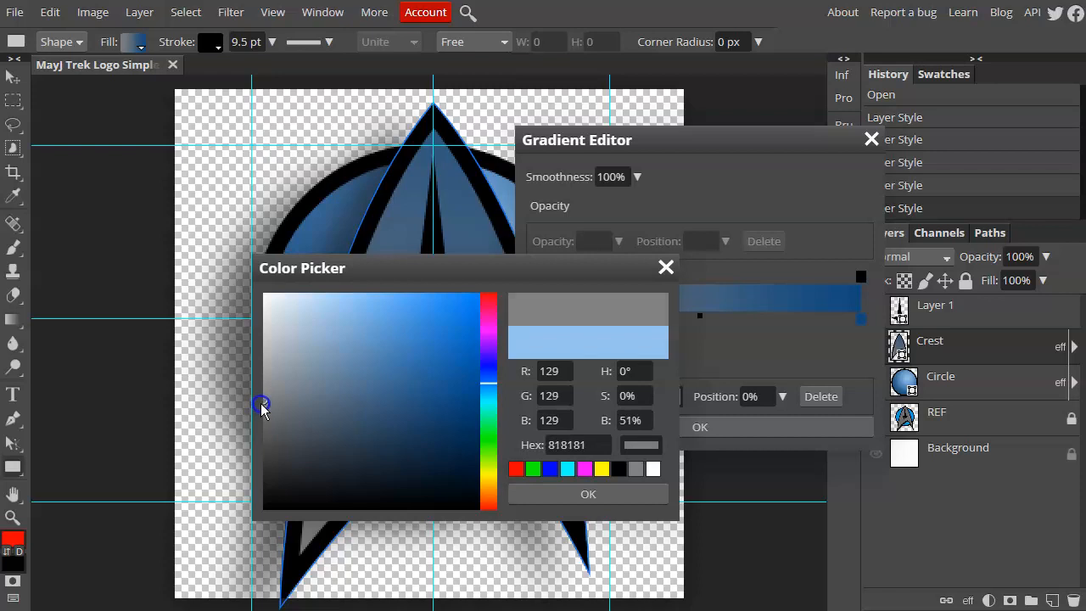
click(336, 397)
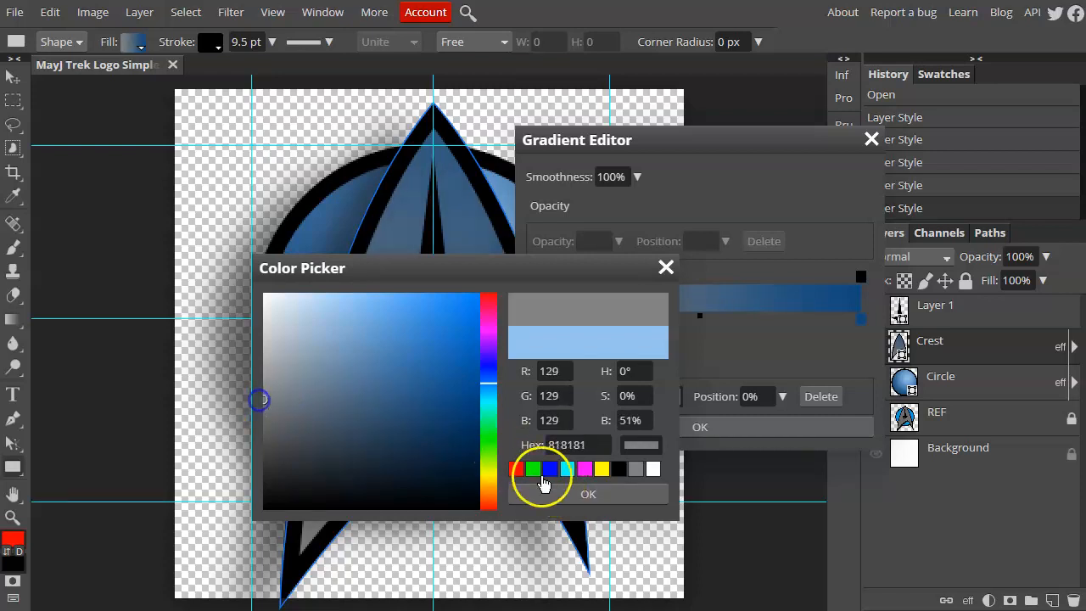
click(587, 493)
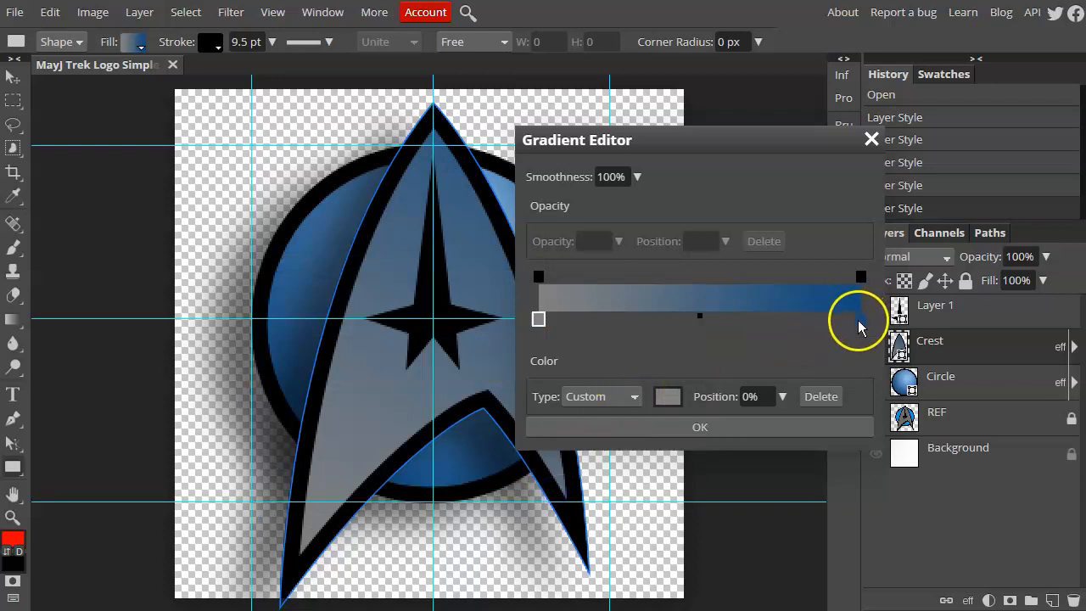
click(860, 319)
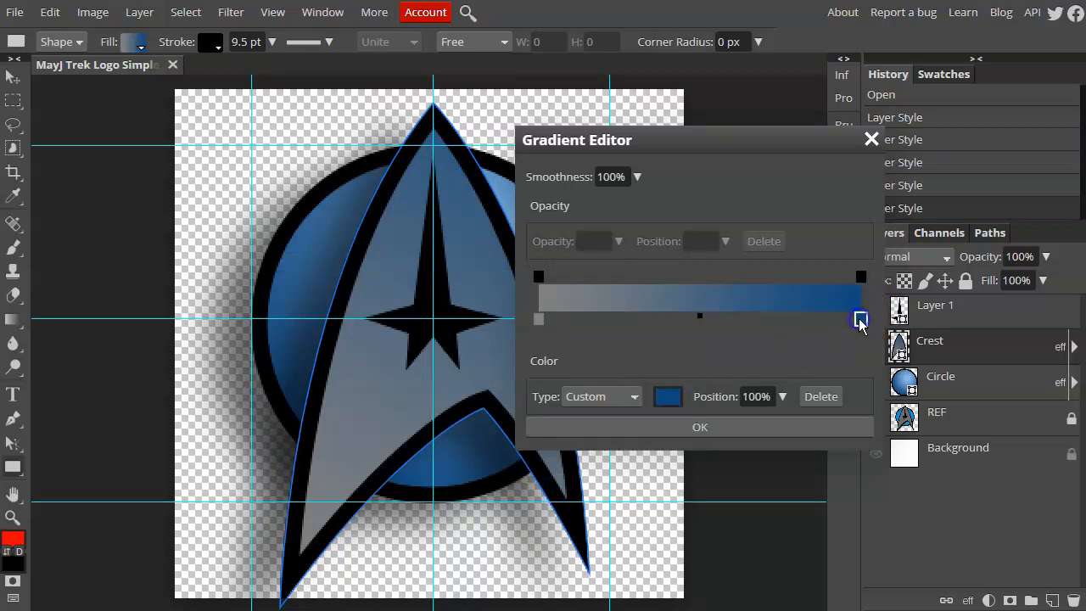
click(668, 397)
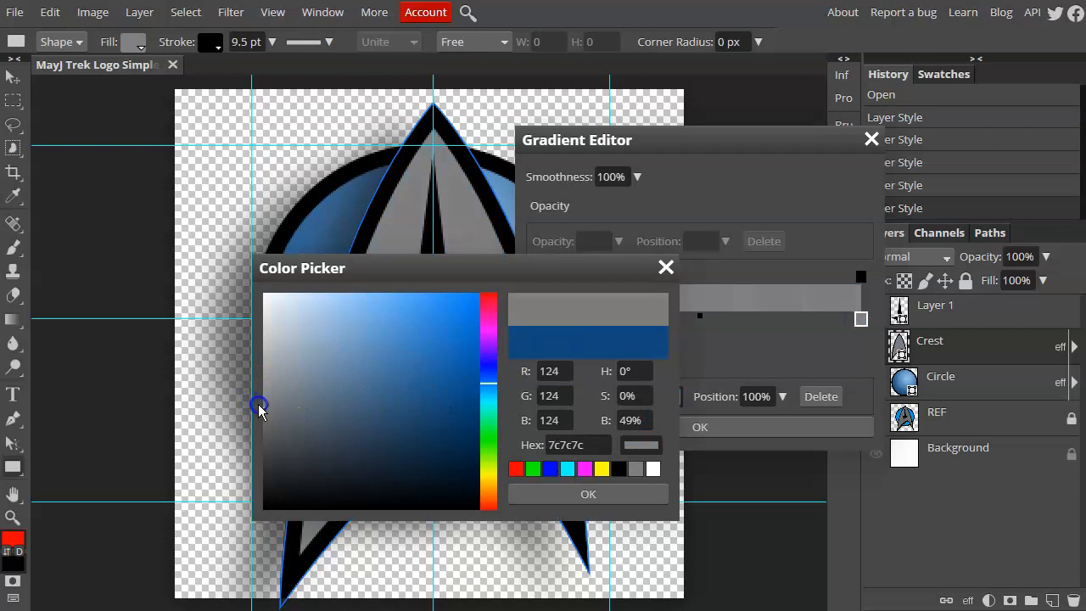
click(587, 494)
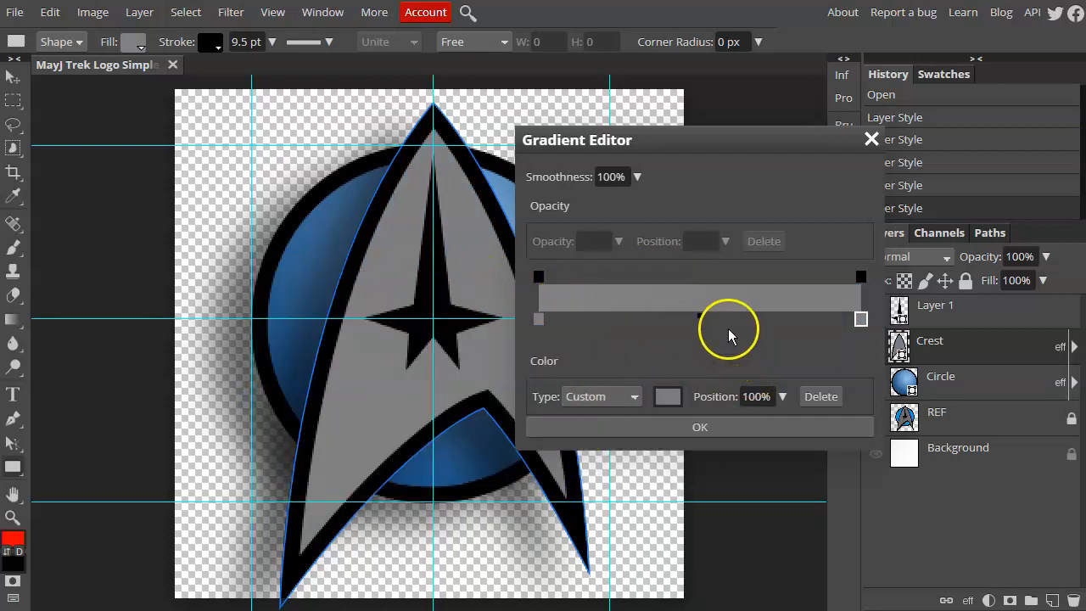
Add a light grey middle stop and position the stops for a silver highlight.
drag(860, 319, 720, 321)
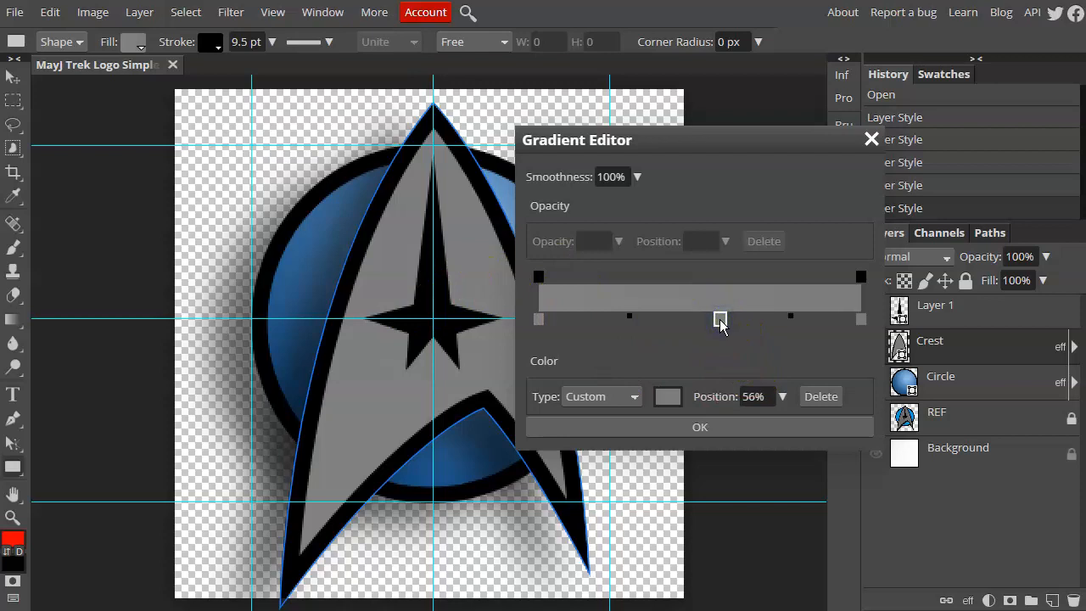
click(669, 397)
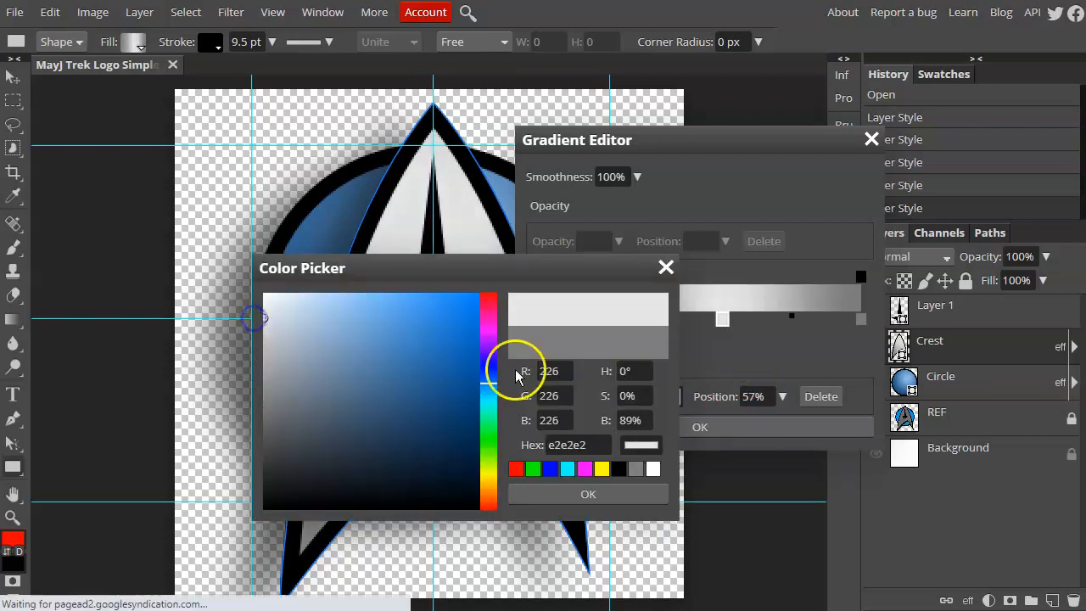
click(587, 494)
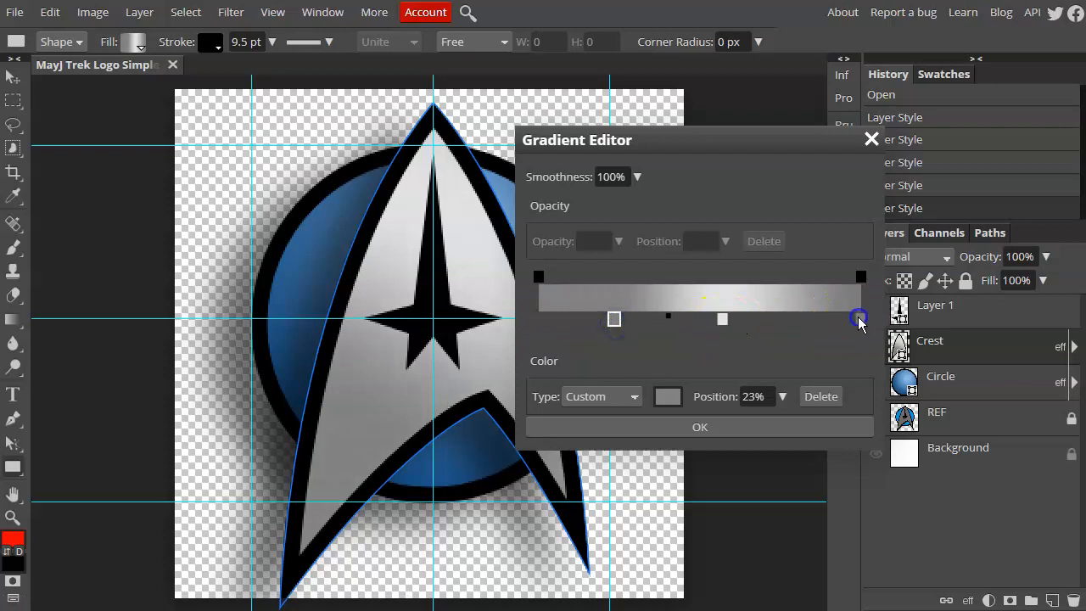
drag(857, 319, 770, 321)
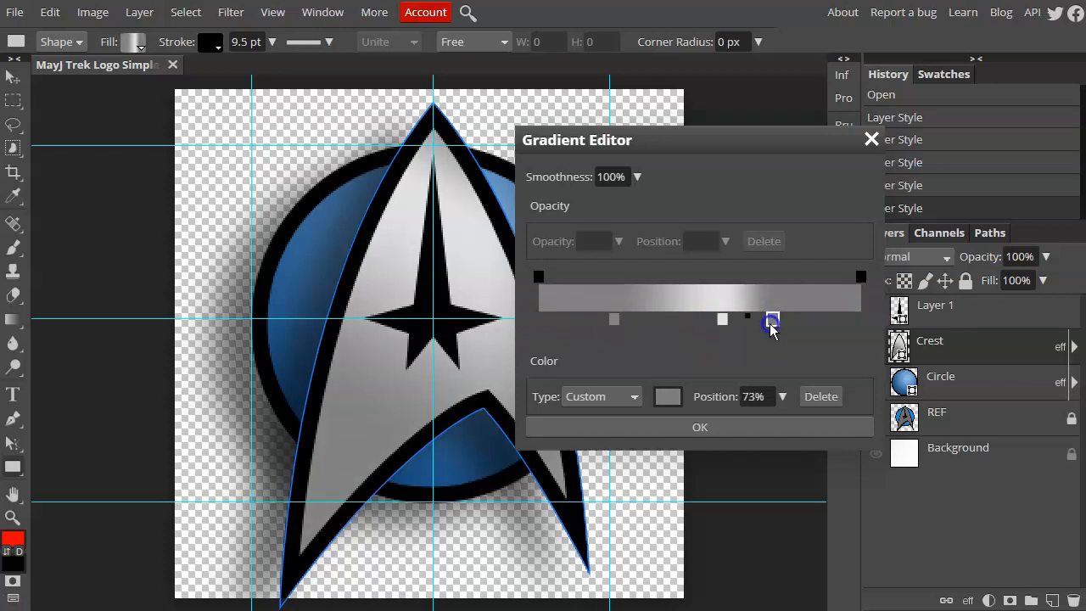
drag(771, 323, 755, 322)
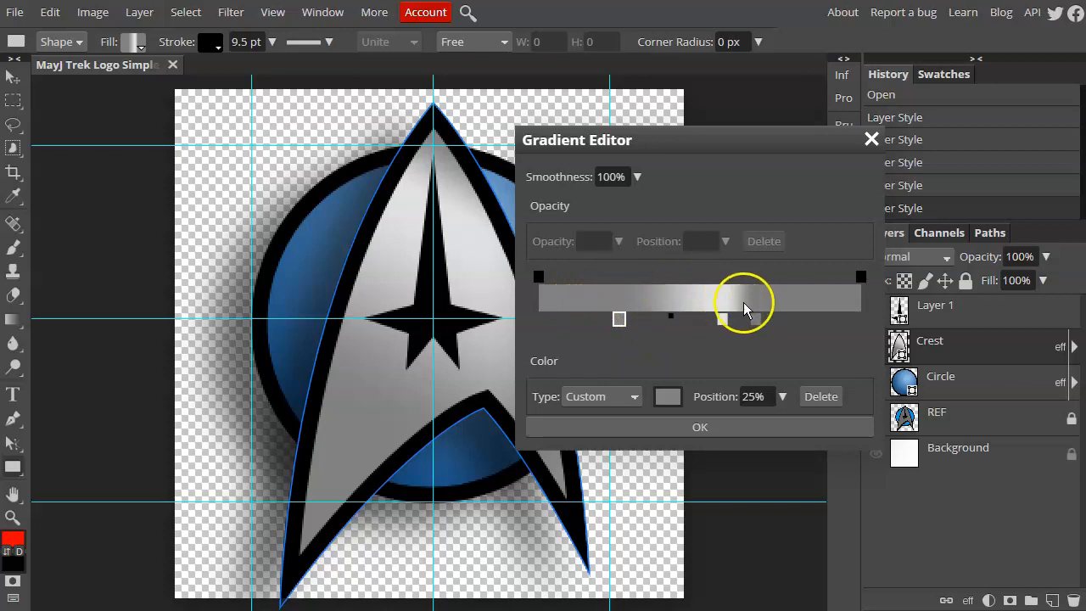
drag(722, 319, 757, 320)
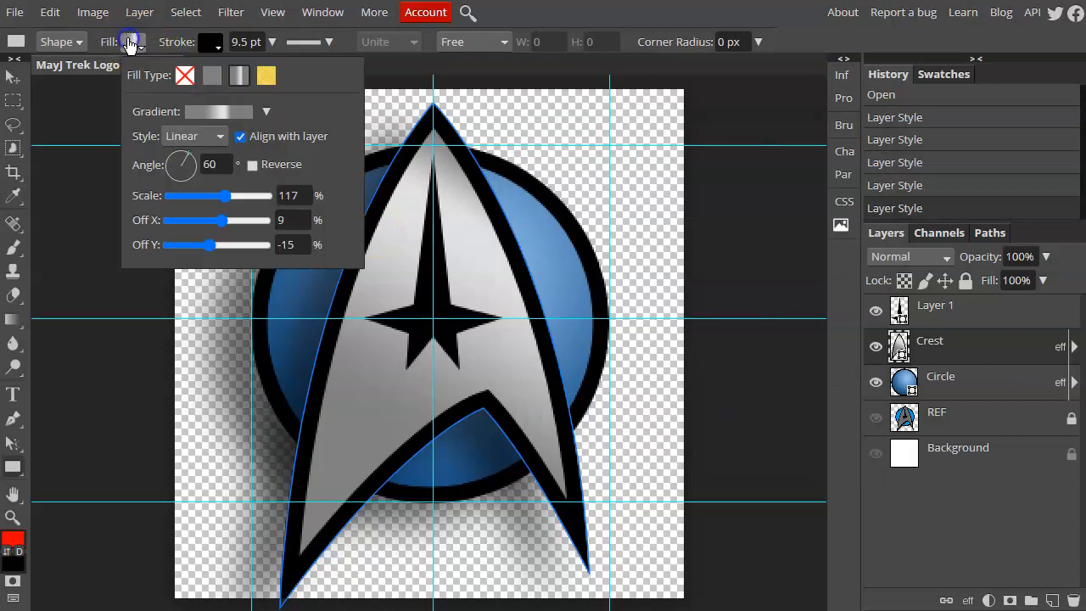
Set the crest gradient to Scale 65, Angle 40°, Off X 0 and close the fill panel.
drag(255, 197, 210, 197)
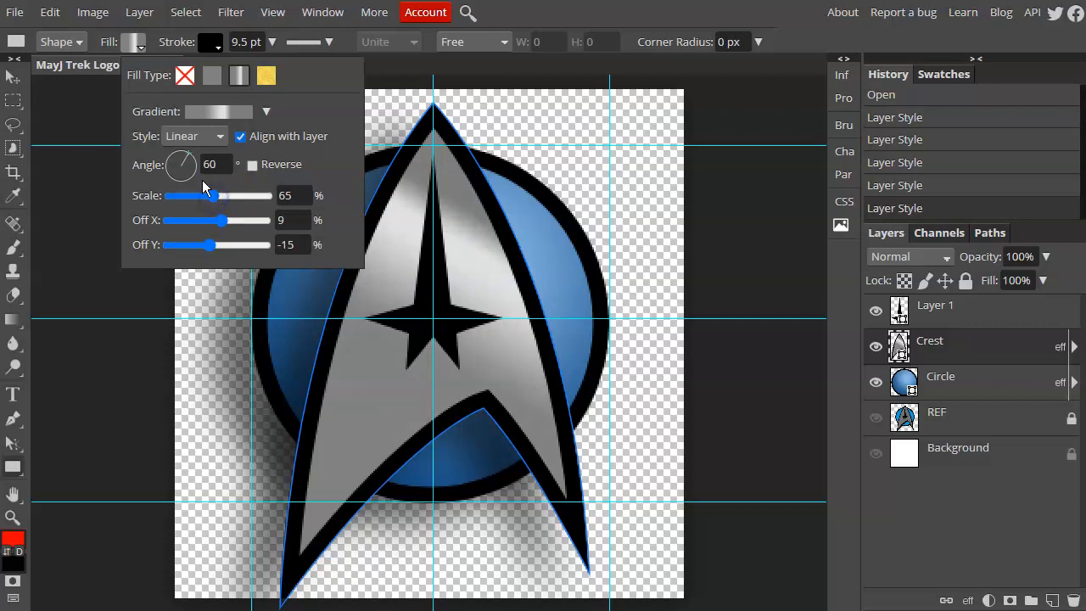
drag(183, 156, 190, 161)
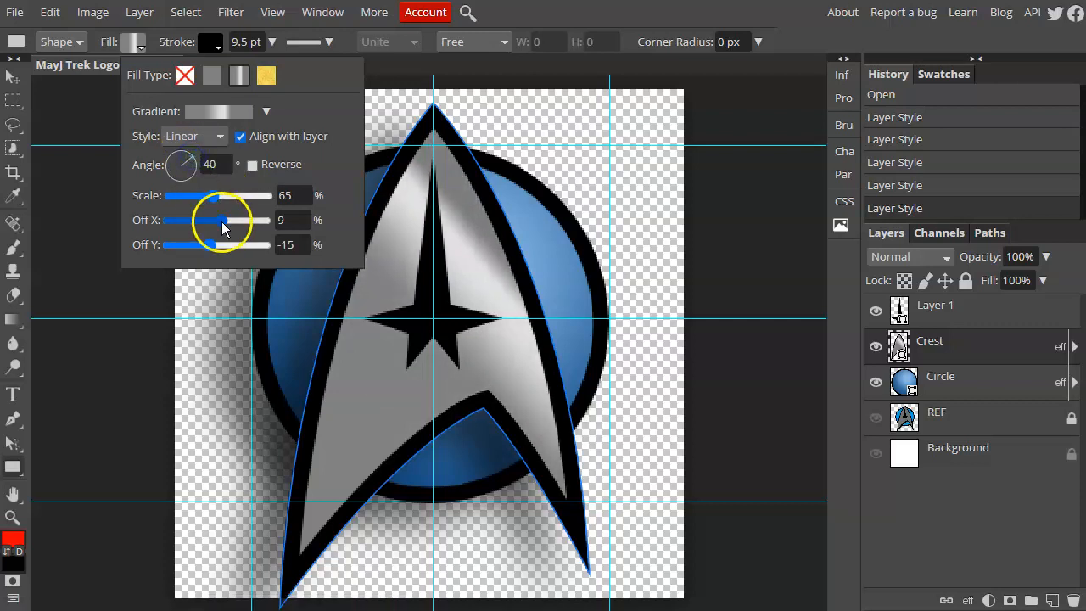
drag(224, 221, 219, 221)
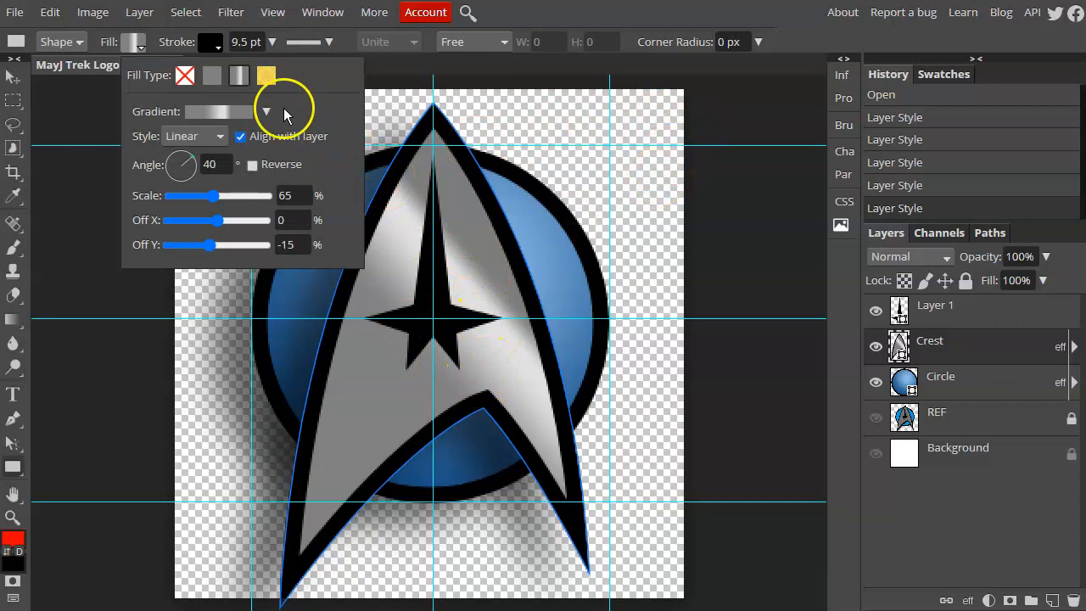
click(935, 305)
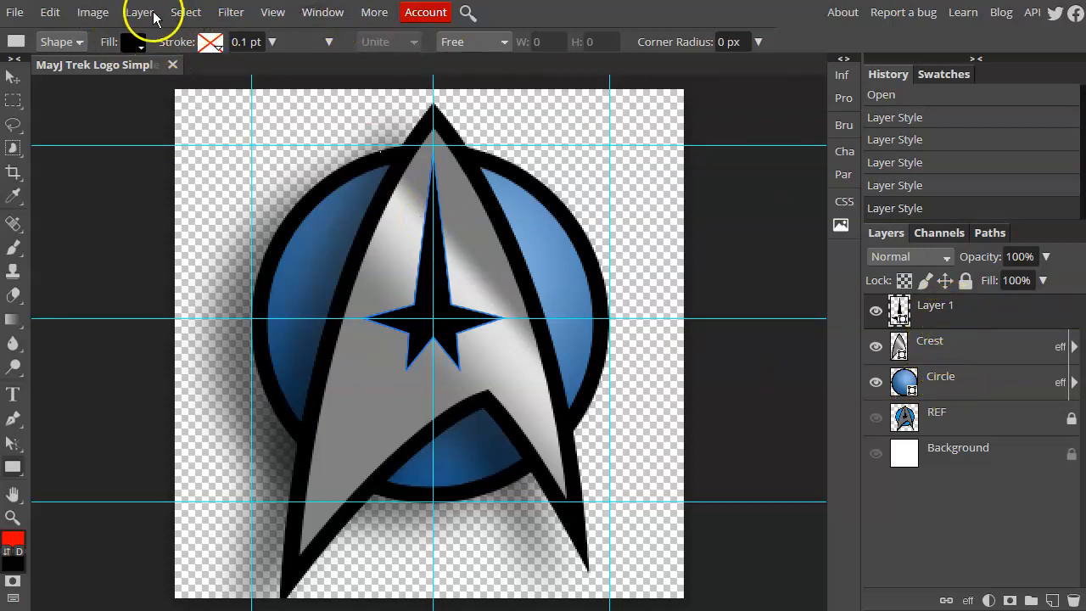
Add a Bevel and Emboss style to the Crest and review Contour and Texture pages.
click(139, 12)
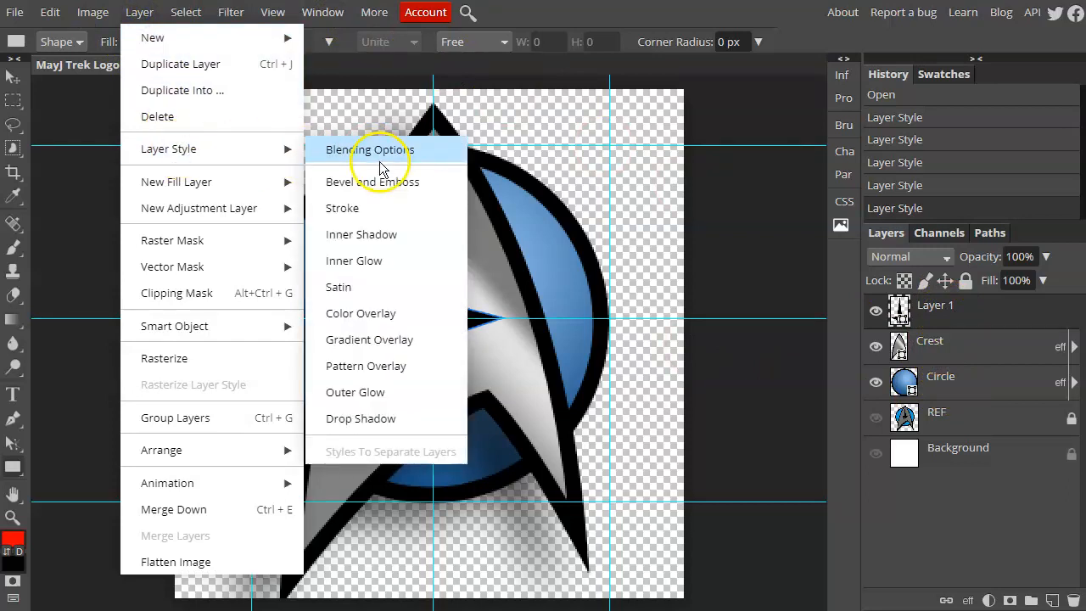
mouse_move(339, 181)
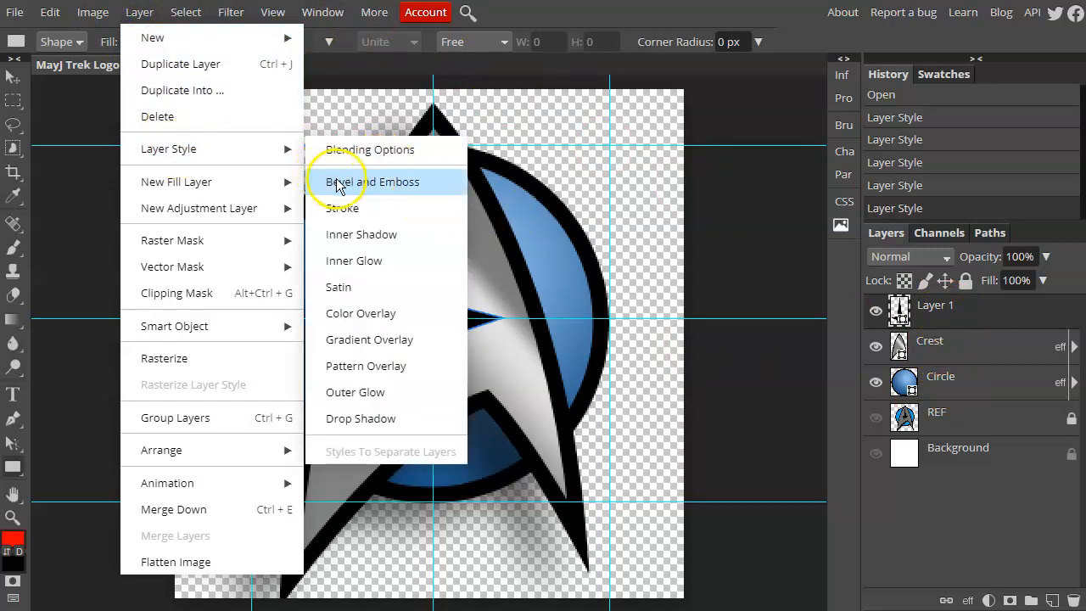
mouse_move(348, 187)
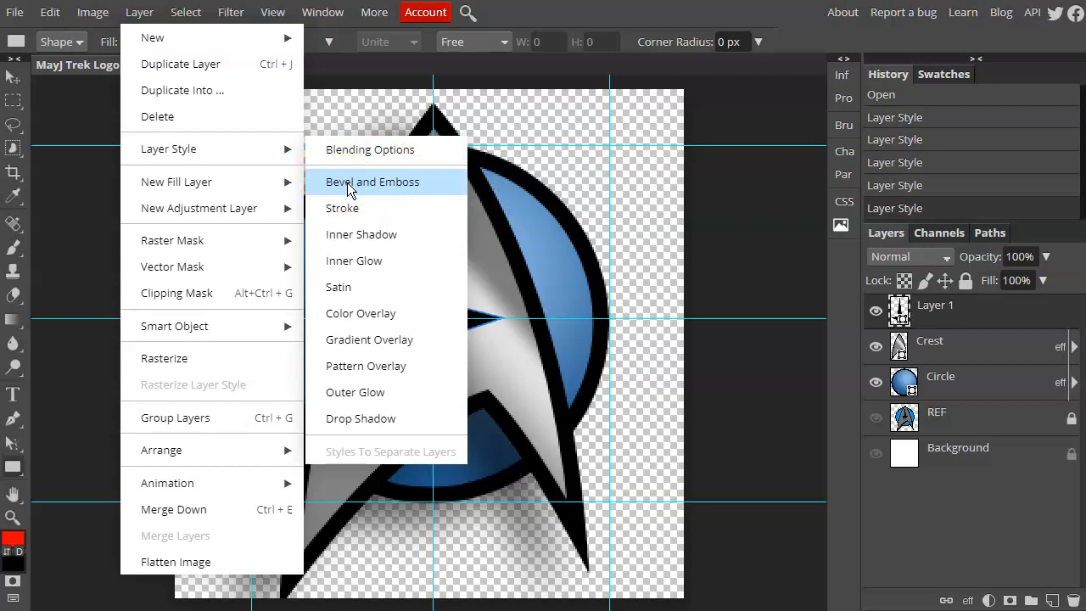
click(372, 182)
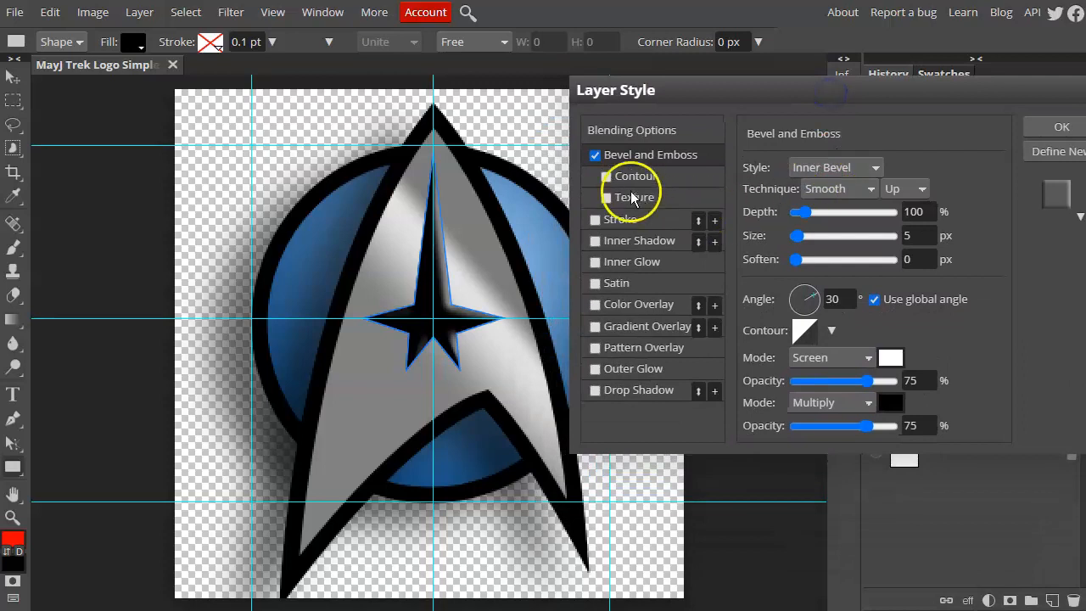
click(634, 174)
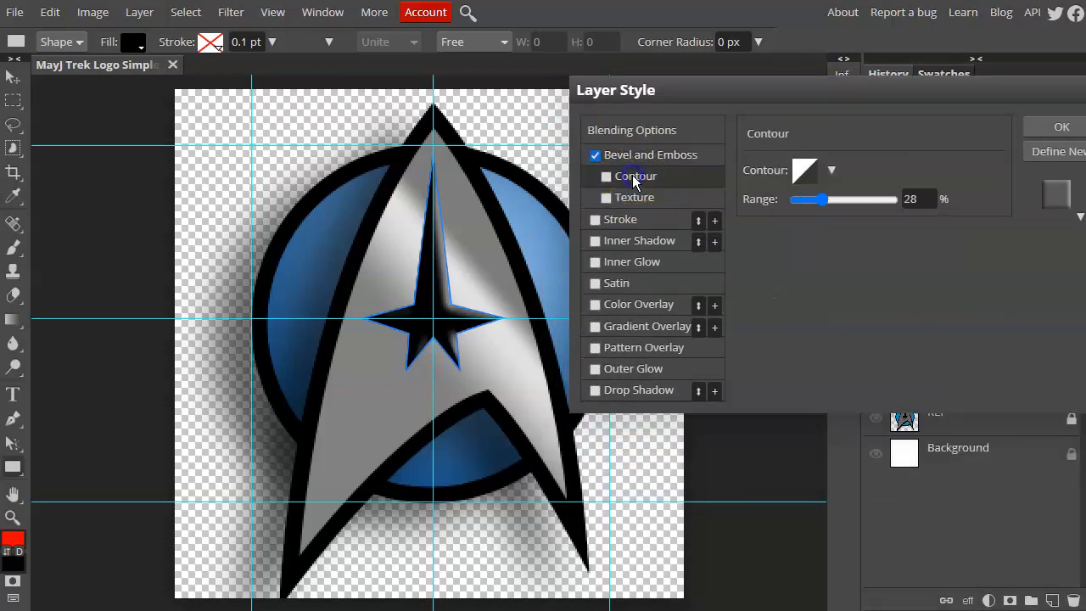
click(634, 197)
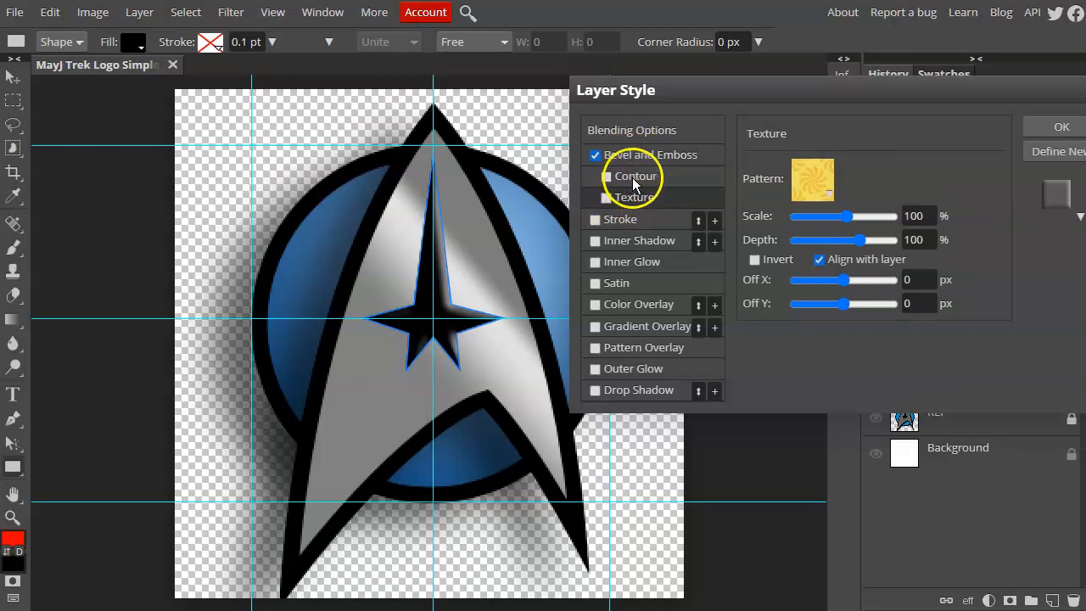
click(652, 155)
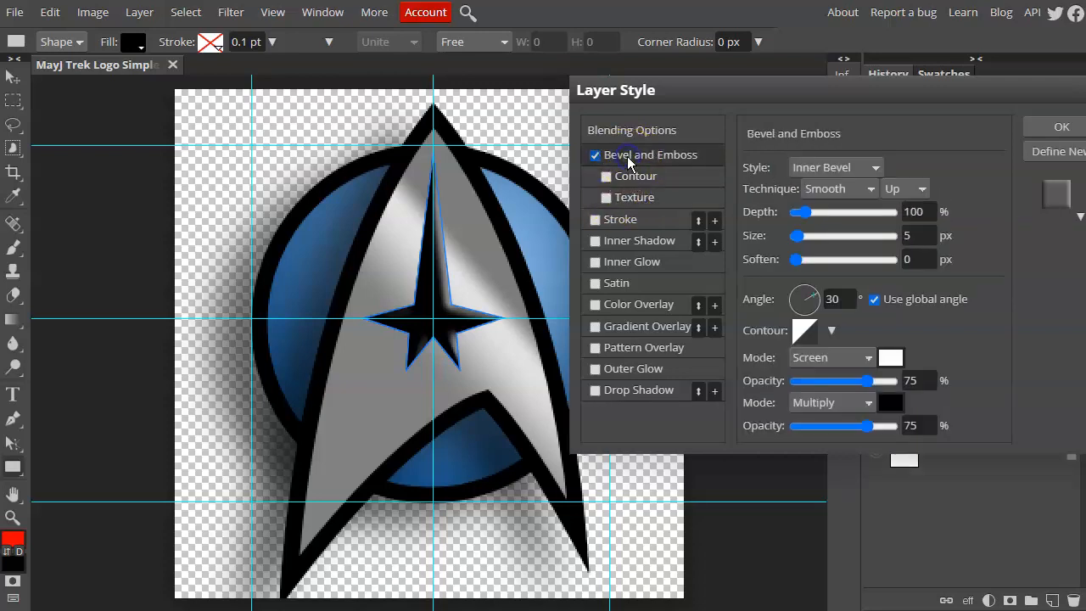
Try bevel styles, raise depth to about 190% and set direction Down.
click(835, 168)
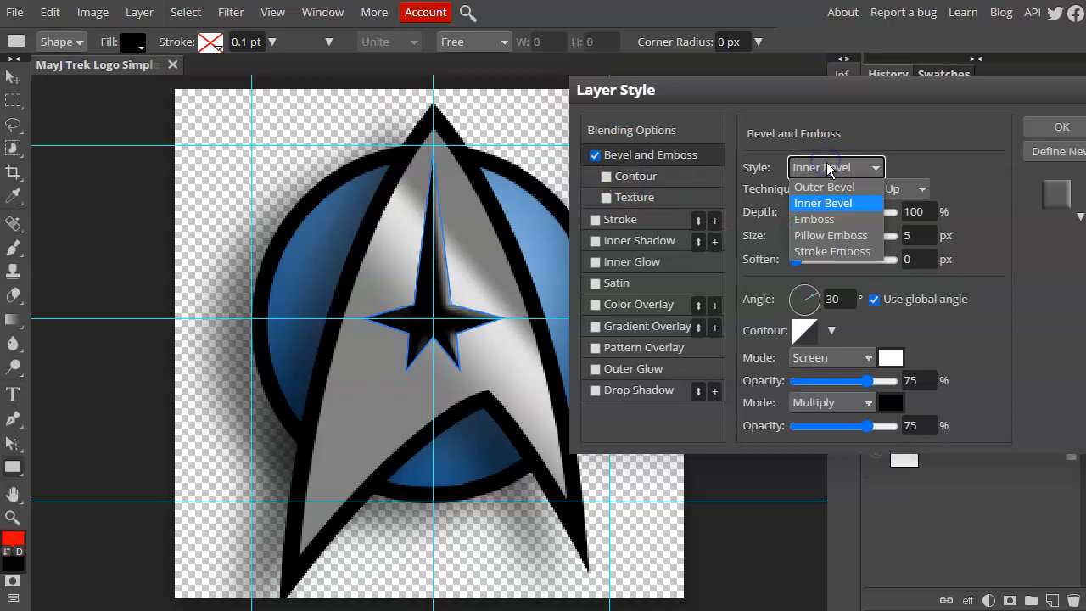
click(823, 186)
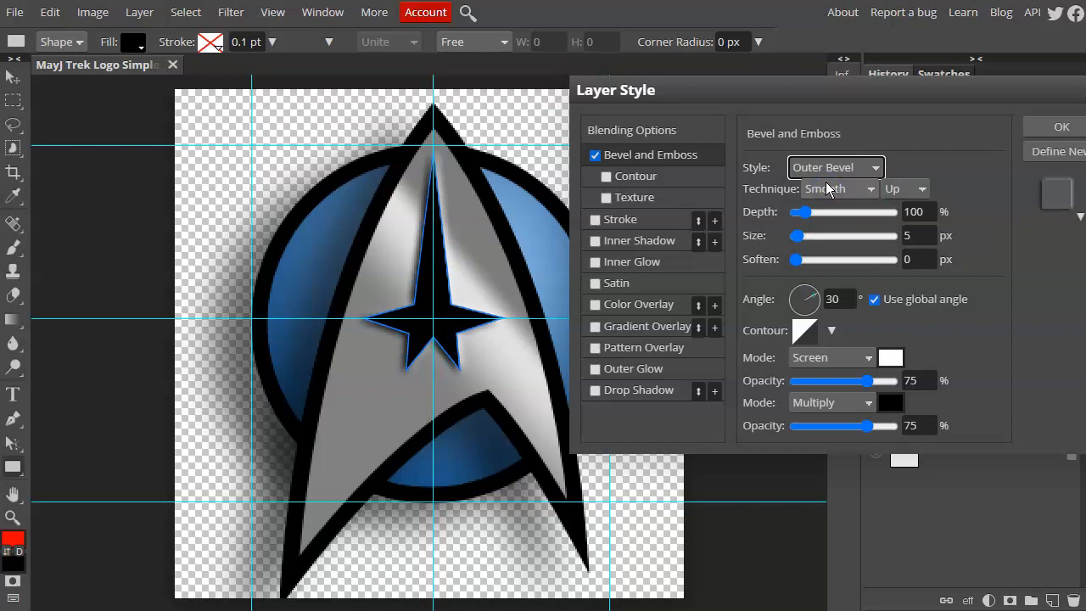
click(834, 168)
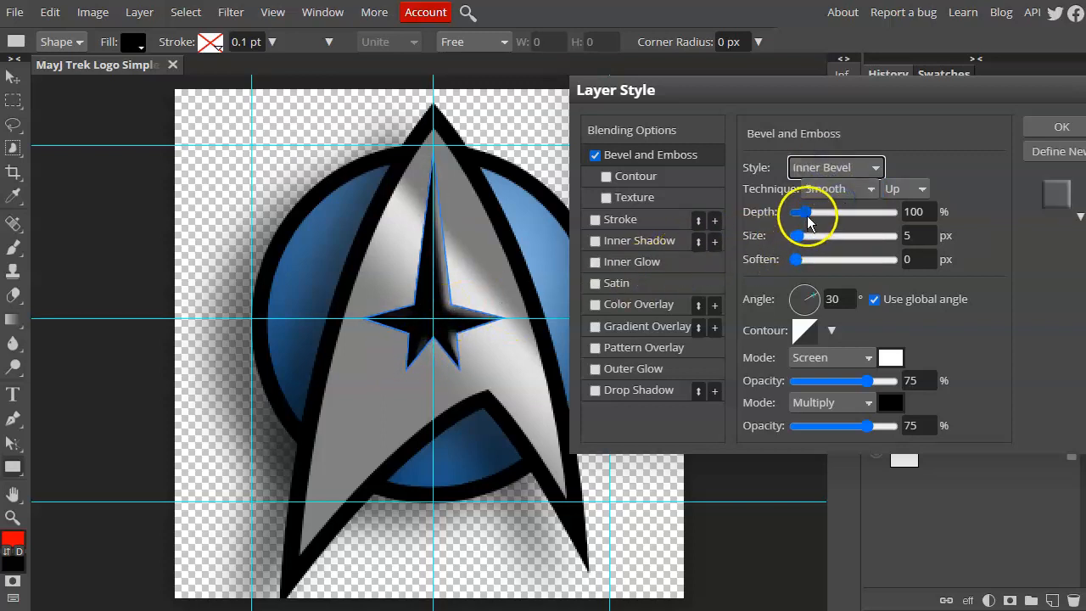
drag(798, 212, 813, 212)
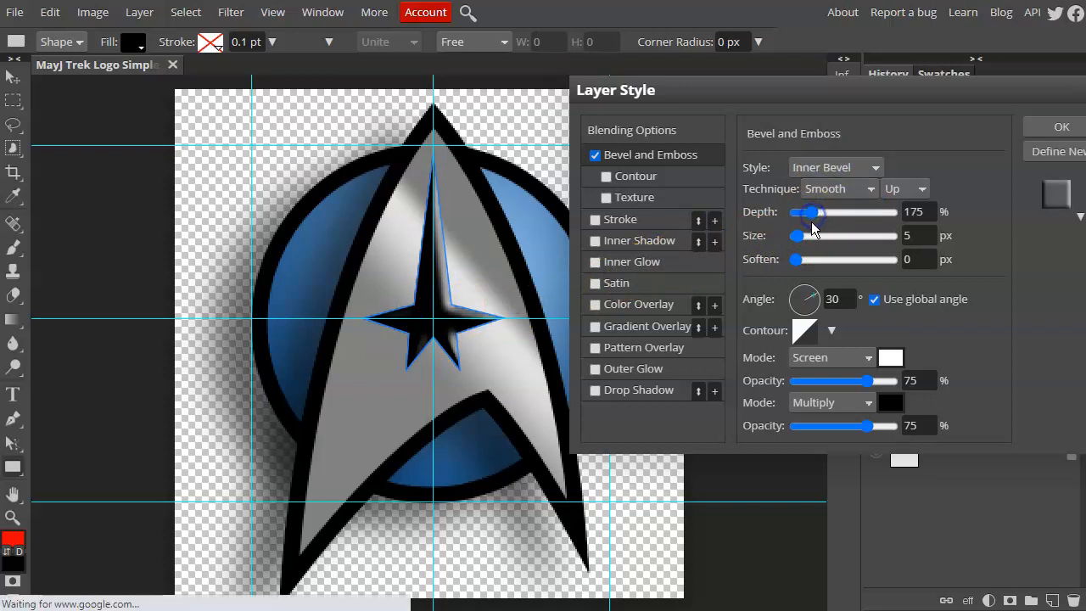
drag(807, 212, 816, 212)
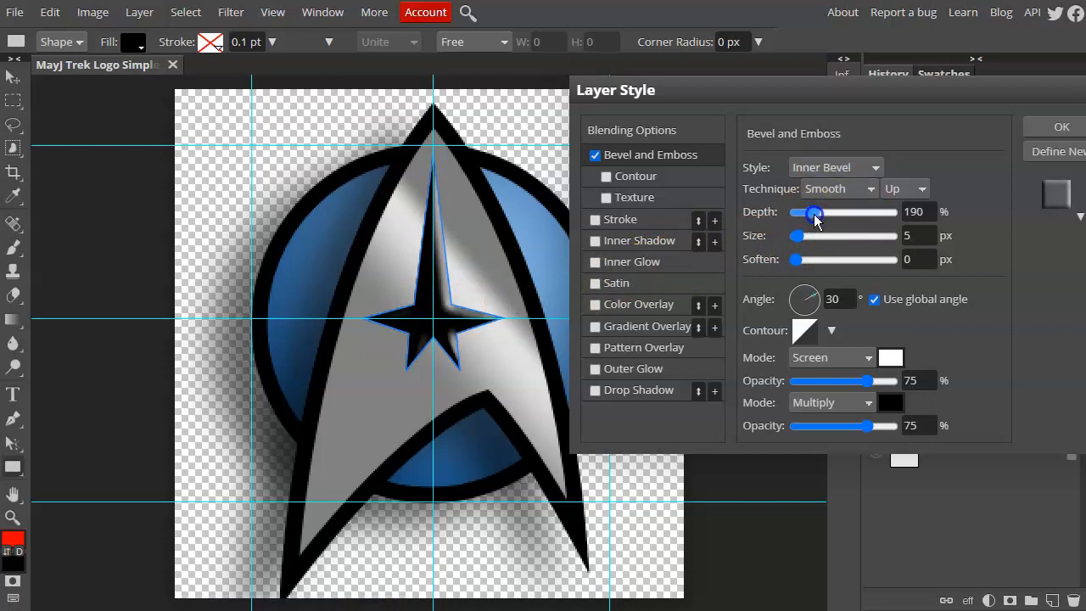
click(903, 188)
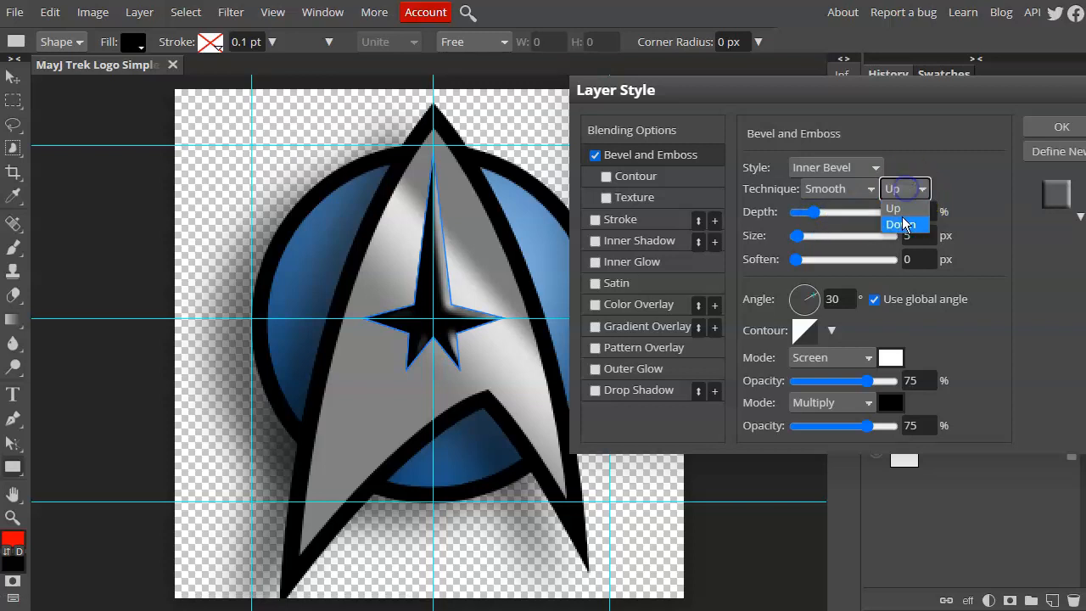
click(903, 224)
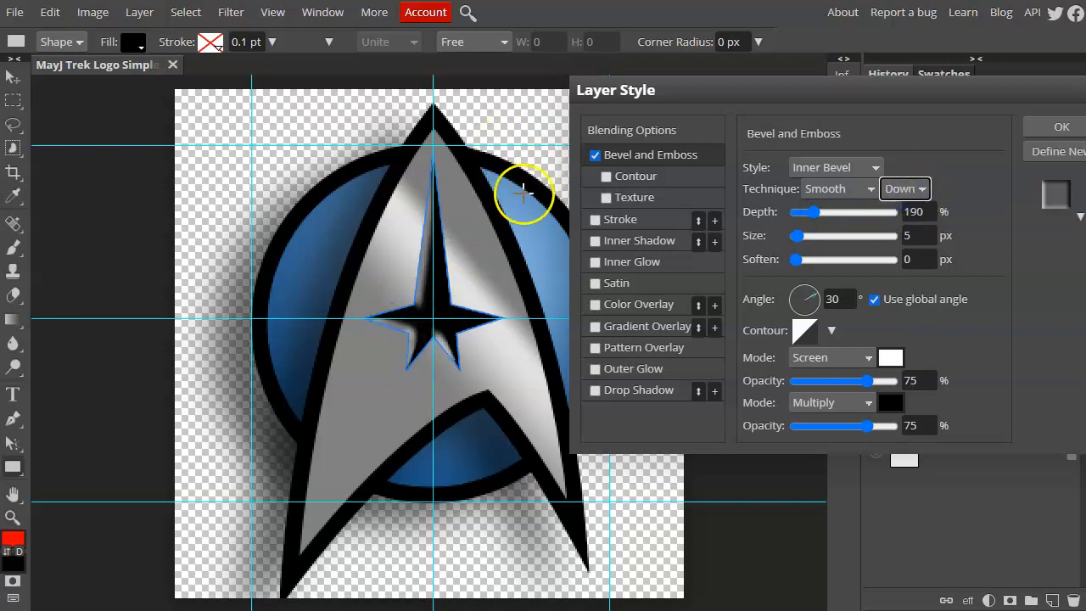
mouse_move(416, 343)
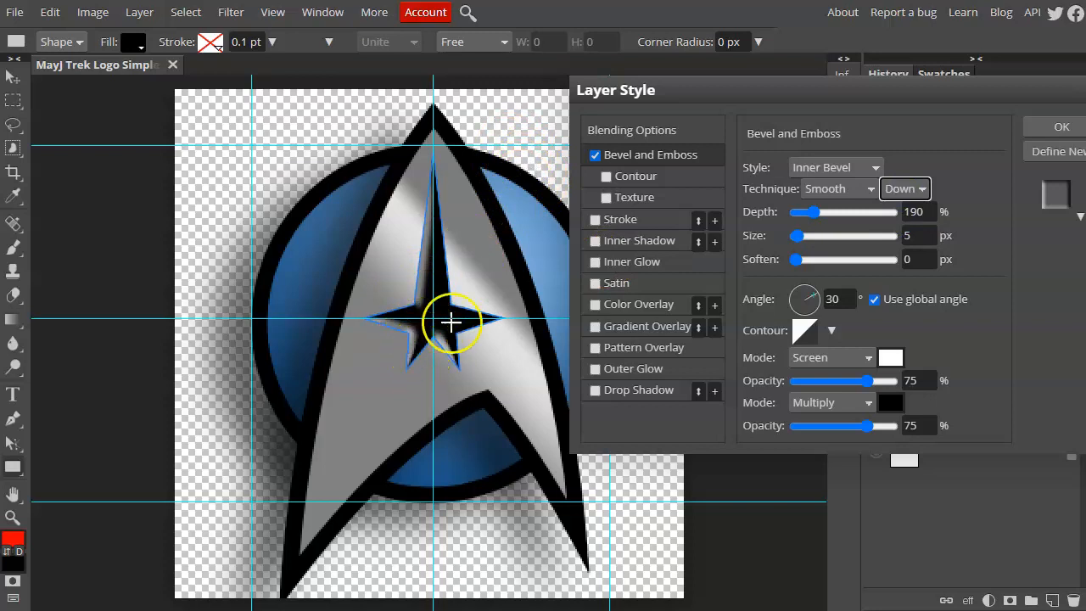
Settle on an Outer Bevel with Direction Up.
click(903, 189)
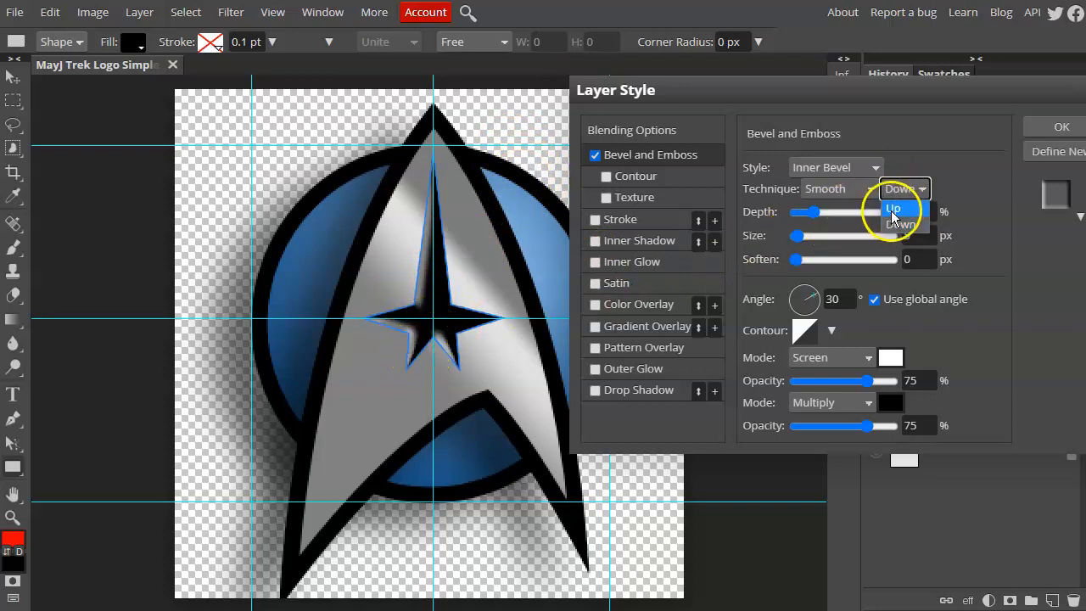
click(835, 168)
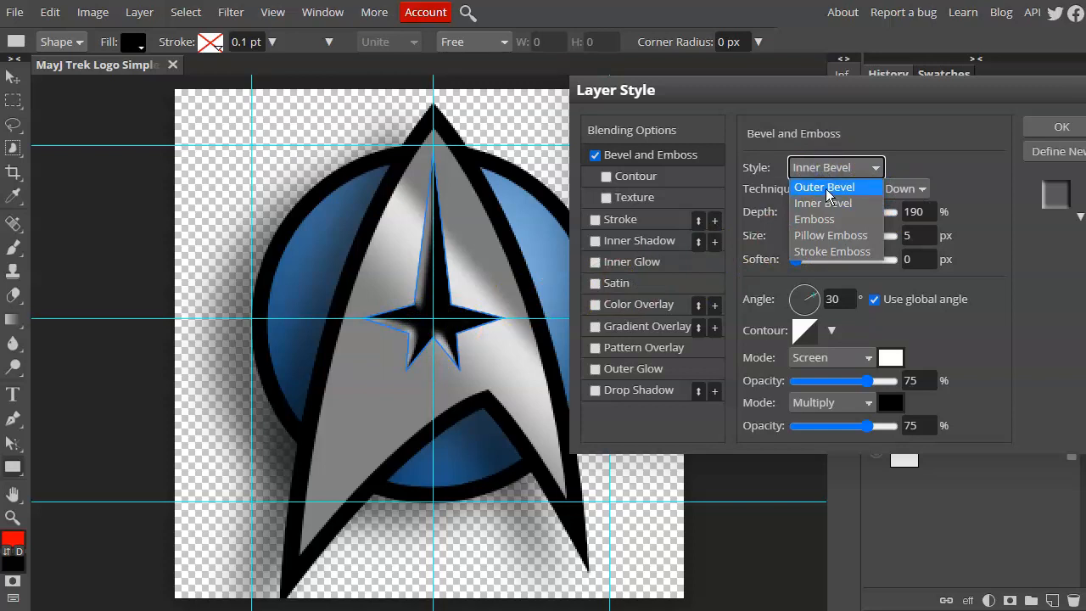
click(823, 187)
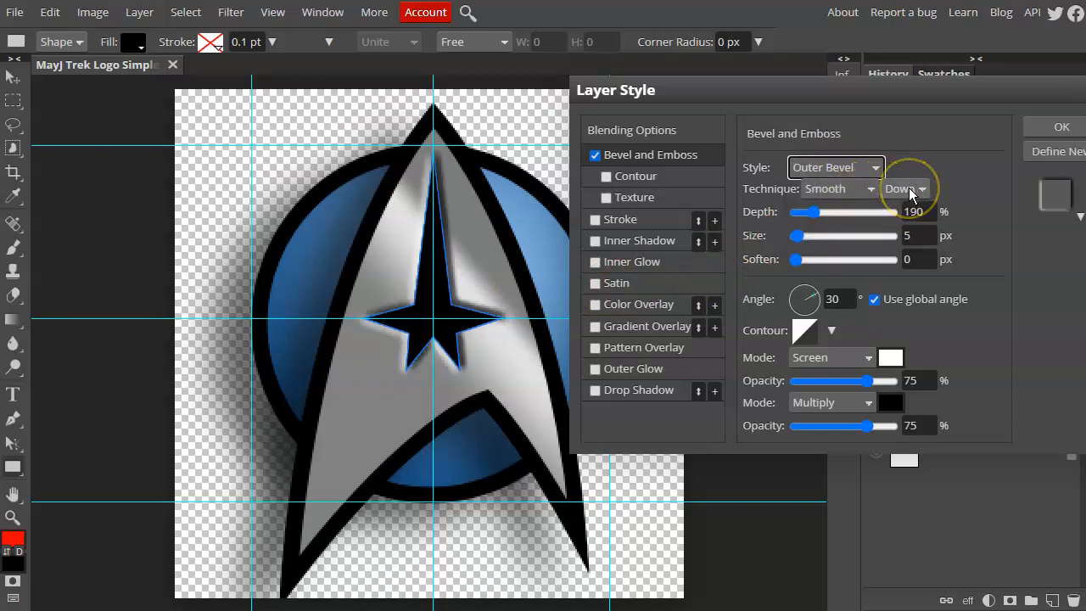
click(902, 188)
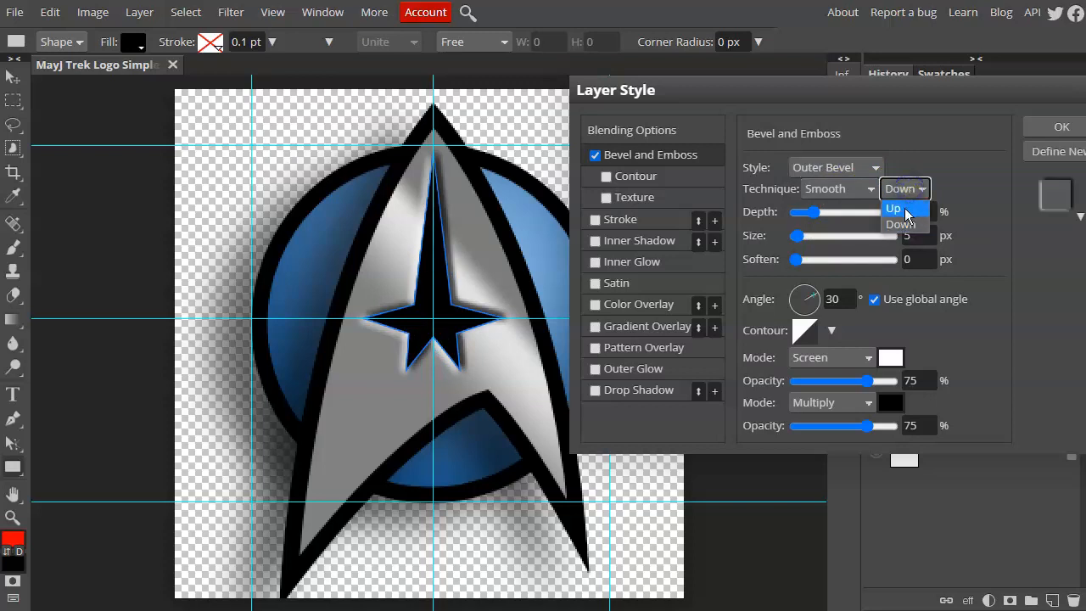
click(893, 207)
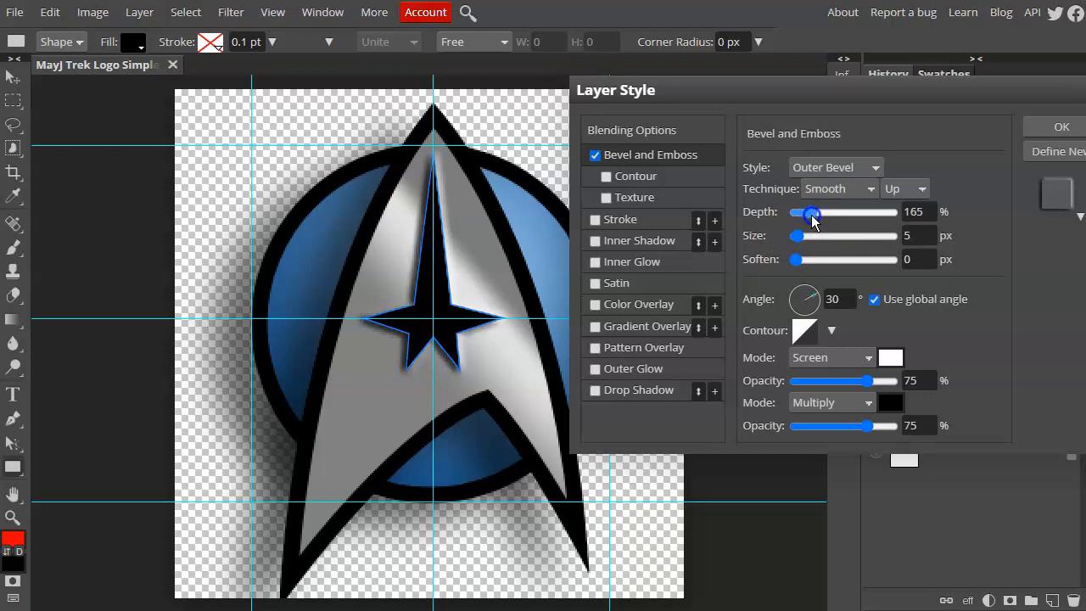
Adjust the bevel size and softening, then set the lighting angle to 19°.
drag(796, 234, 805, 234)
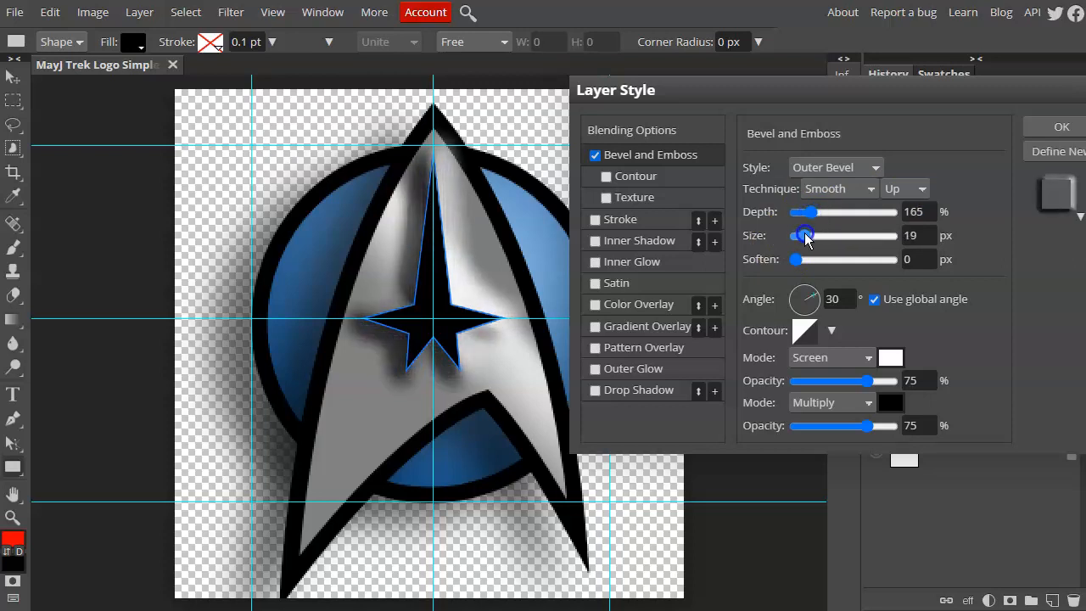
drag(804, 234, 801, 234)
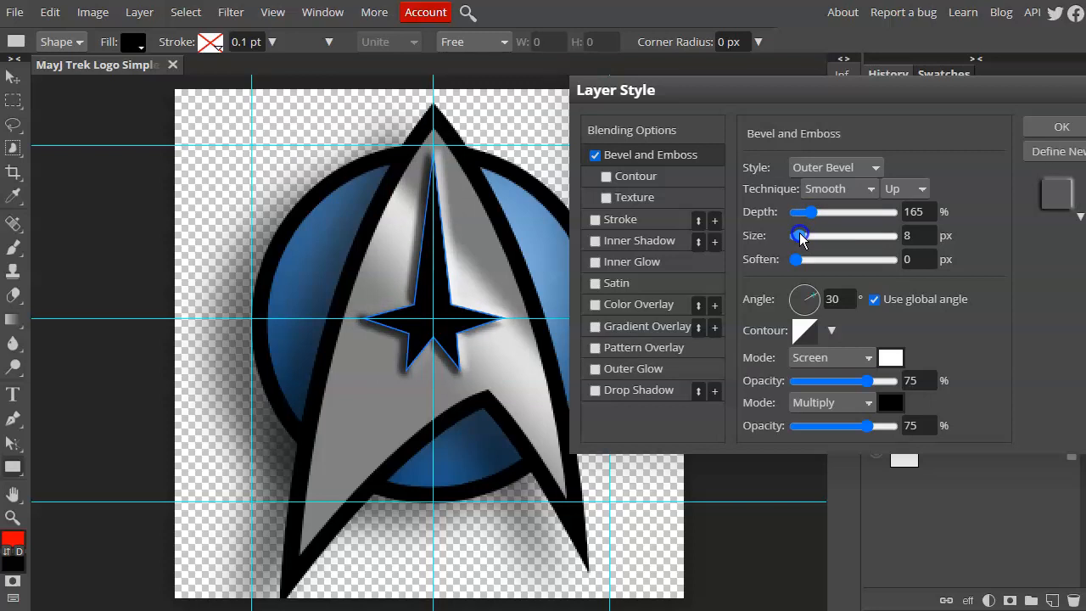
drag(795, 258, 828, 258)
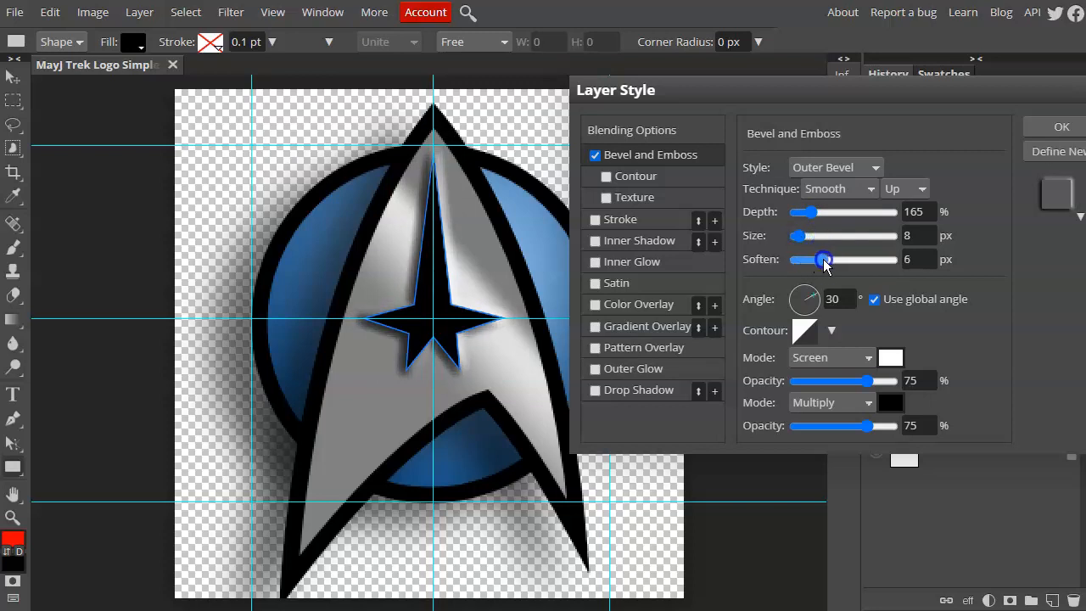
drag(828, 258, 821, 258)
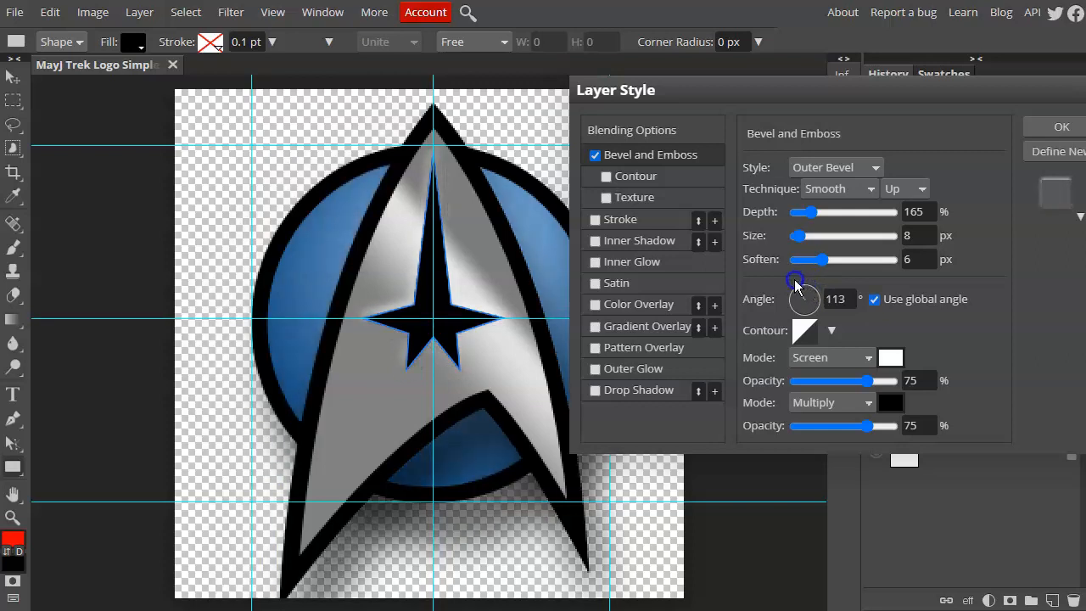
drag(800, 280, 815, 287)
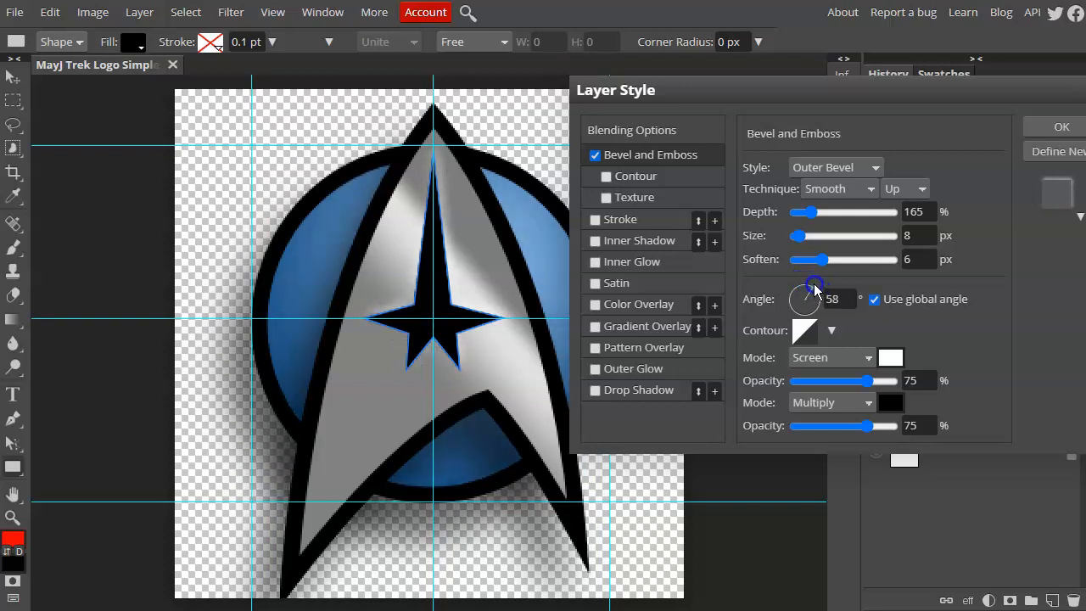
drag(813, 285, 824, 288)
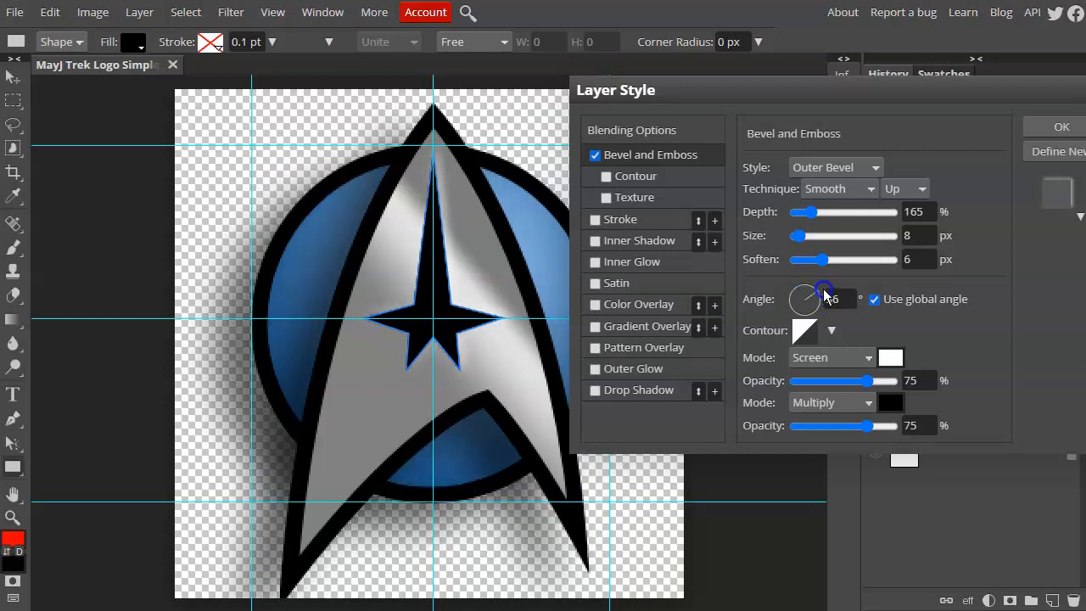
drag(823, 288, 804, 299)
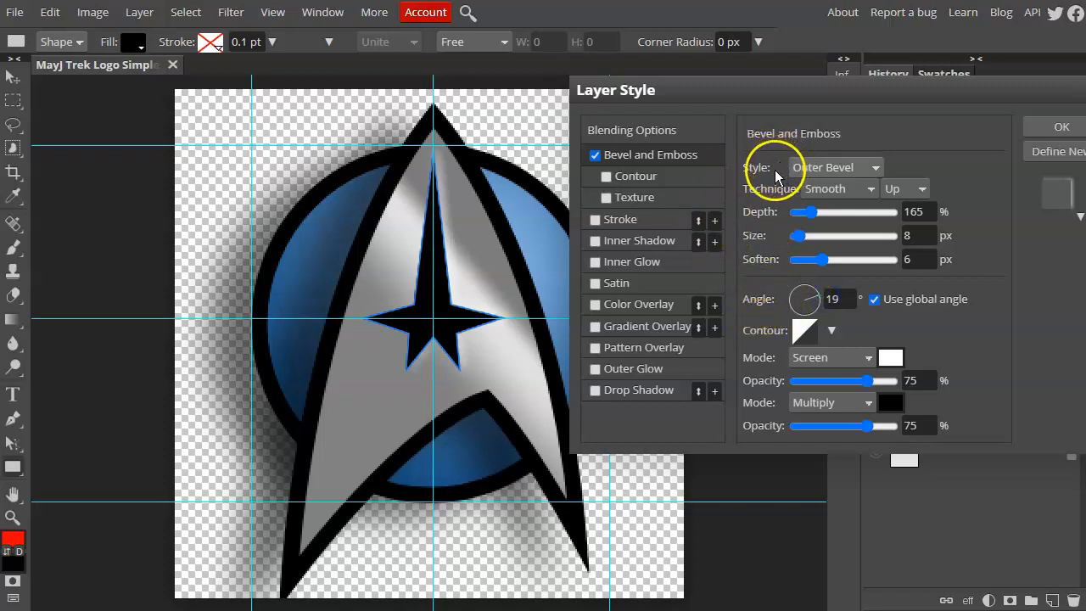
Set depth to 250%, soften to 1 px and size to 4 px, and apply the style.
drag(811, 258, 818, 258)
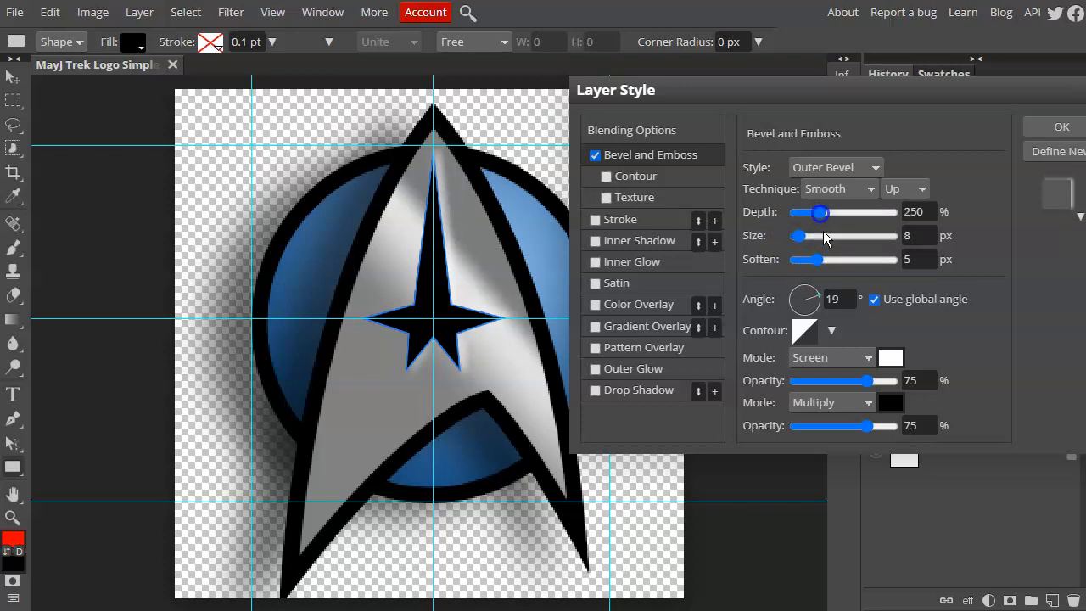
drag(811, 260, 789, 259)
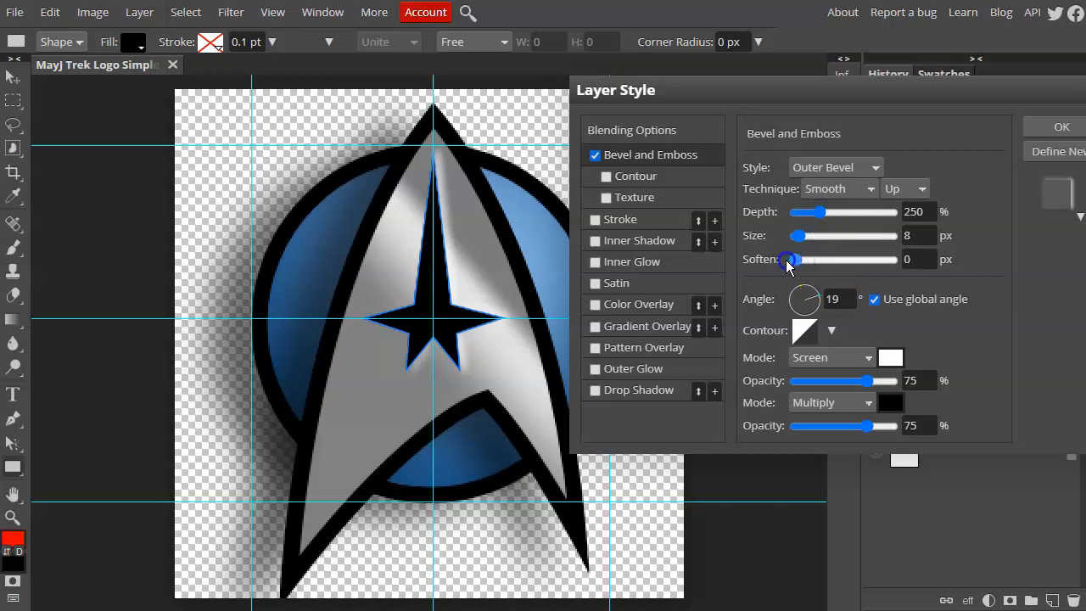
drag(796, 234, 805, 234)
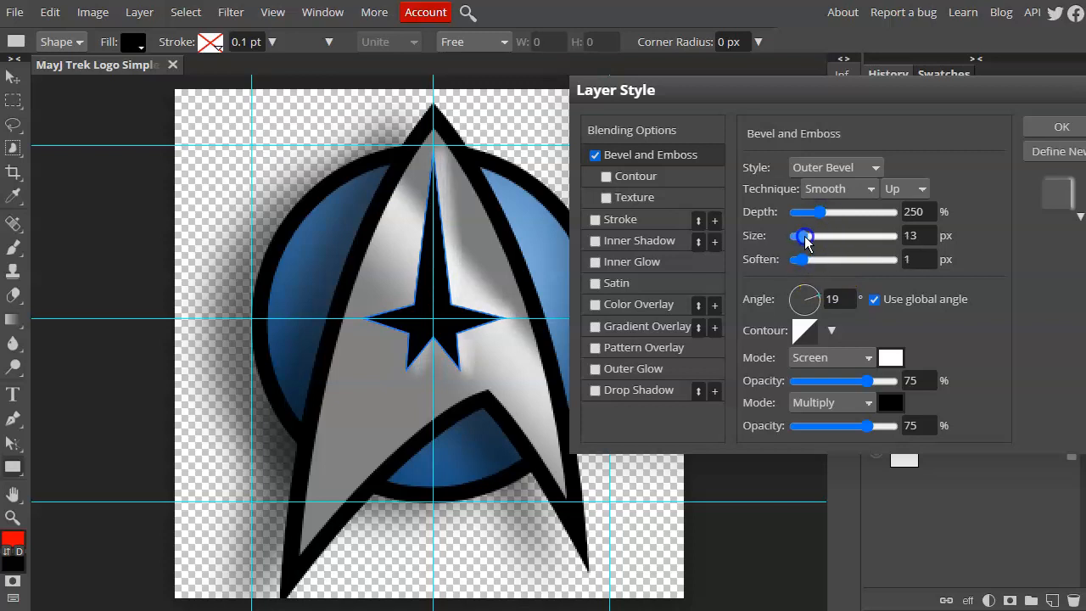
drag(805, 235, 797, 234)
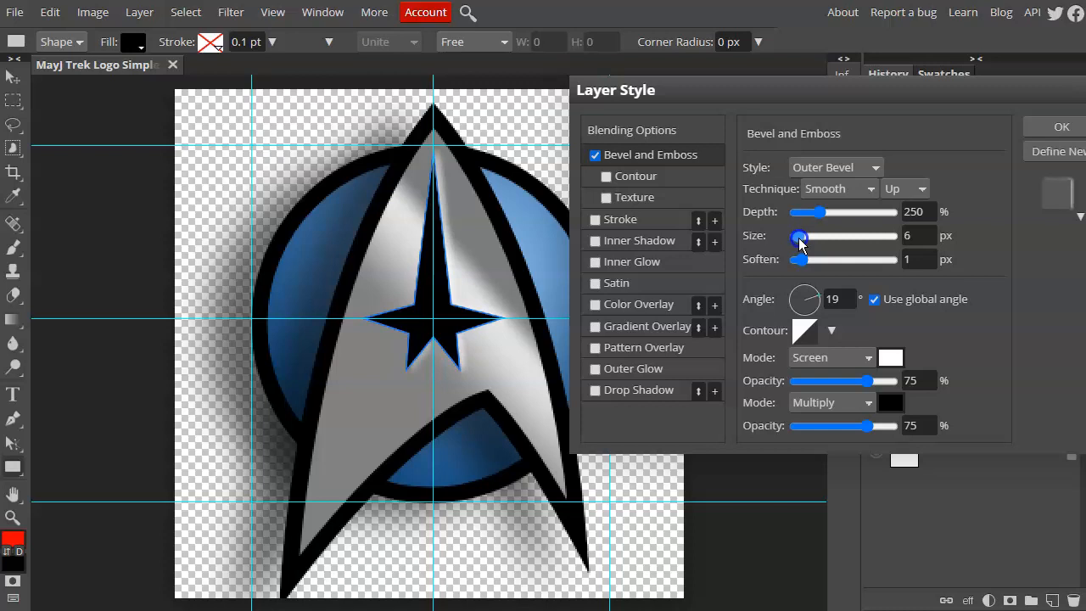
drag(813, 234, 796, 234)
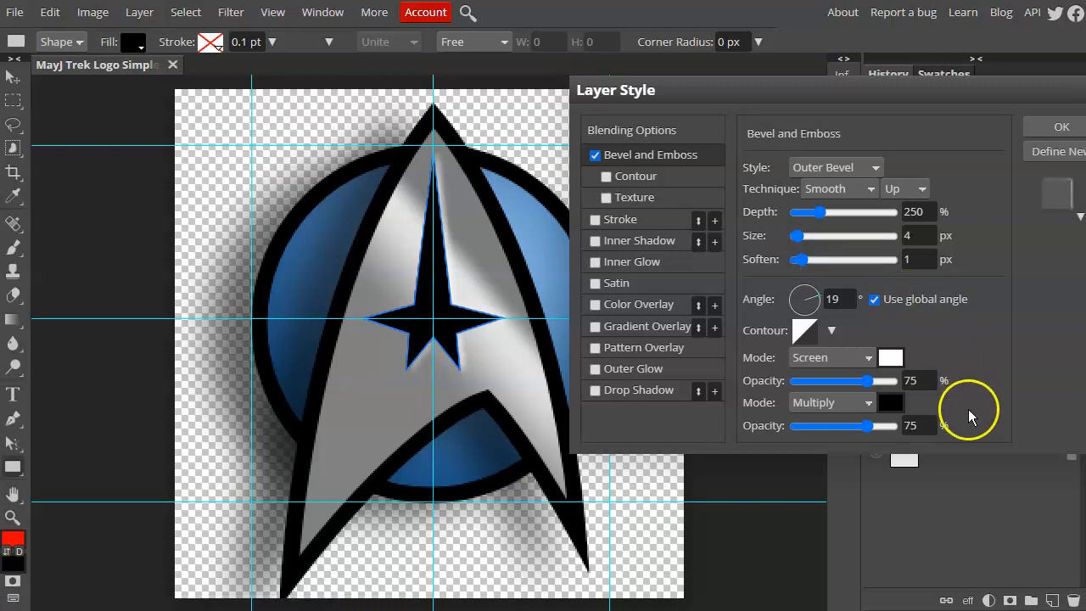
click(1061, 126)
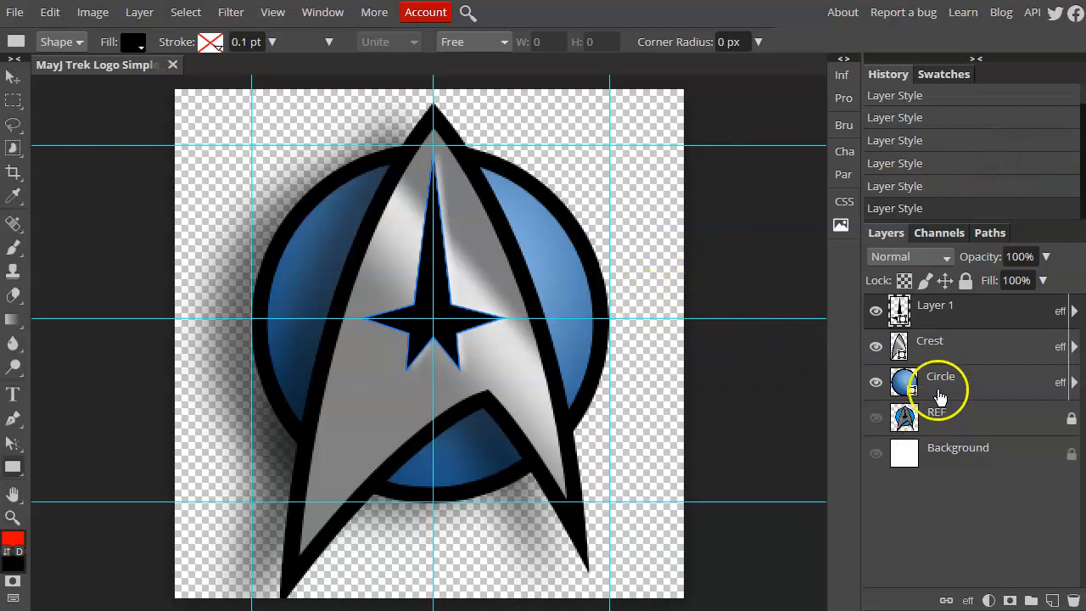
click(875, 420)
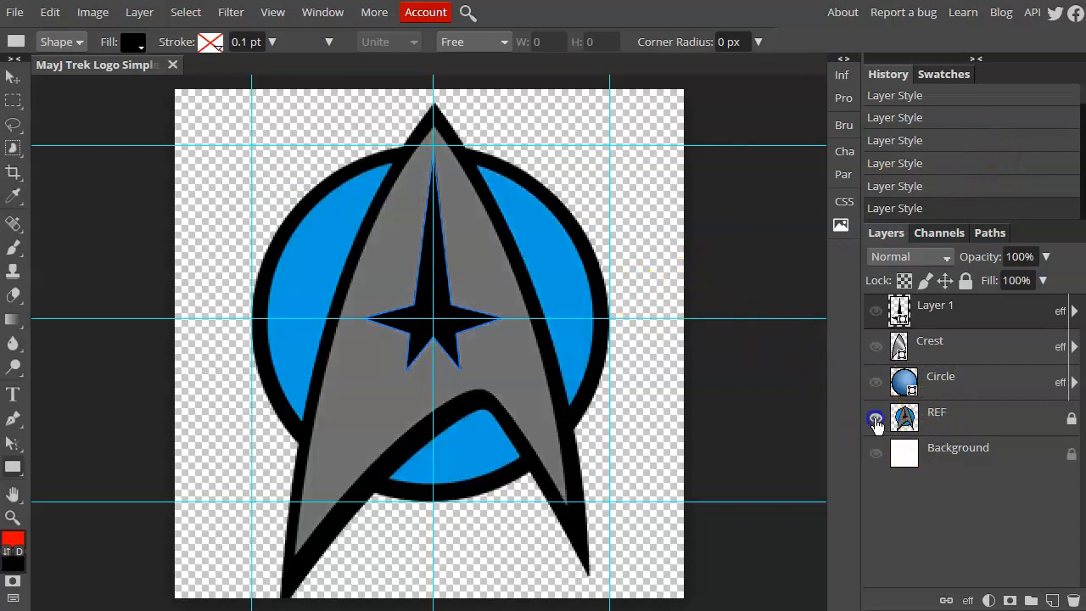
click(876, 421)
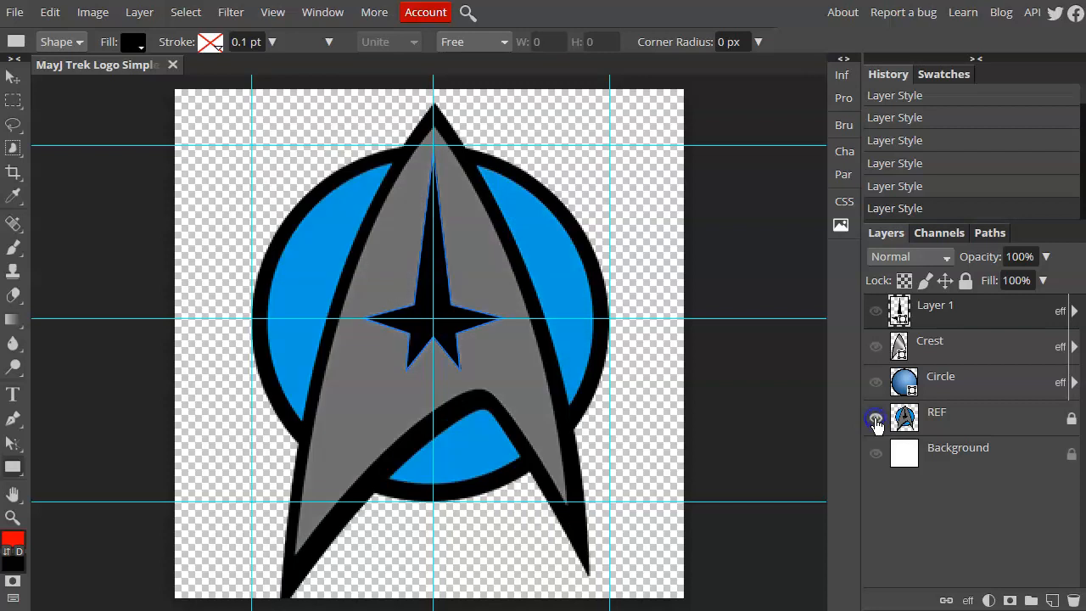
click(876, 421)
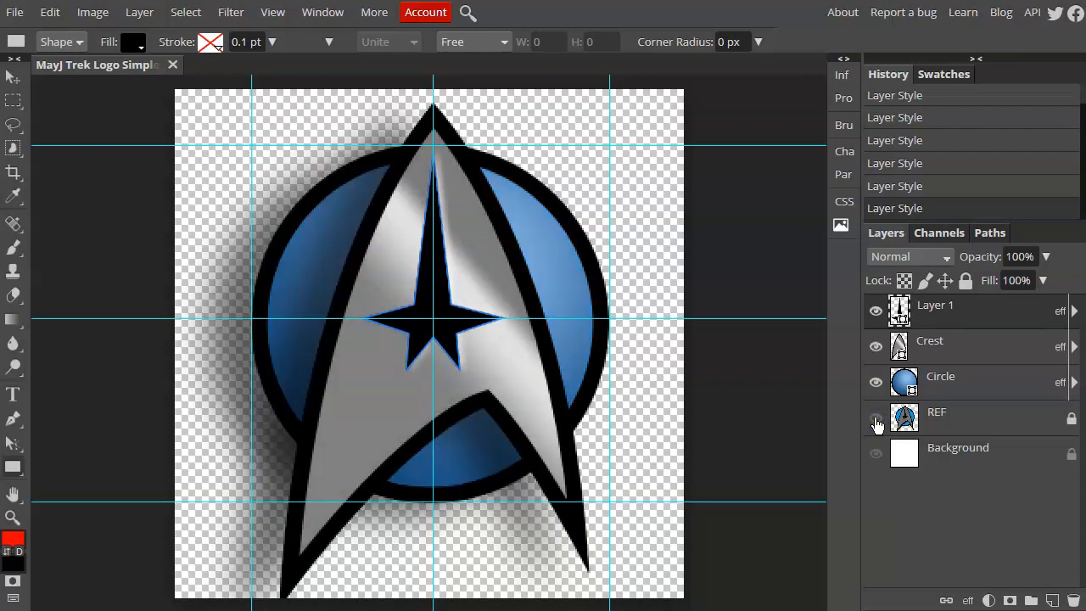
click(876, 417)
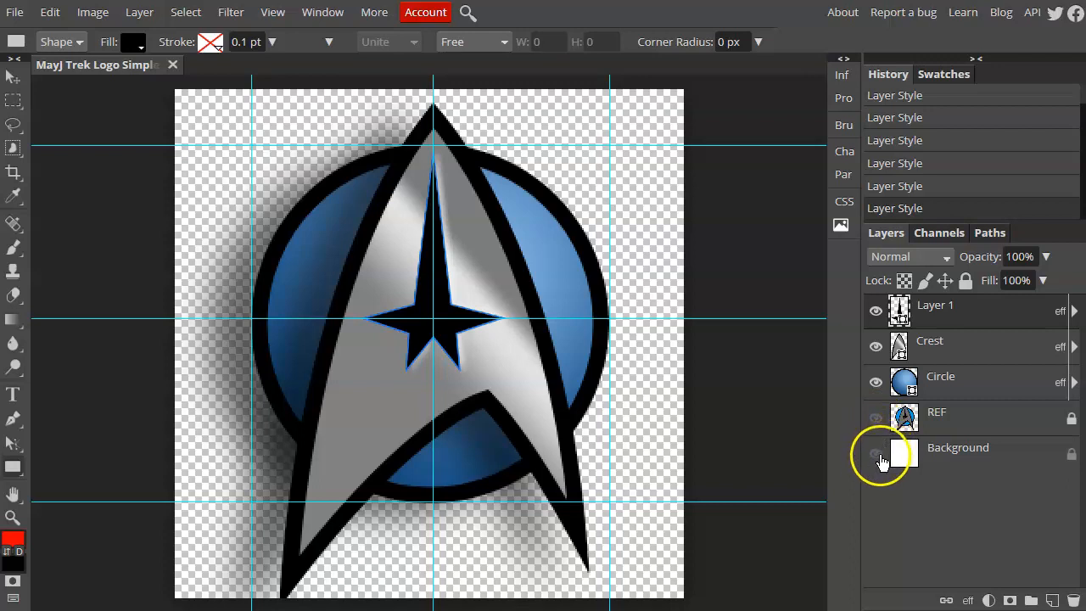
click(876, 452)
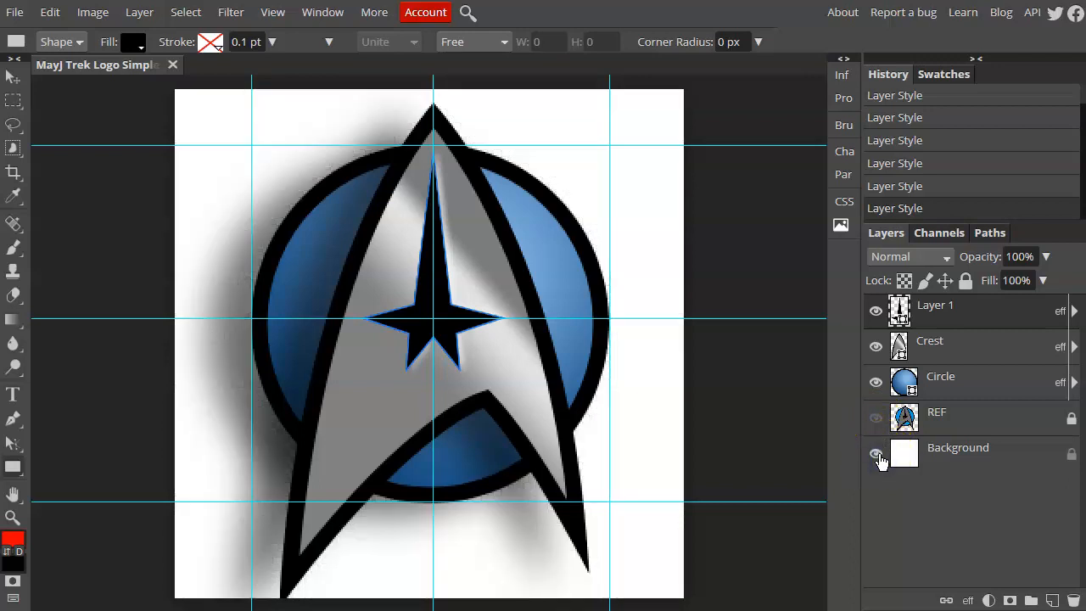
click(875, 454)
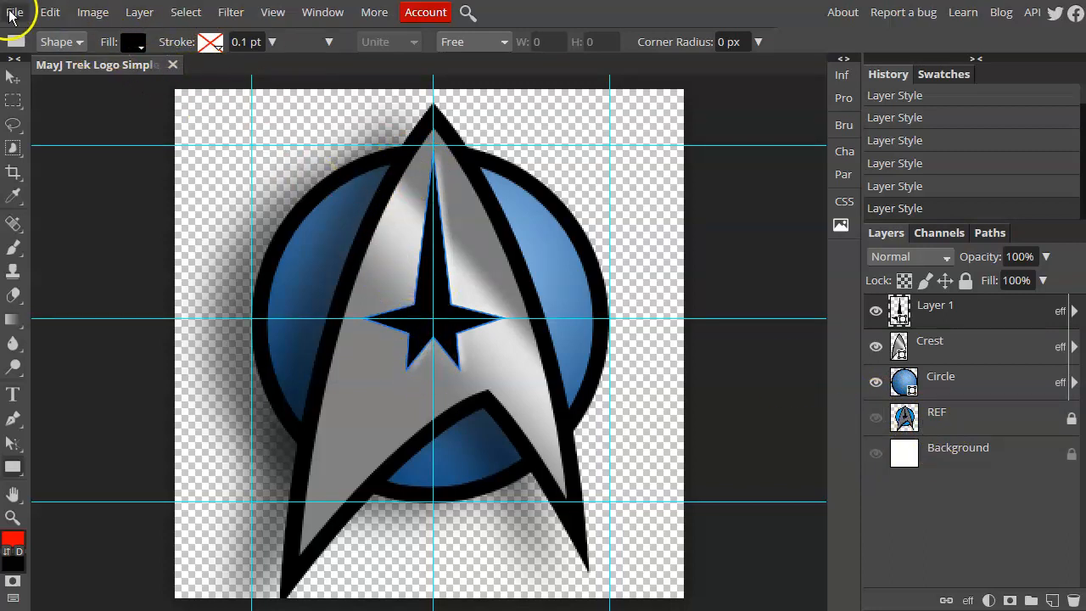
Save the logo to Google Drive and start saving a copy as PSD.
click(92, 12)
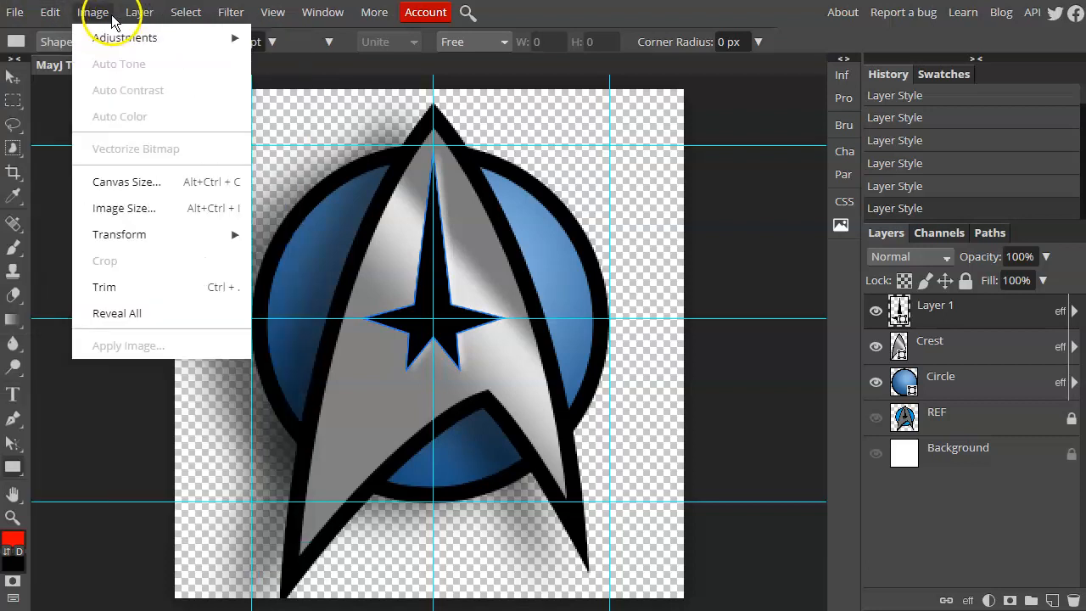
click(13, 12)
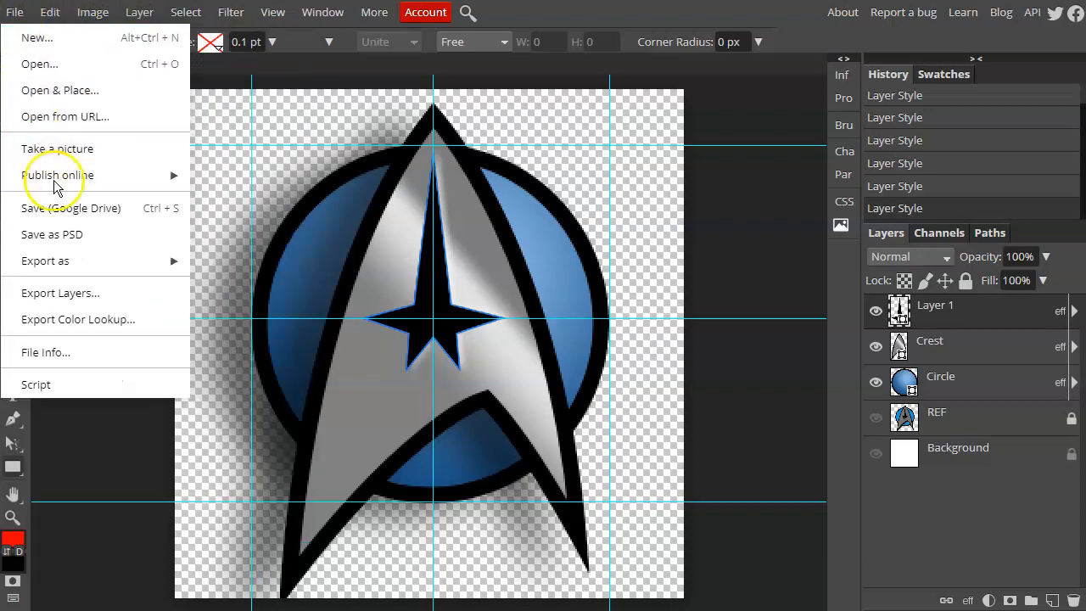
mouse_move(64, 207)
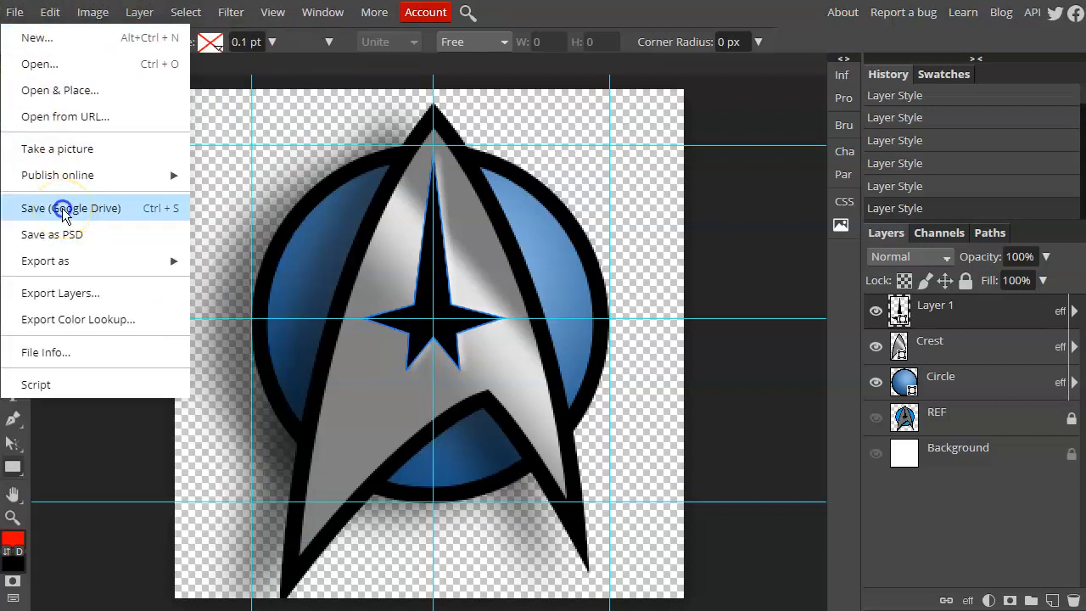
click(69, 207)
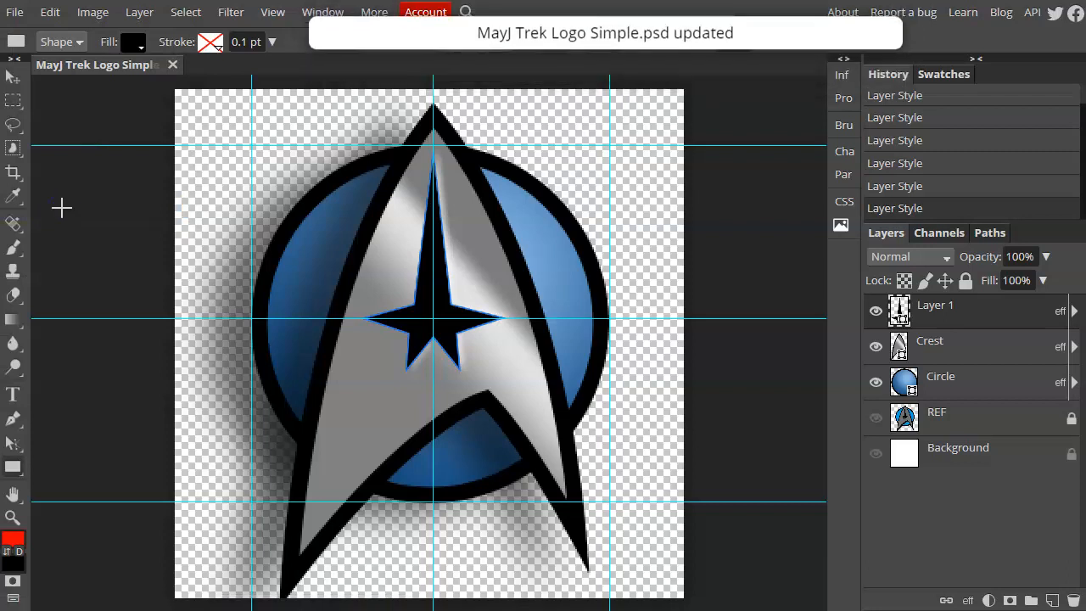
click(13, 12)
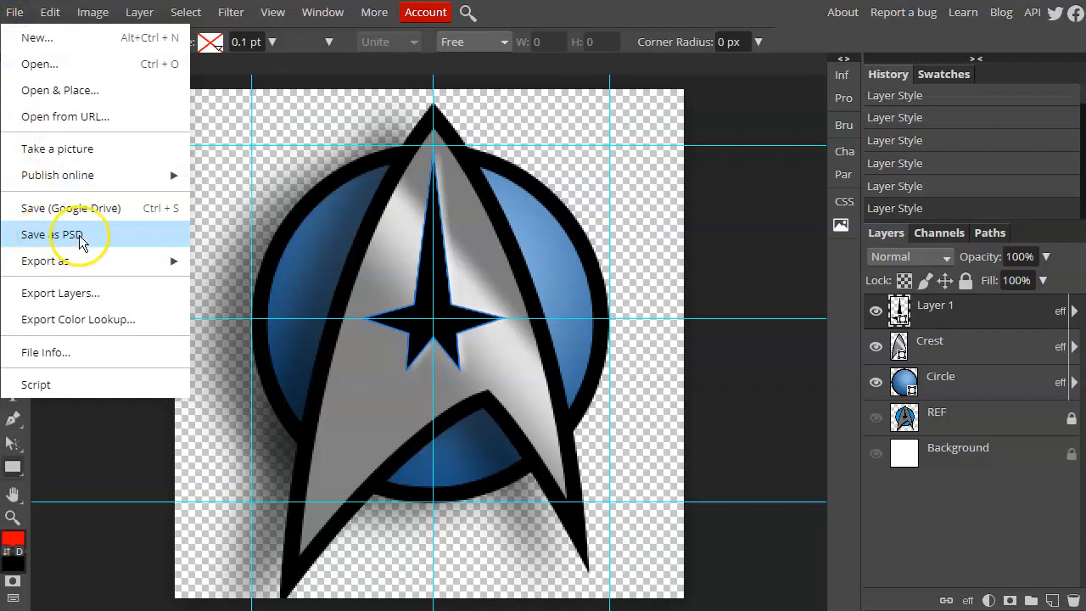
click(51, 234)
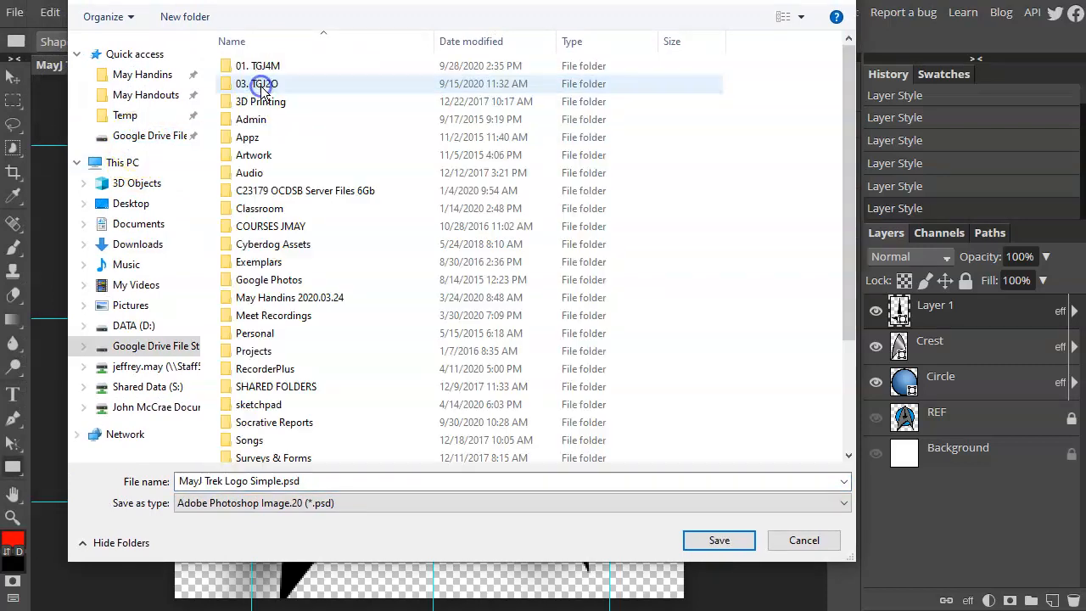
Enter the 03 course folder that holds the Graphics subfolder.
double_click(258, 65)
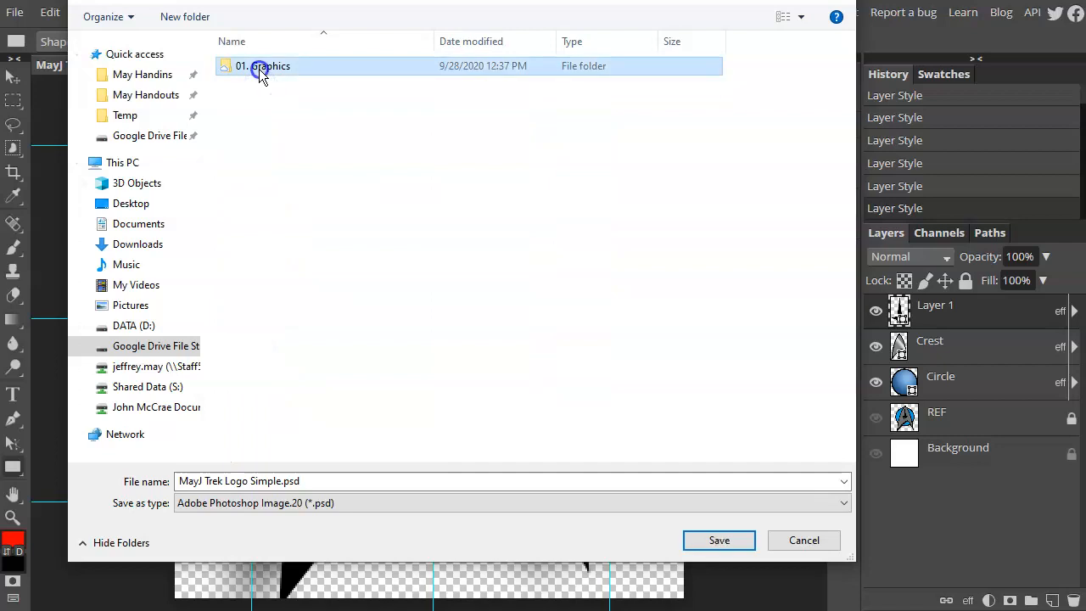